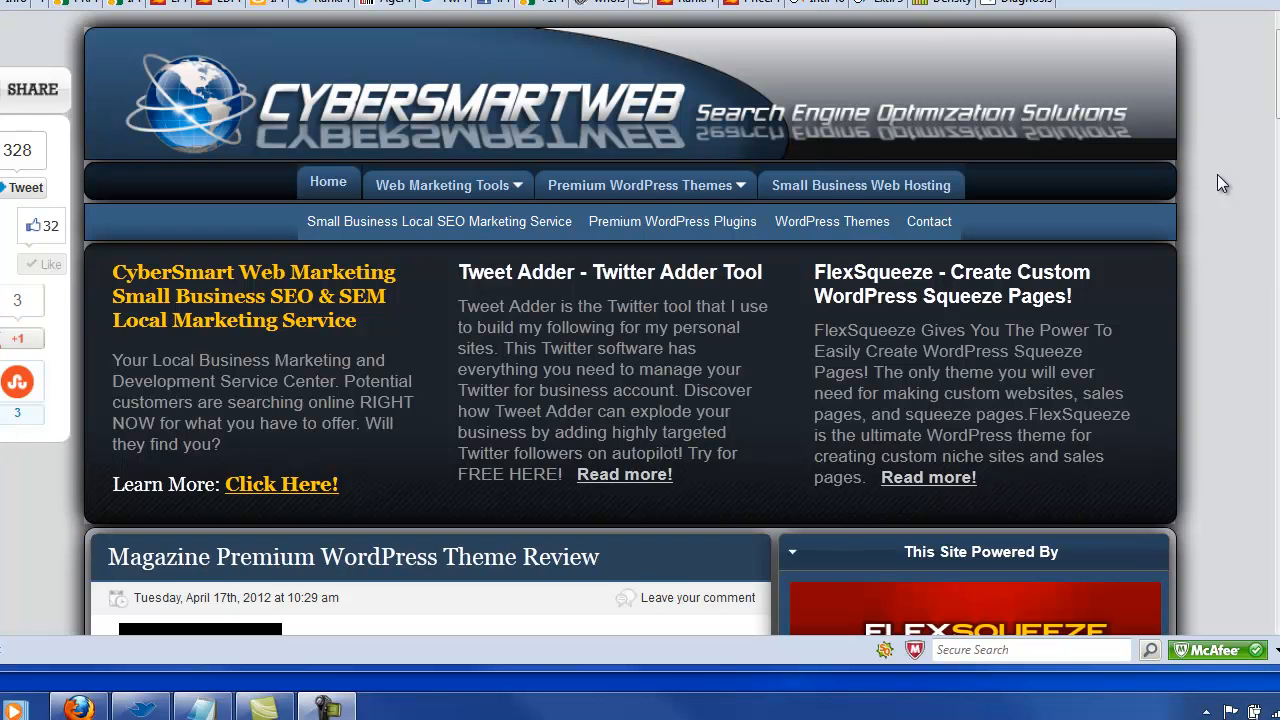
pyautogui.moveTo(1100, 58)
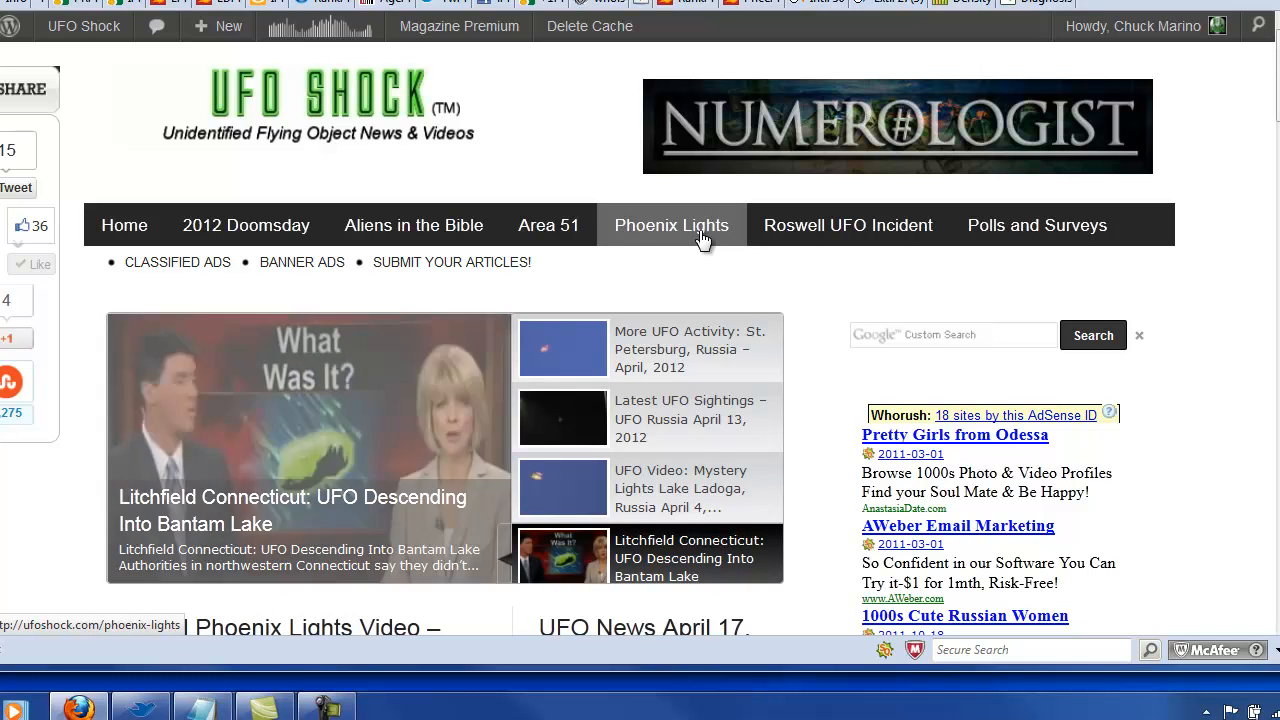
pyautogui.click(562, 348)
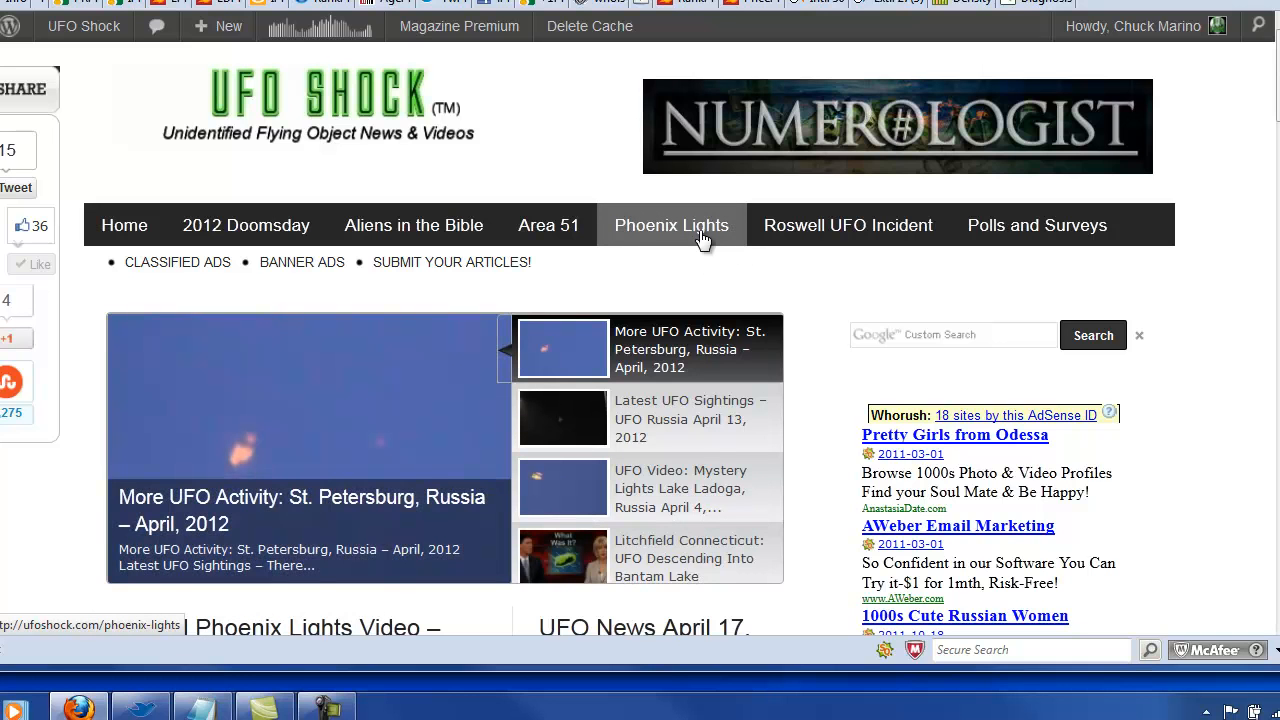
pyautogui.click(672, 224)
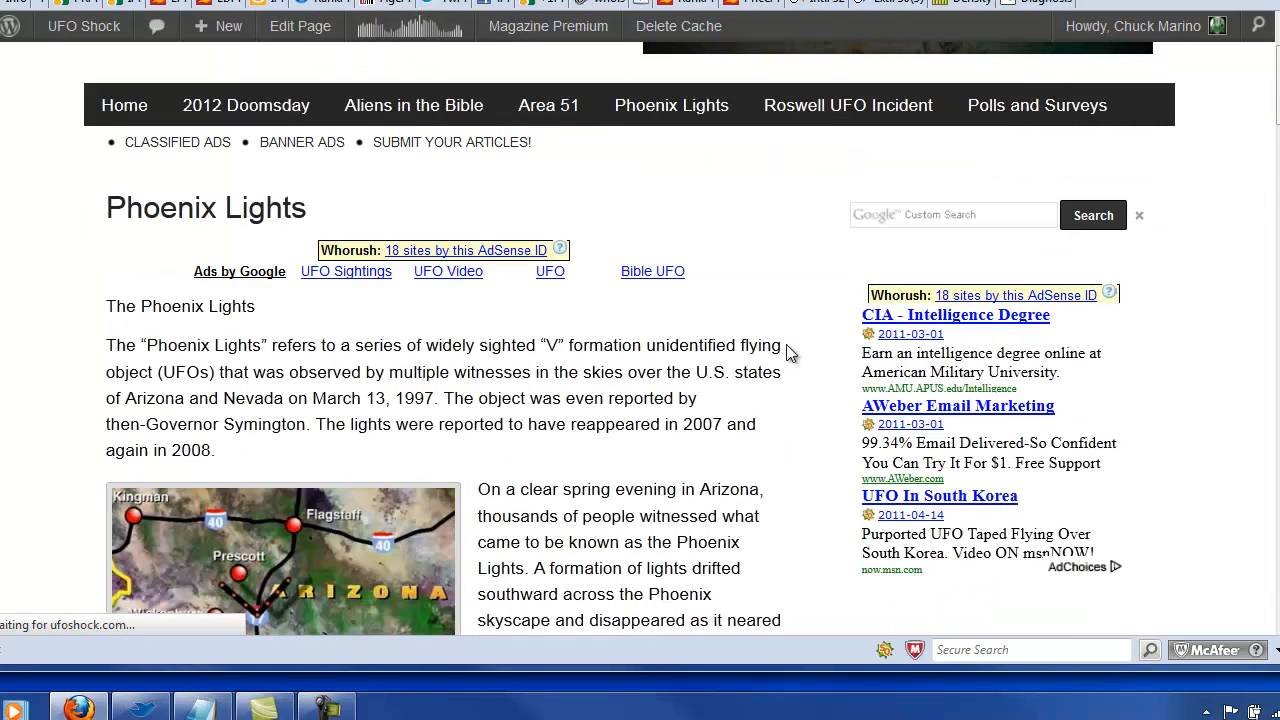
pyautogui.scroll(-3)
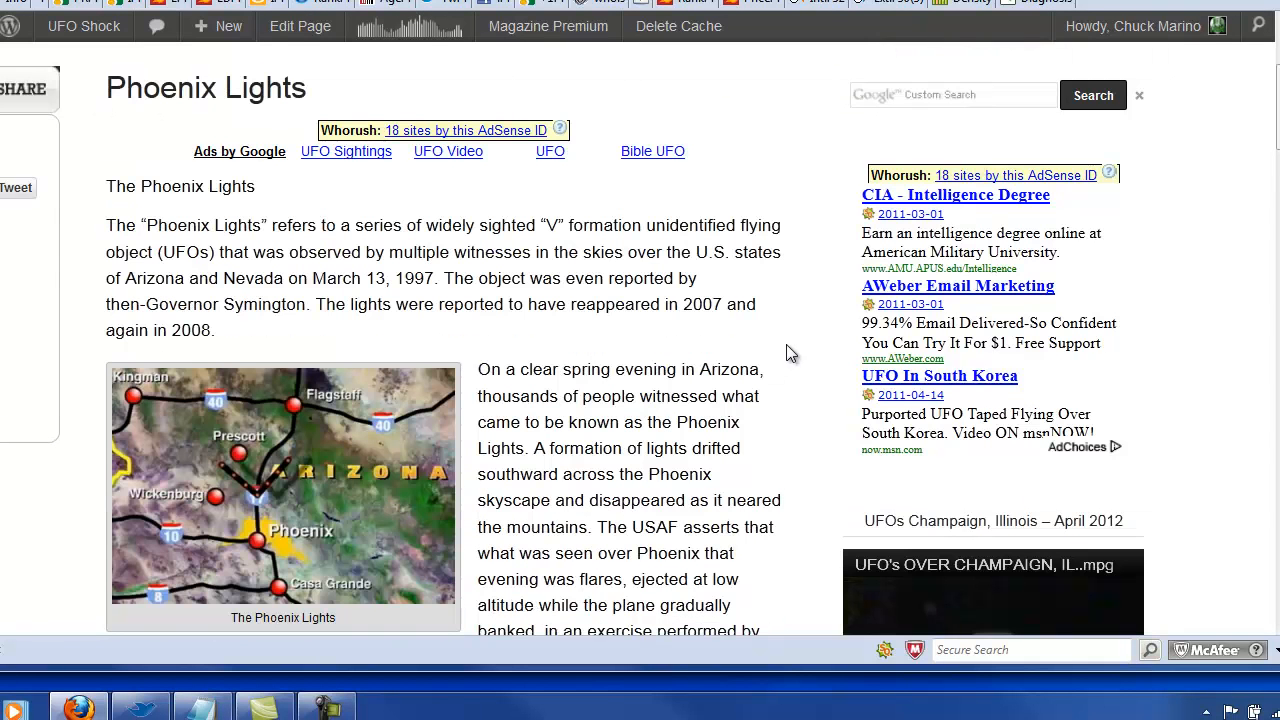
pyautogui.scroll(-3)
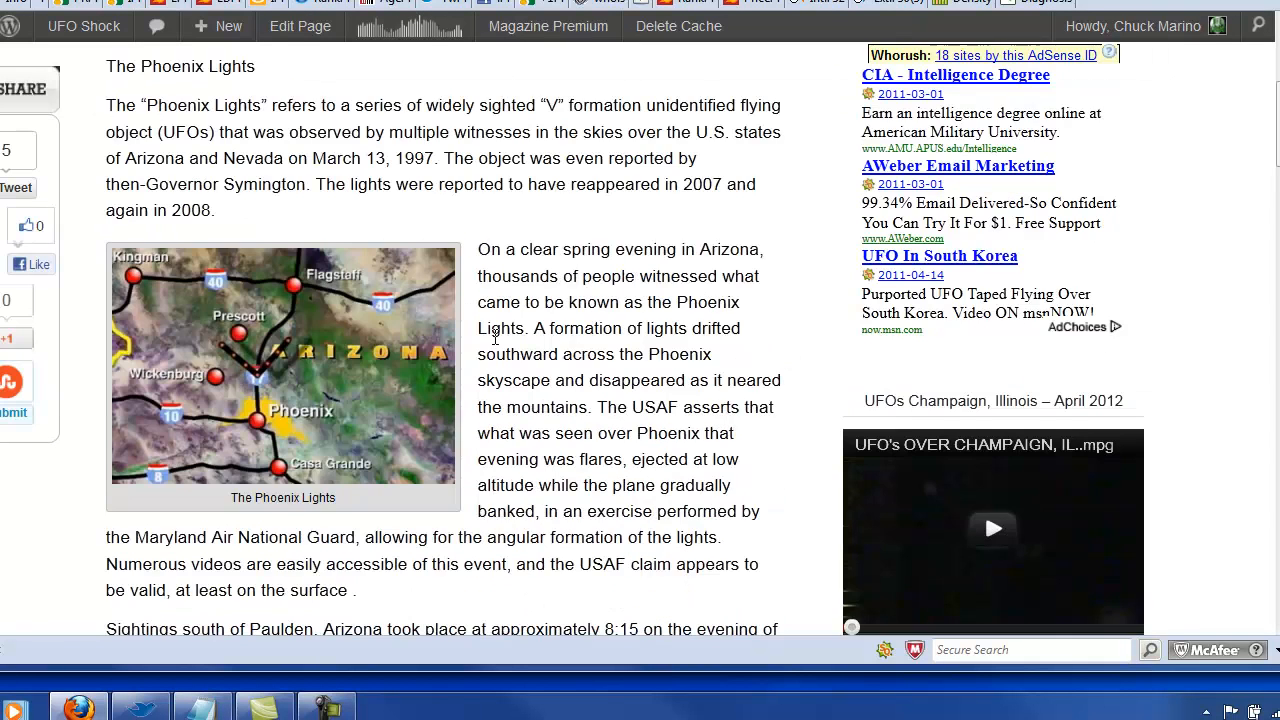
pyautogui.scroll(-3)
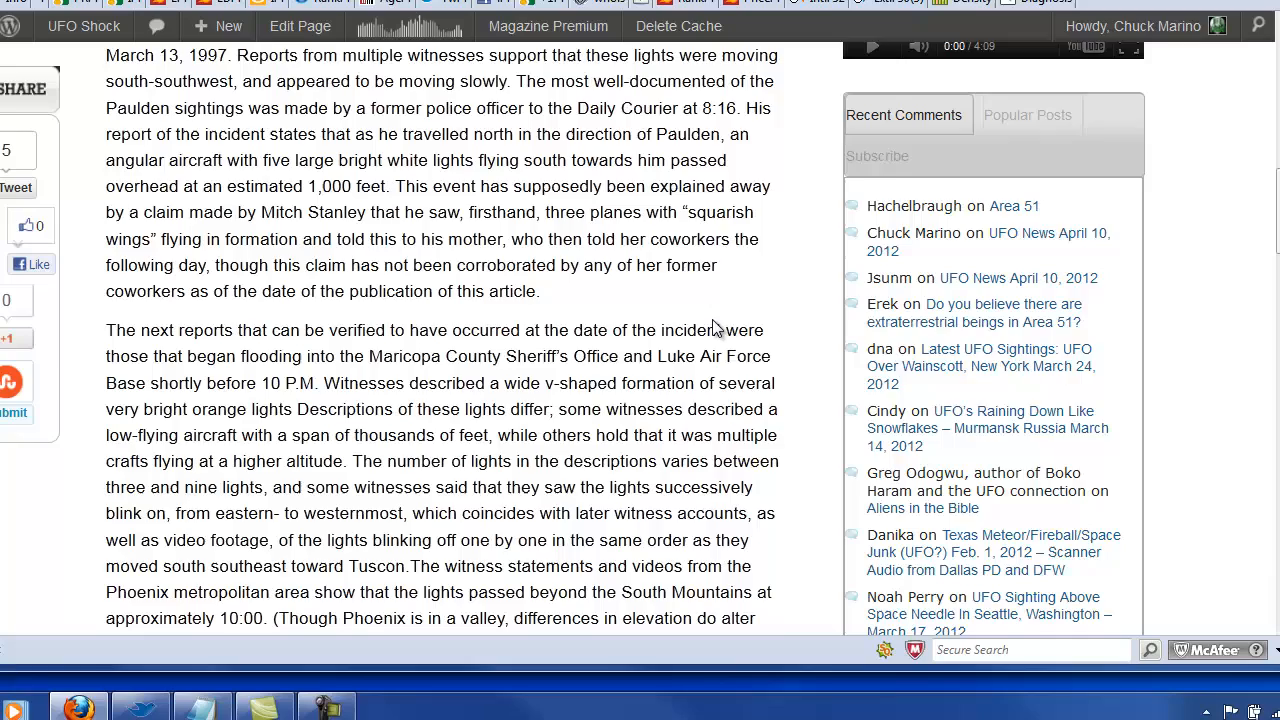
pyautogui.scroll(-3)
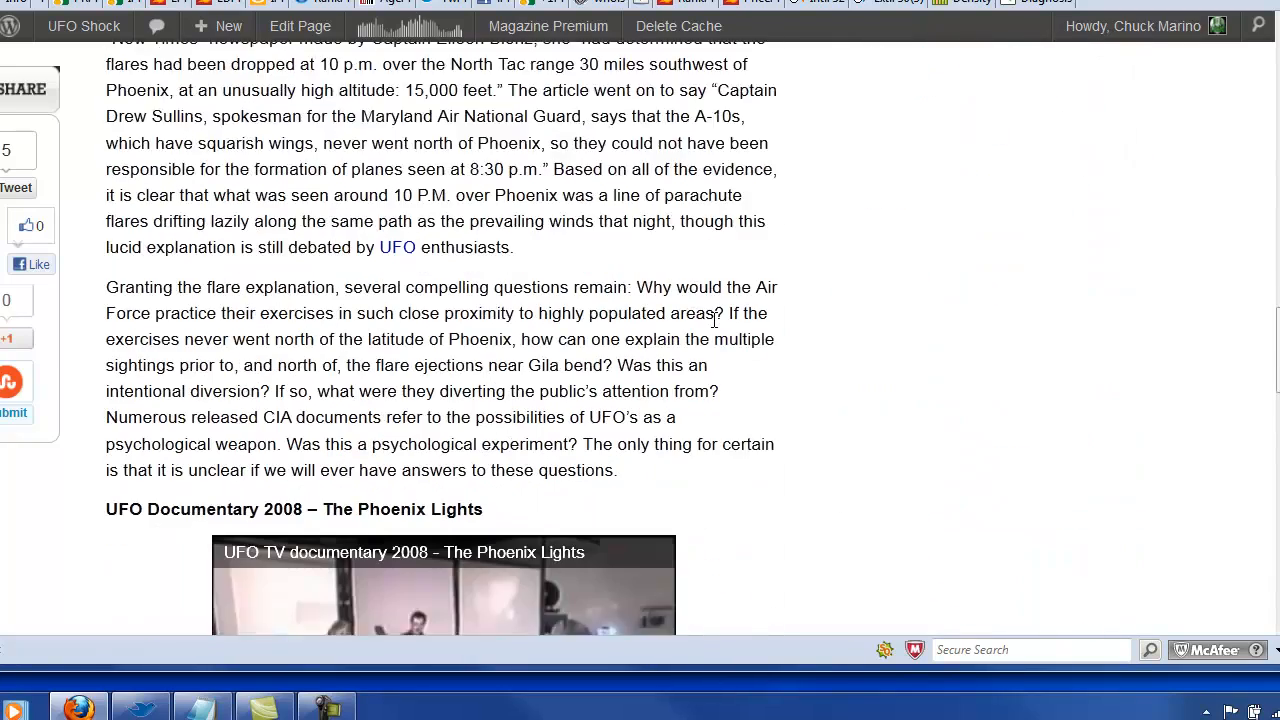
pyautogui.scroll(-3)
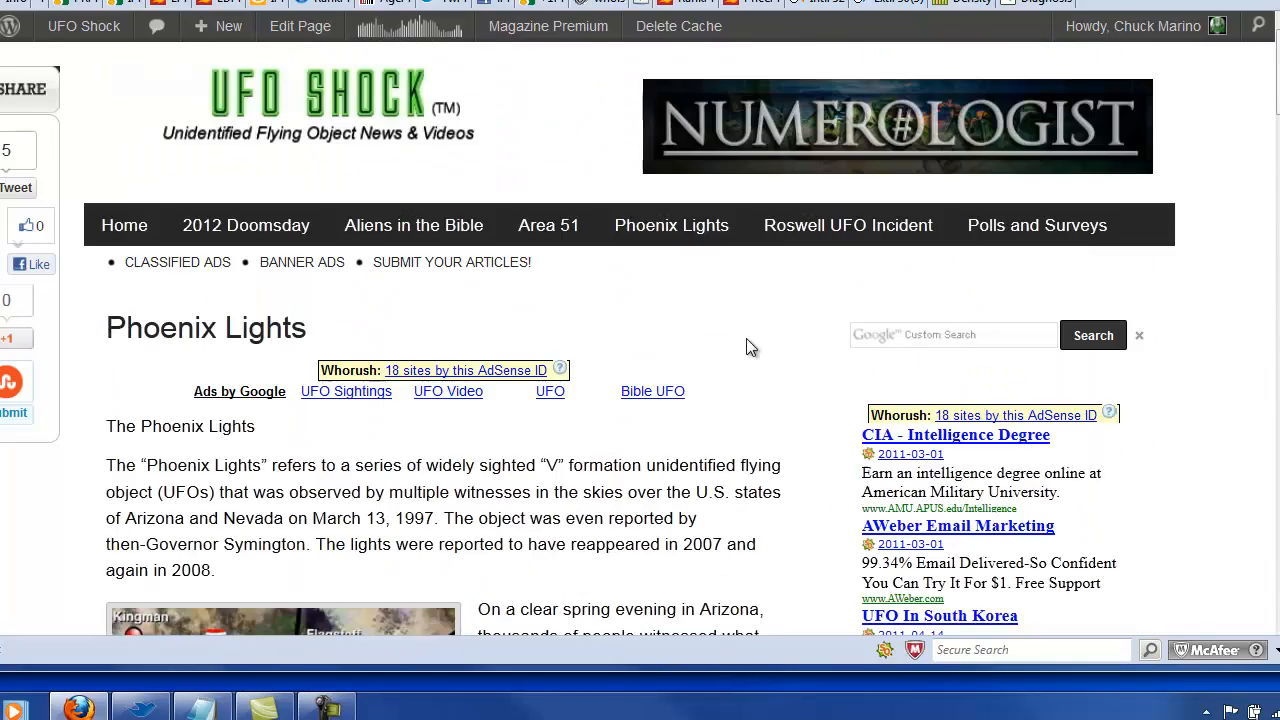
pyautogui.moveTo(650, 318)
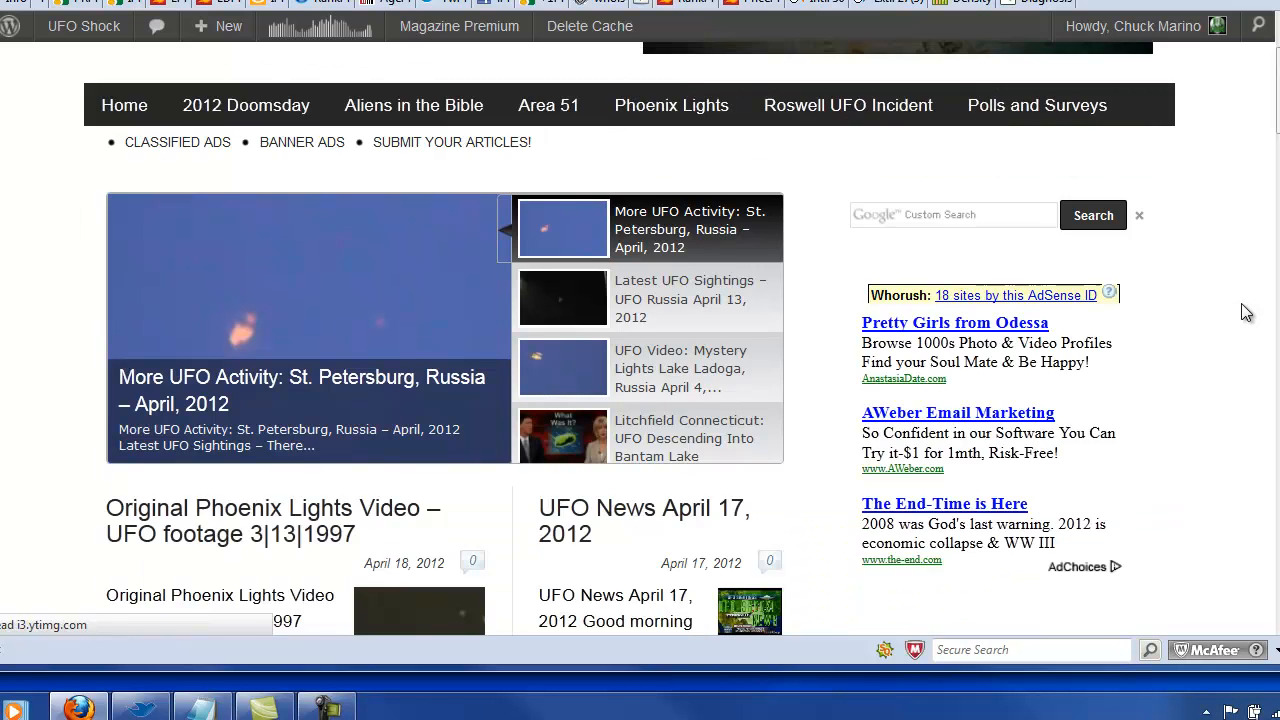
# - Scroll down the home page toward the Original Phoenix Lights Video post
pyautogui.scroll(-3)
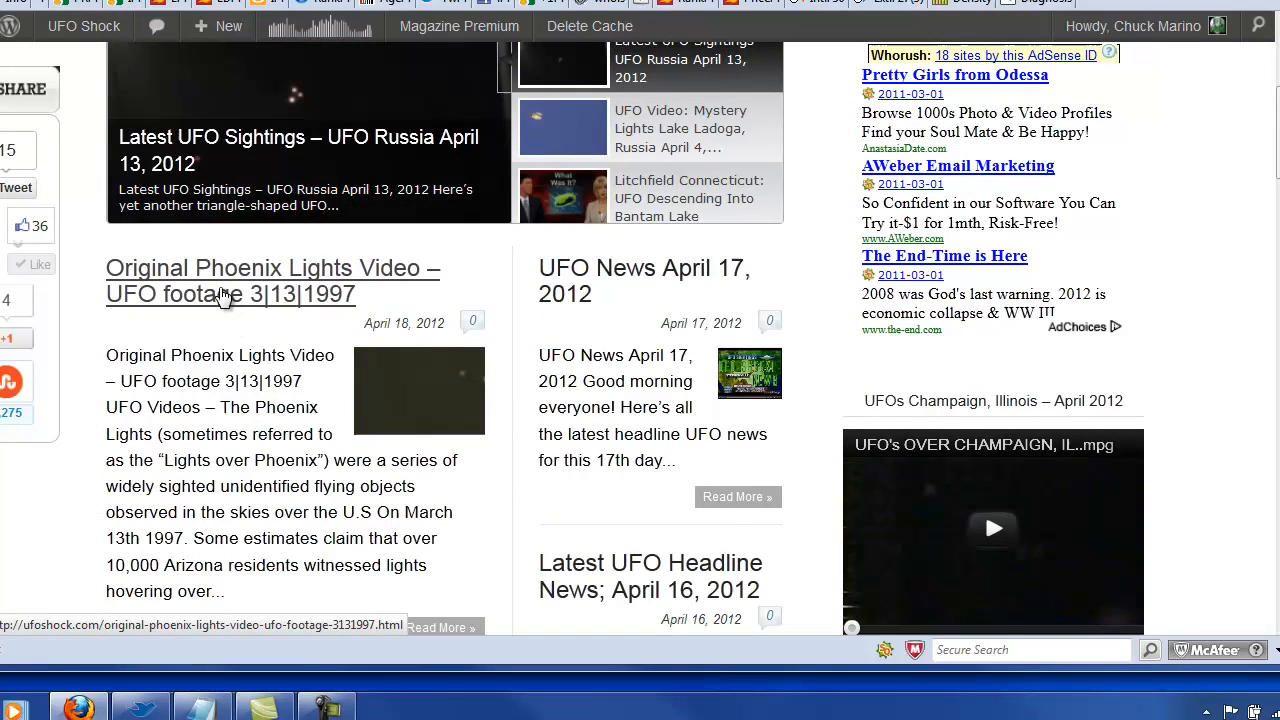
pyautogui.moveTo(220, 318)
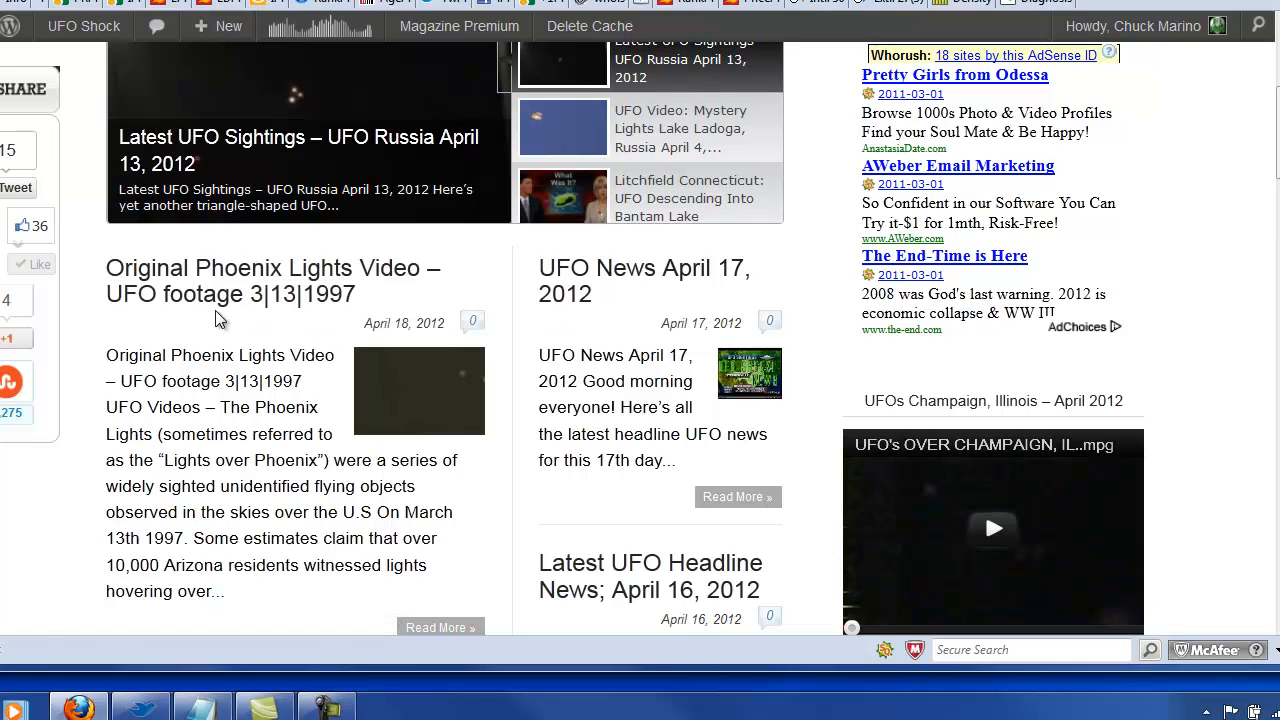
pyautogui.moveTo(220, 280)
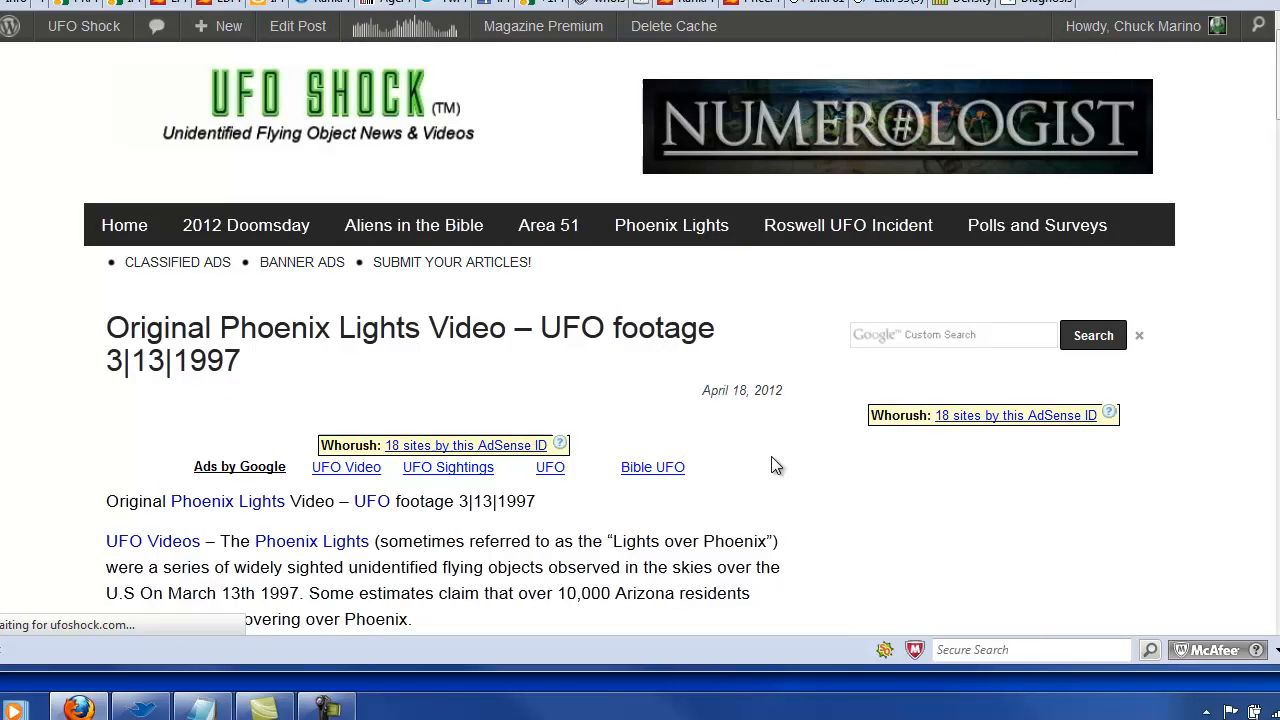
pyautogui.scroll(-3)
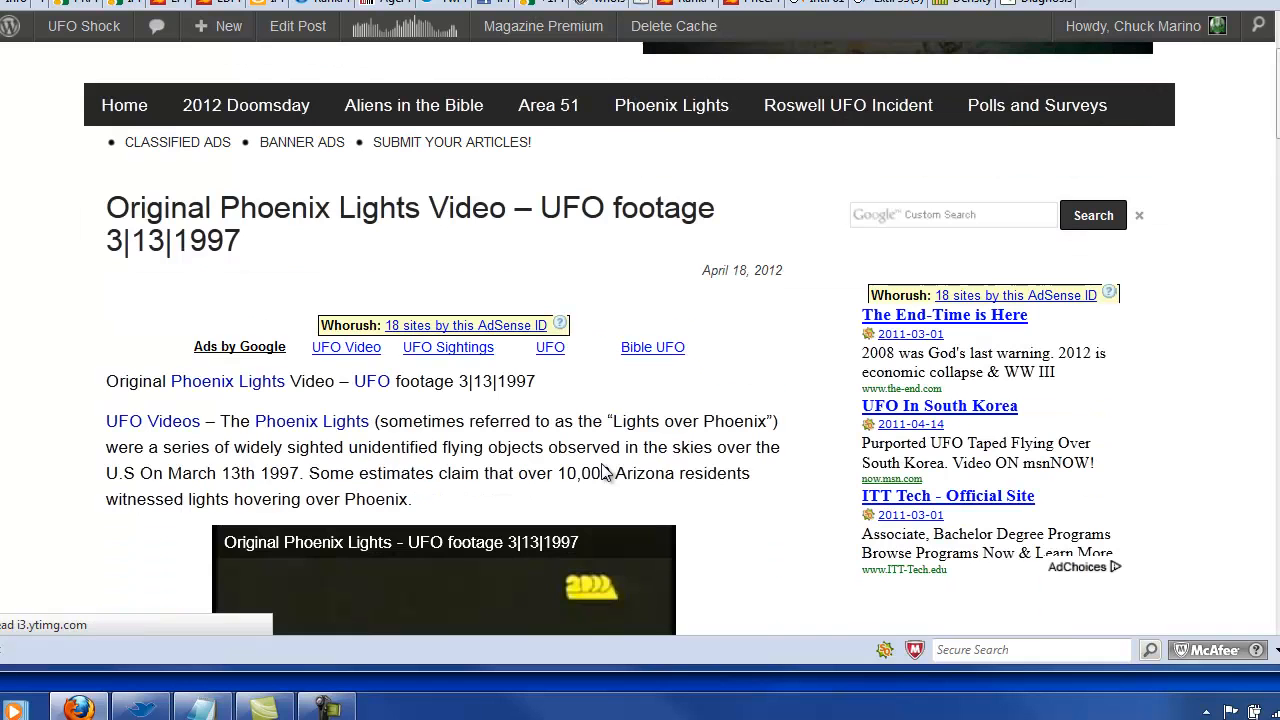
pyautogui.moveTo(224, 412)
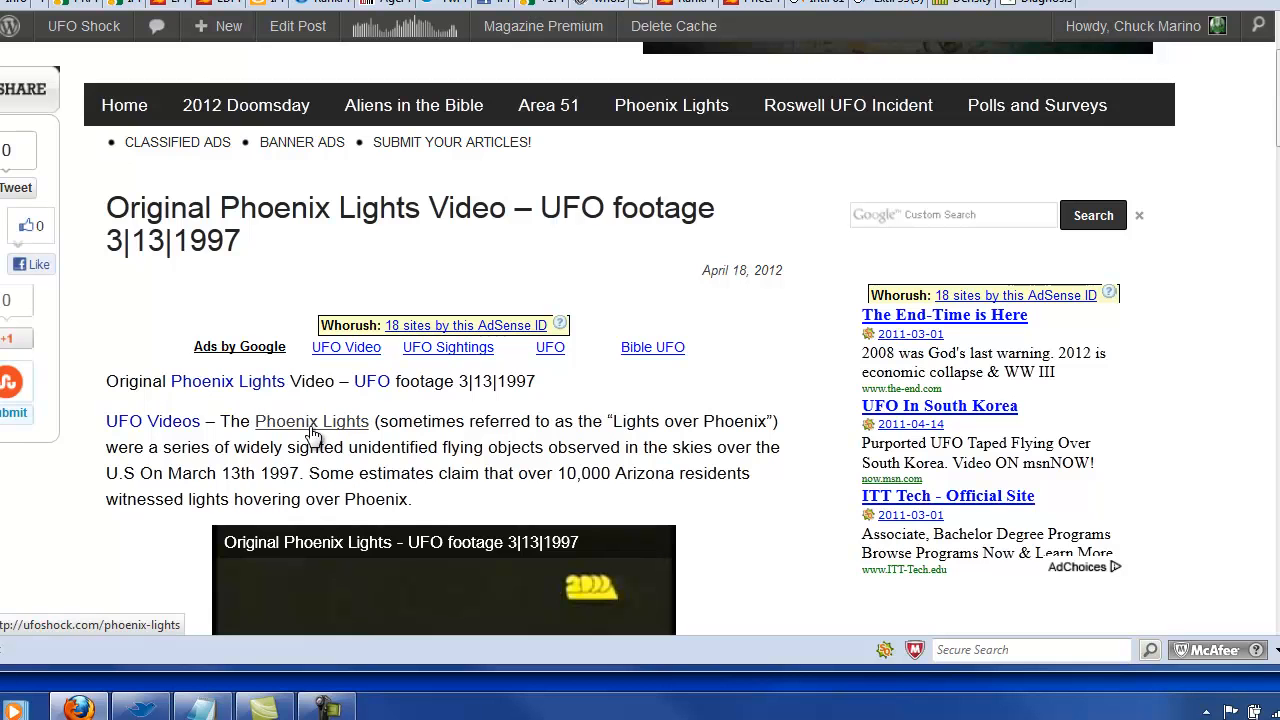
pyautogui.moveTo(322, 404)
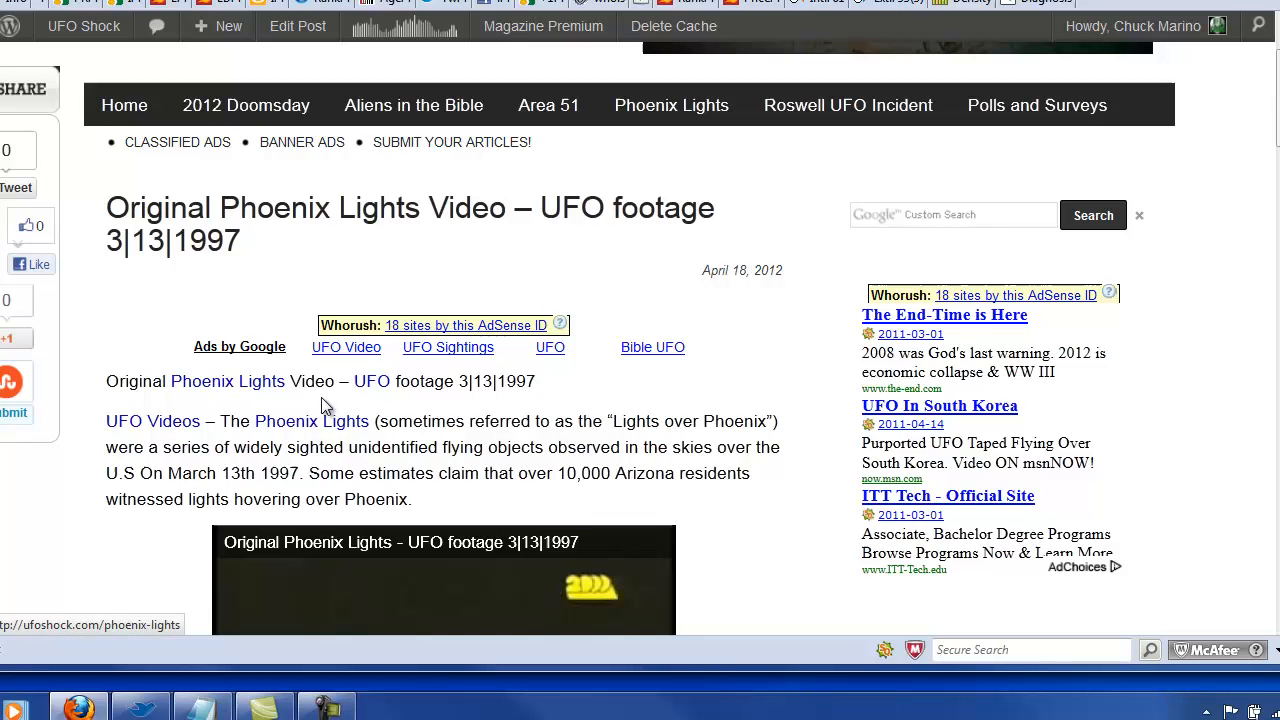
pyautogui.scroll(-3)
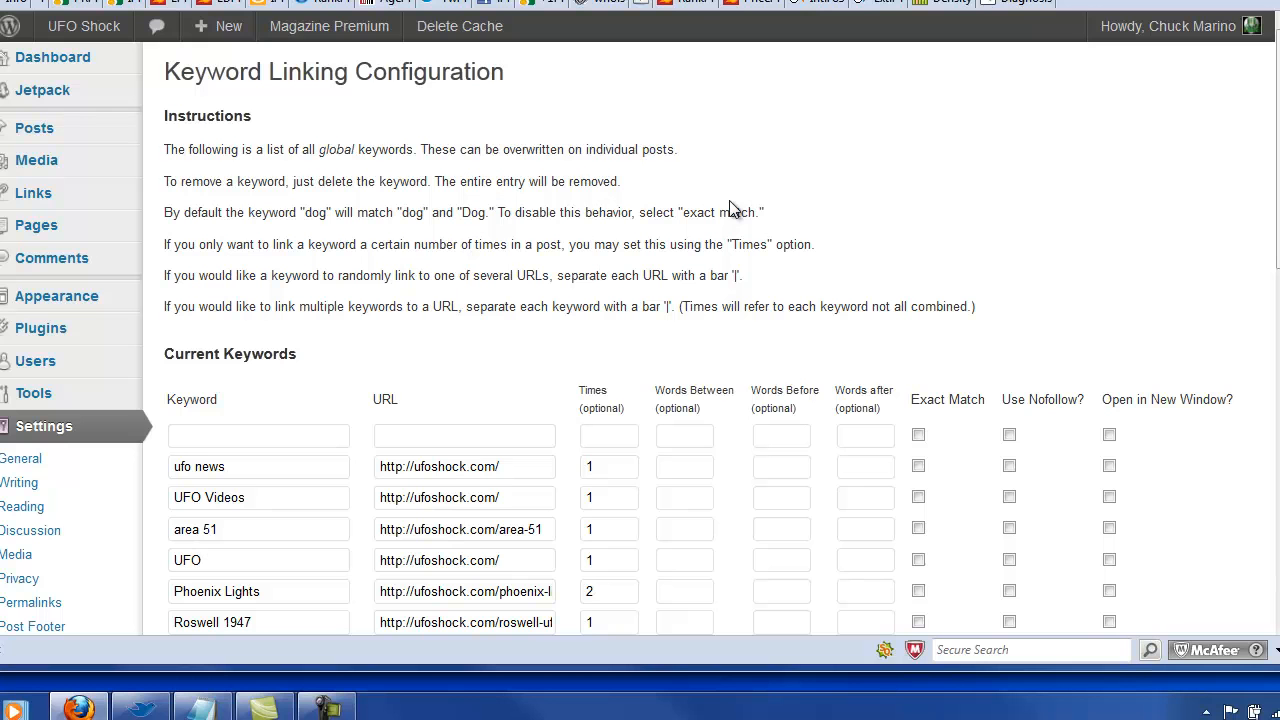
pyautogui.moveTo(1066, 212)
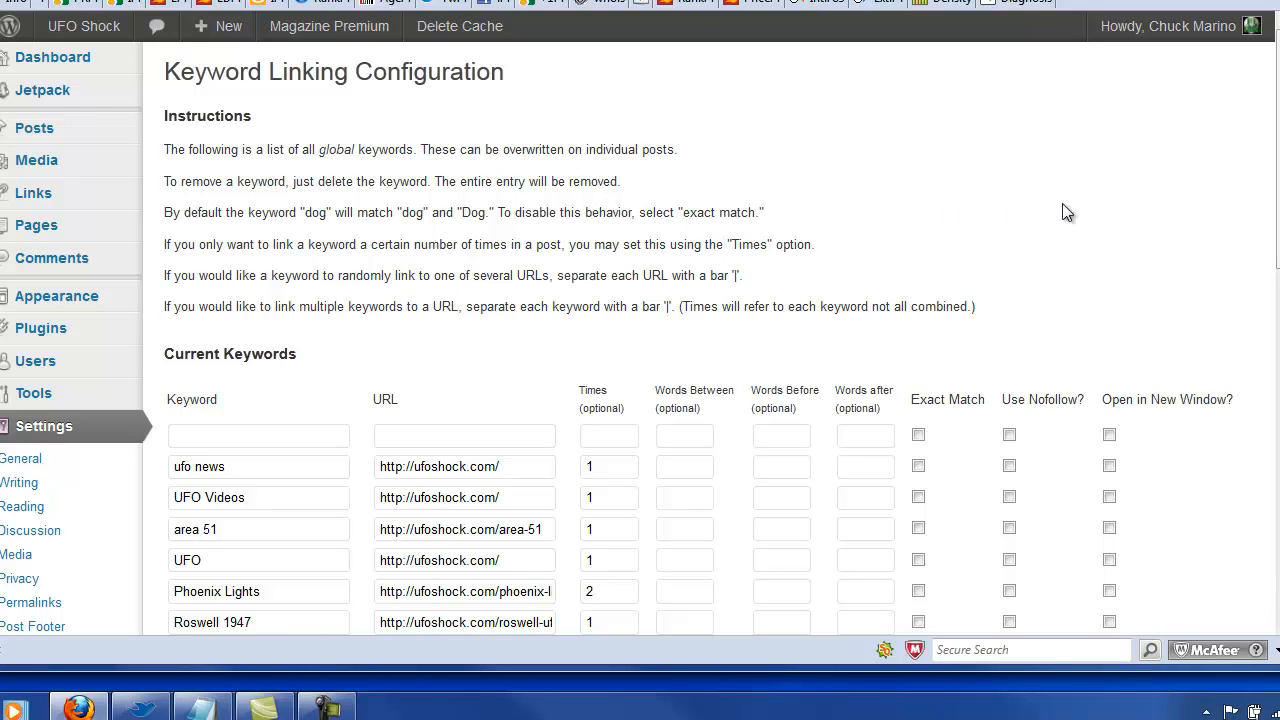
# - Scroll through the Current Keywords table of global keyword links
pyautogui.scroll(-3)
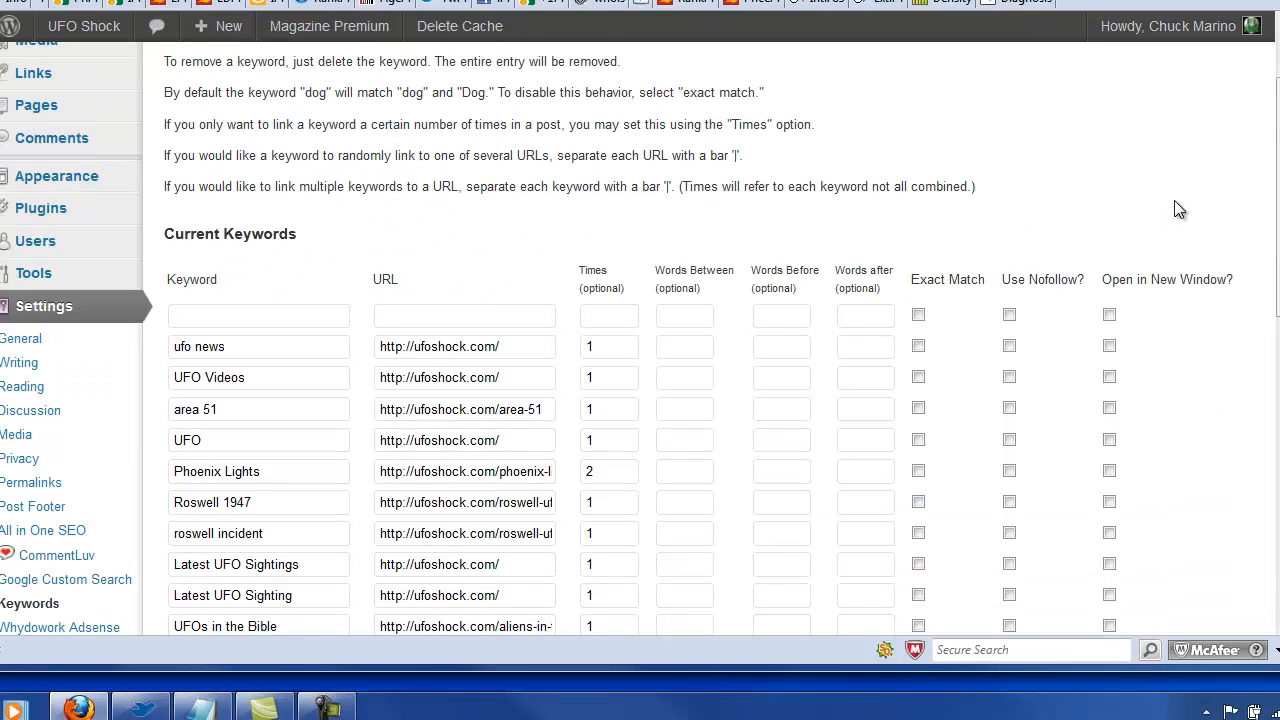
pyautogui.scroll(-3)
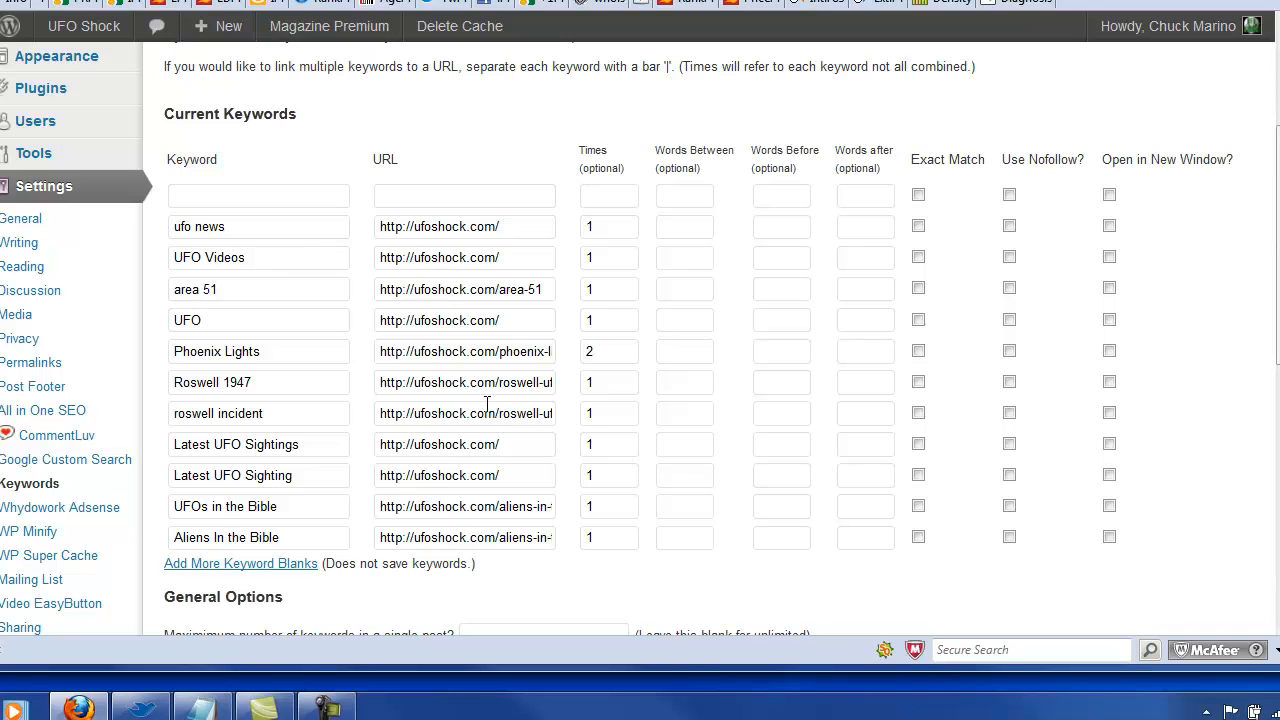
pyautogui.moveTo(620, 374)
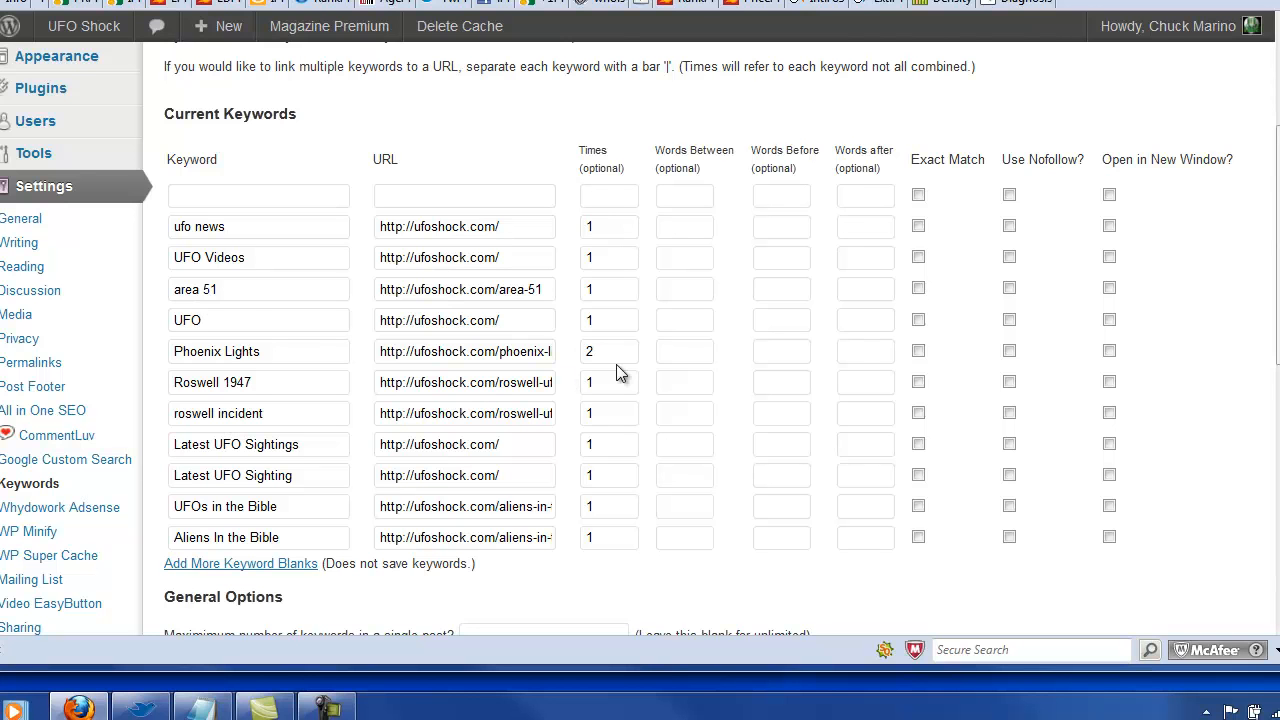
pyautogui.scroll(-3)
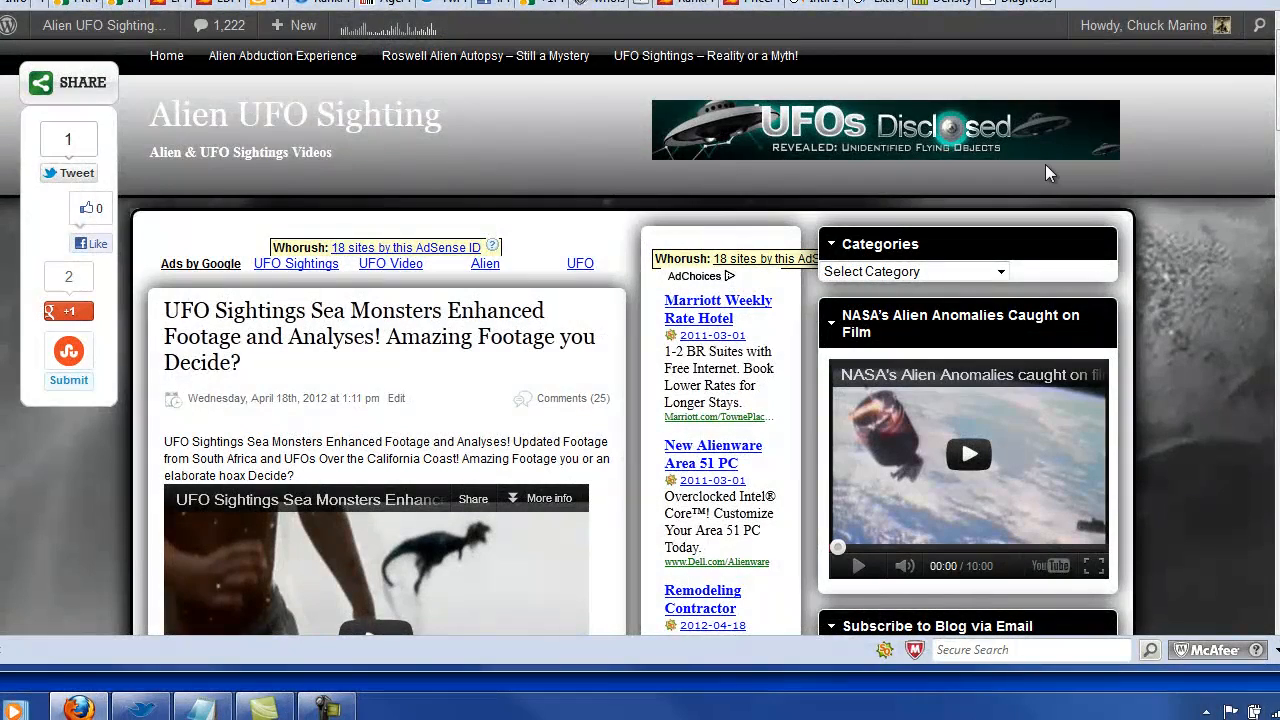
pyautogui.moveTo(1196, 290)
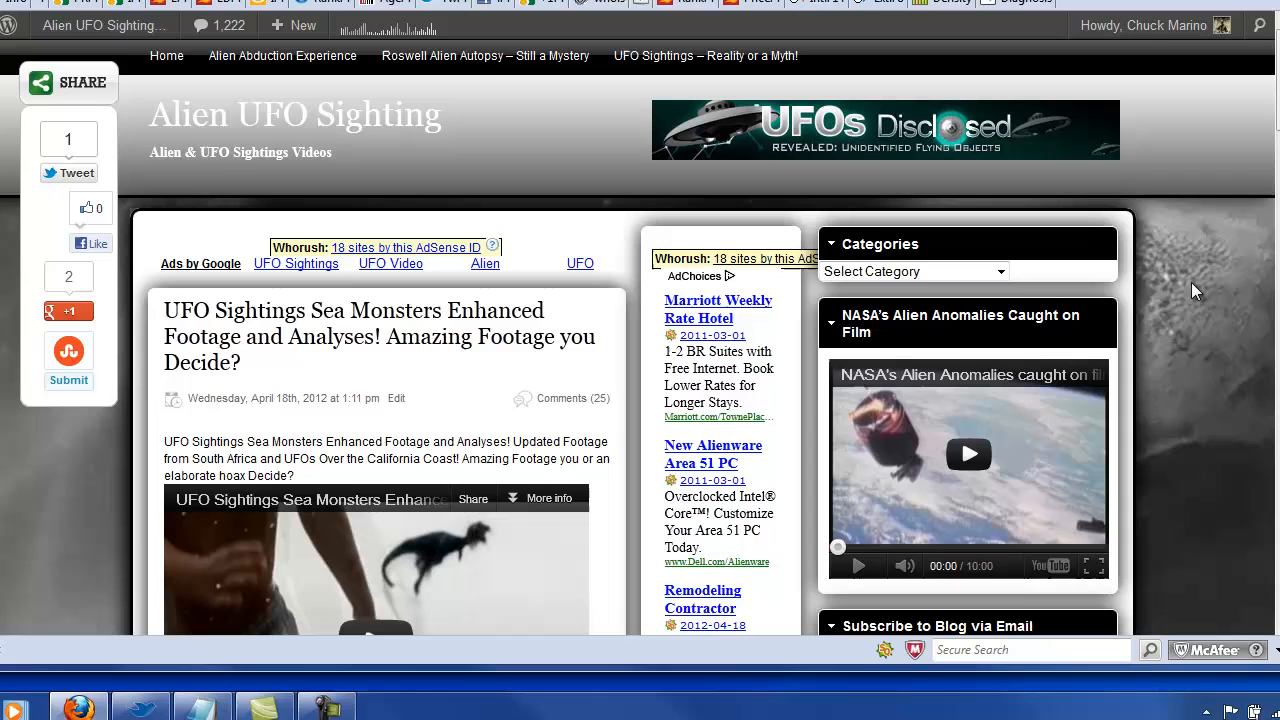
pyautogui.moveTo(1172, 292)
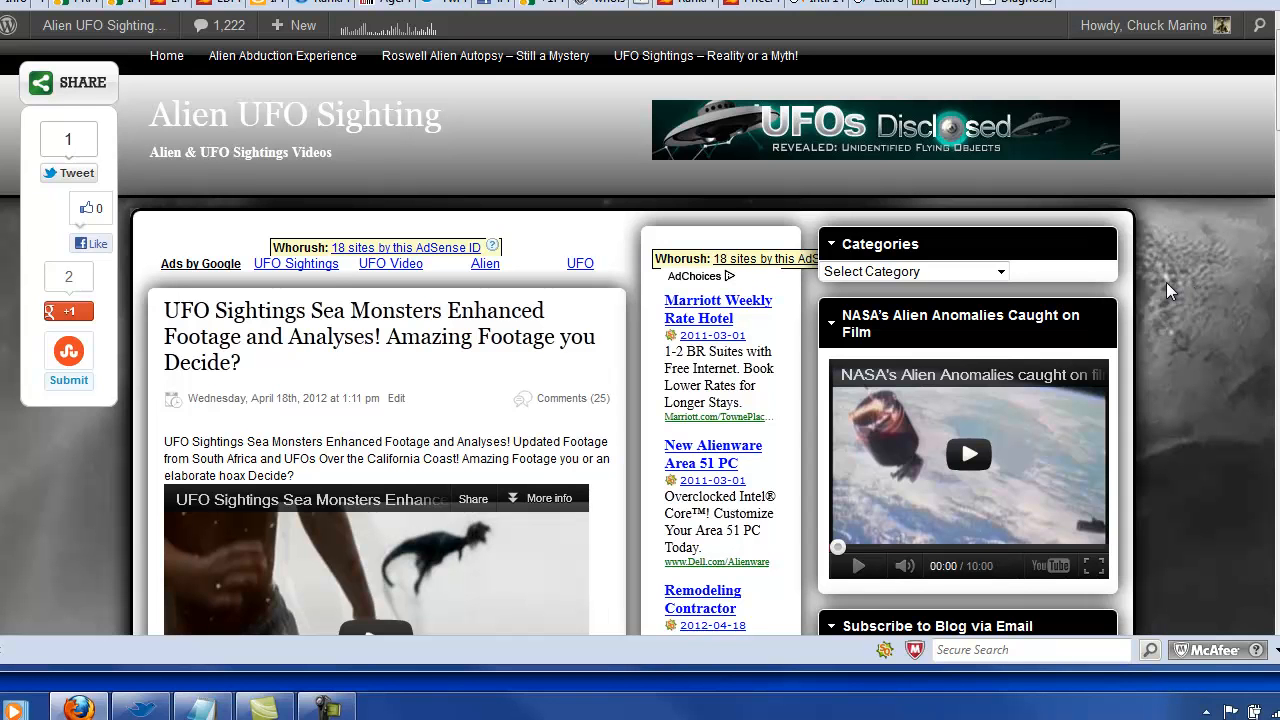
pyautogui.moveTo(1178, 302)
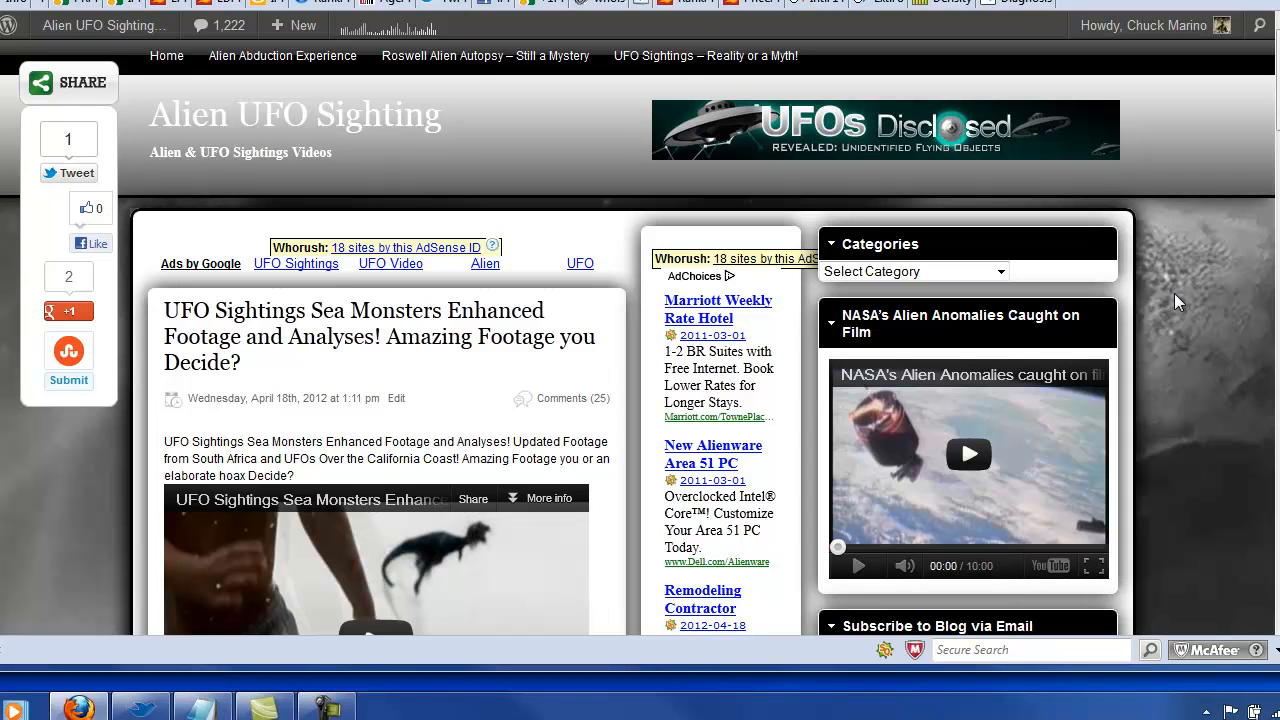
# - Go to Plugins > Add New from the site's admin shortcuts
pyautogui.click(104, 24)
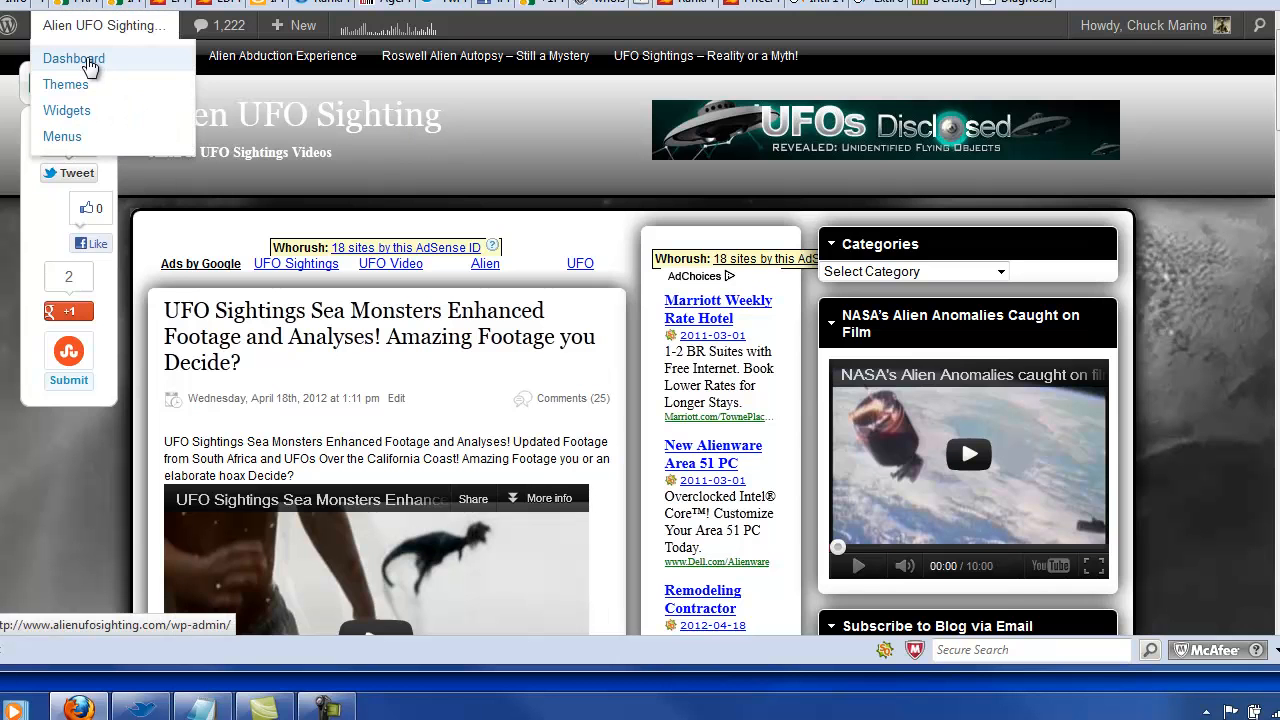
pyautogui.click(72, 58)
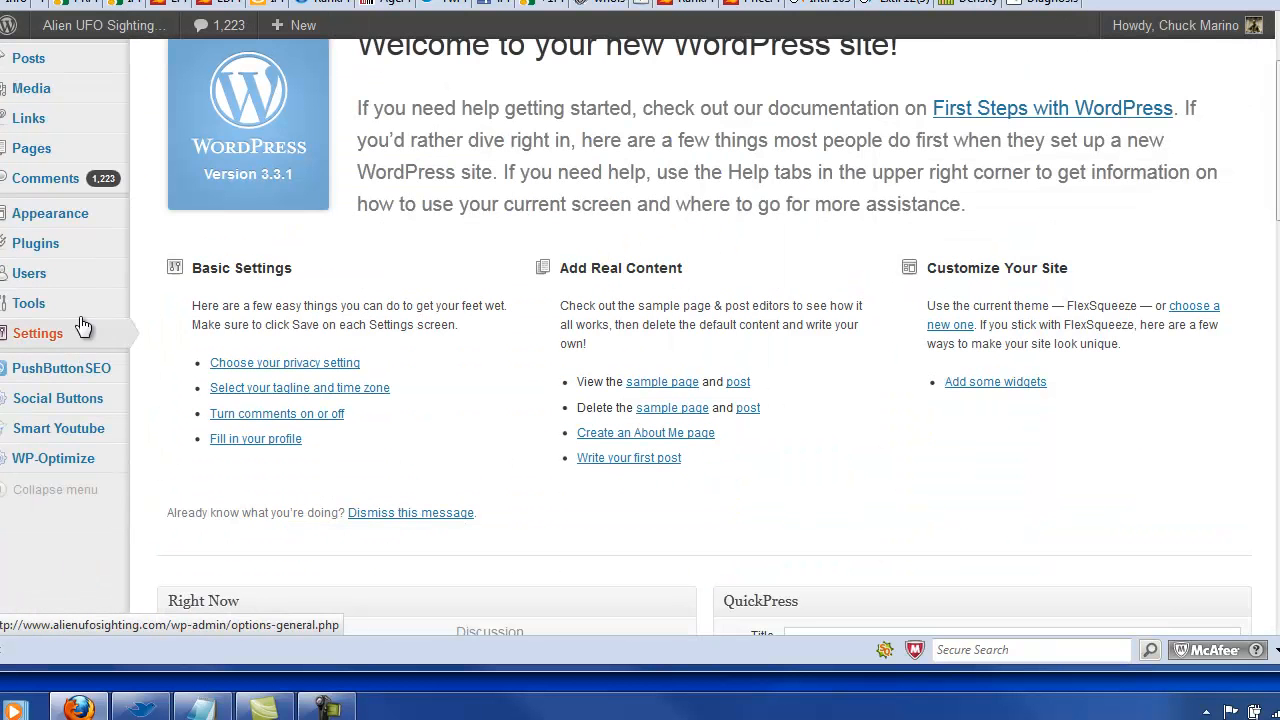
pyautogui.moveTo(36, 244)
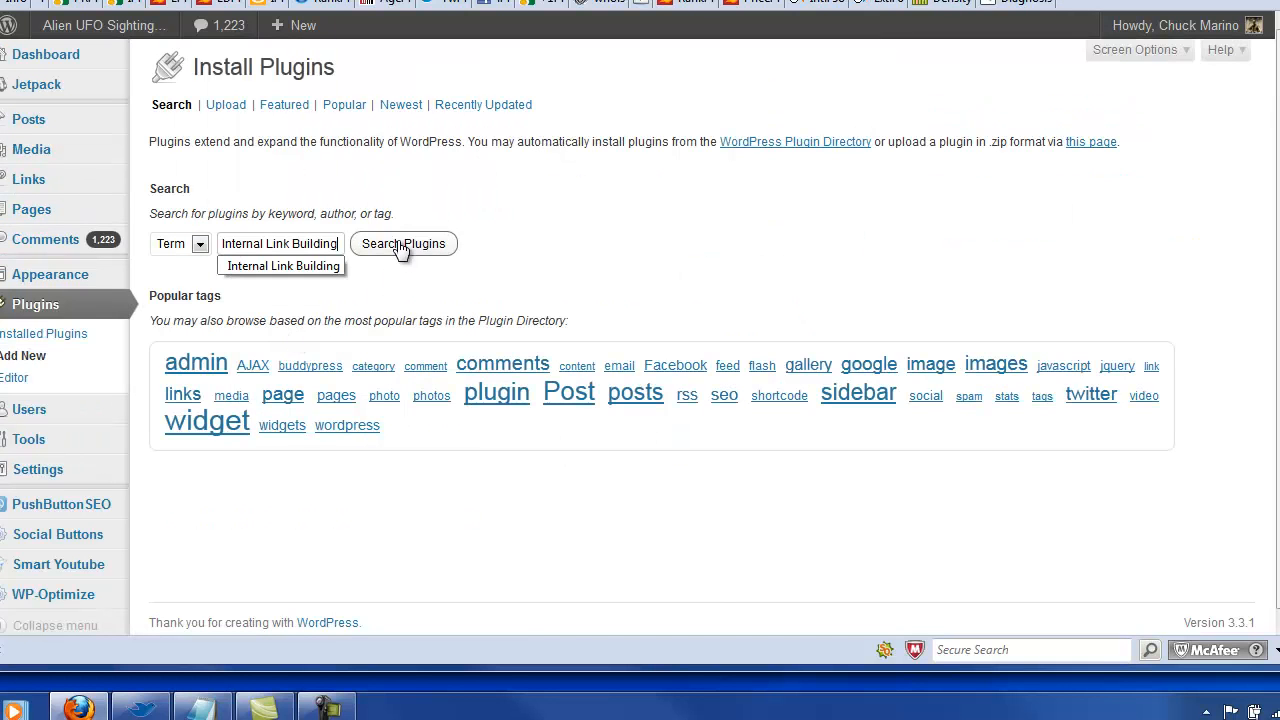
# - Search the directory, install Internal Link Builder and activate it
pyautogui.click(404, 244)
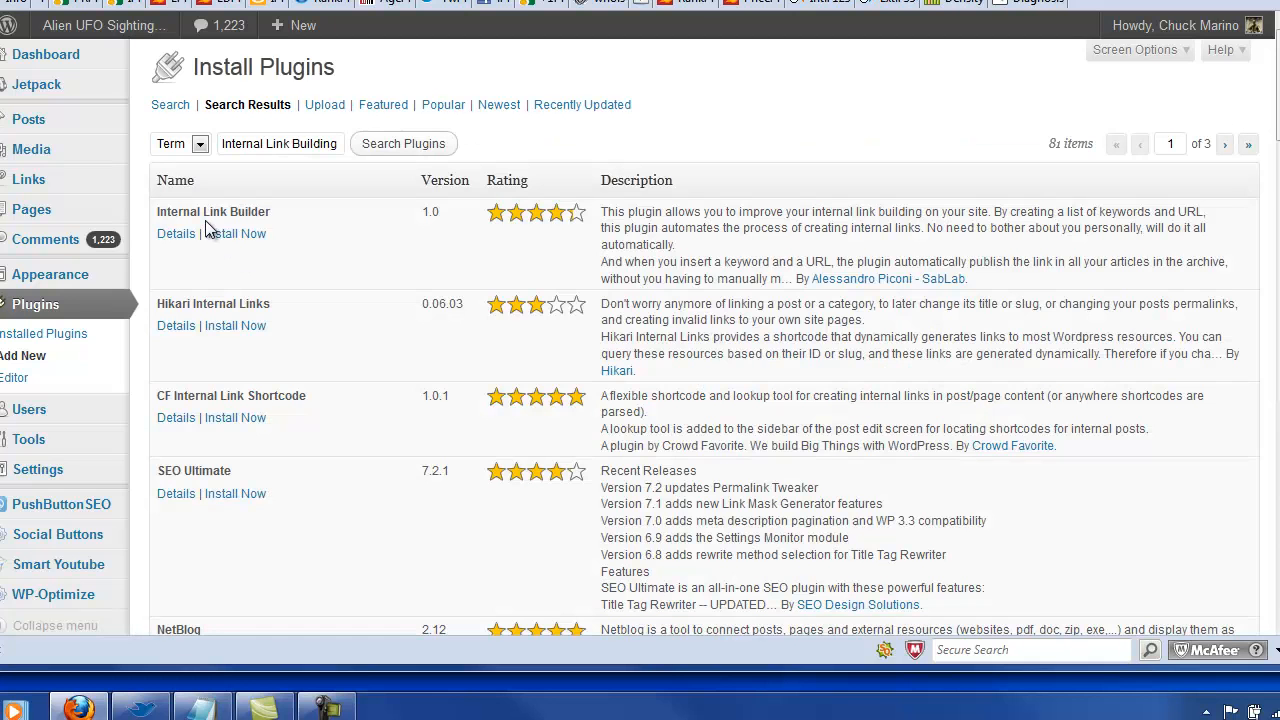
pyautogui.moveTo(636, 252)
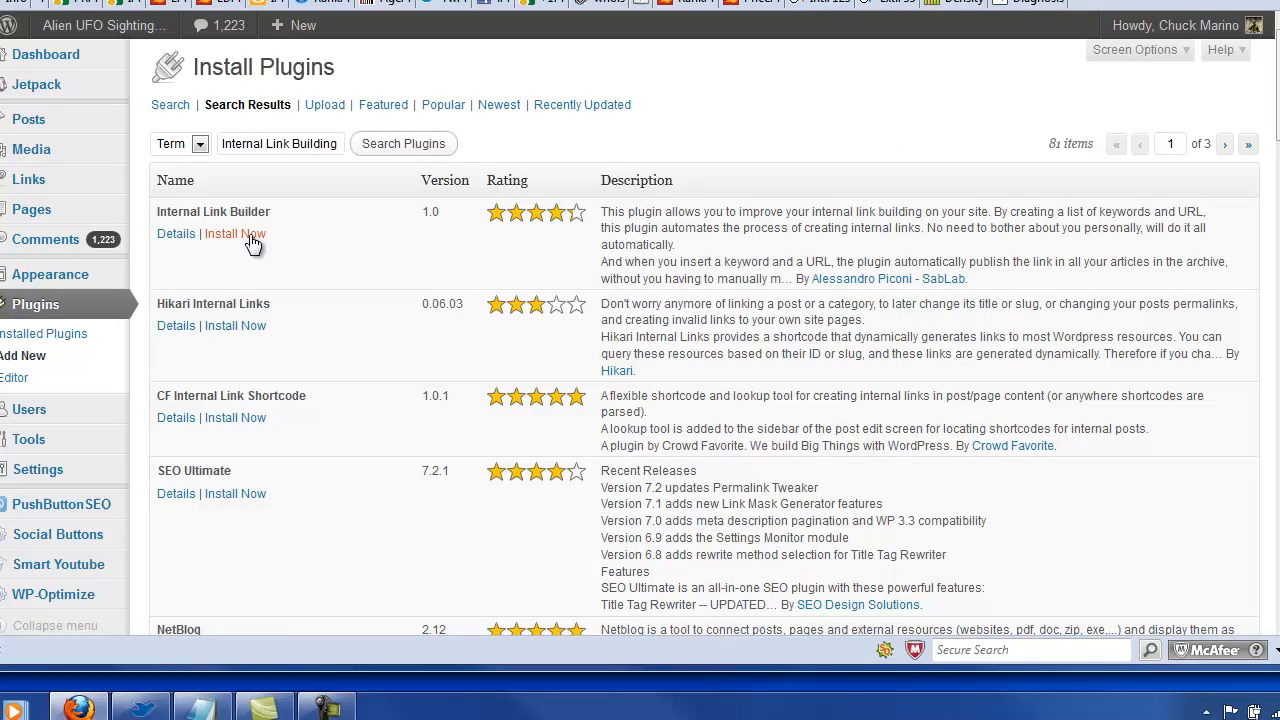
pyautogui.click(236, 232)
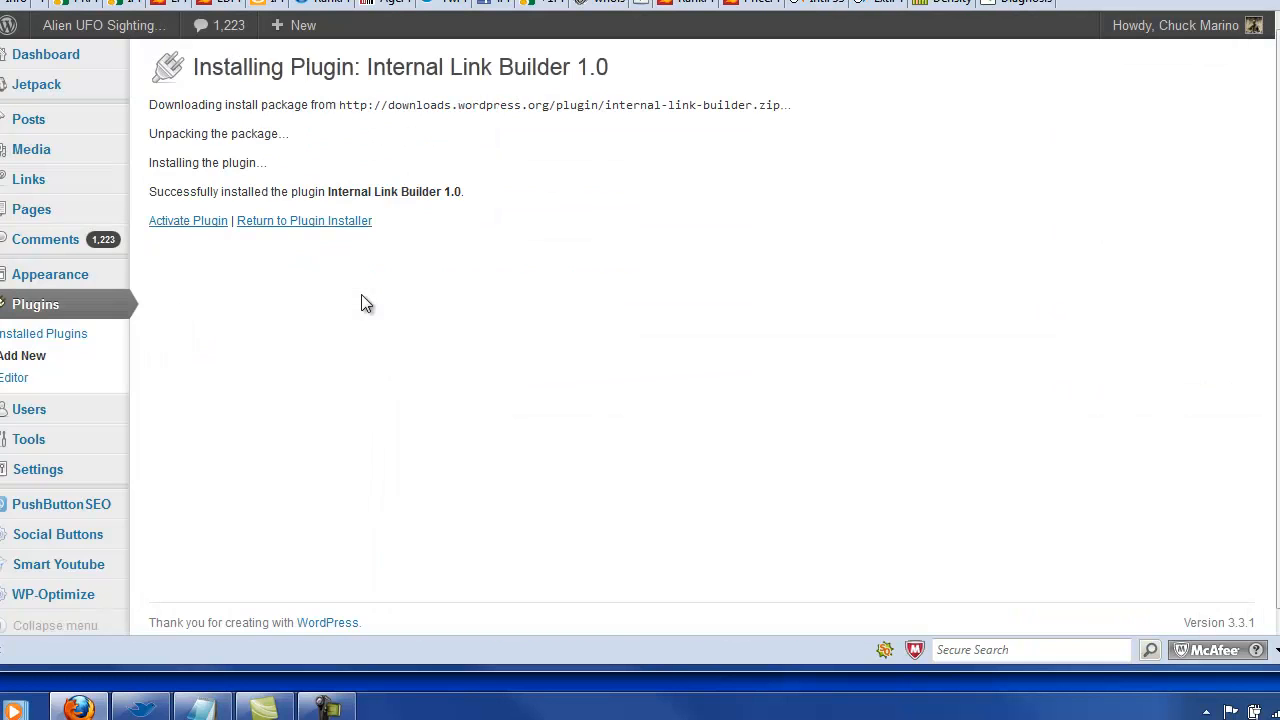
pyautogui.click(188, 220)
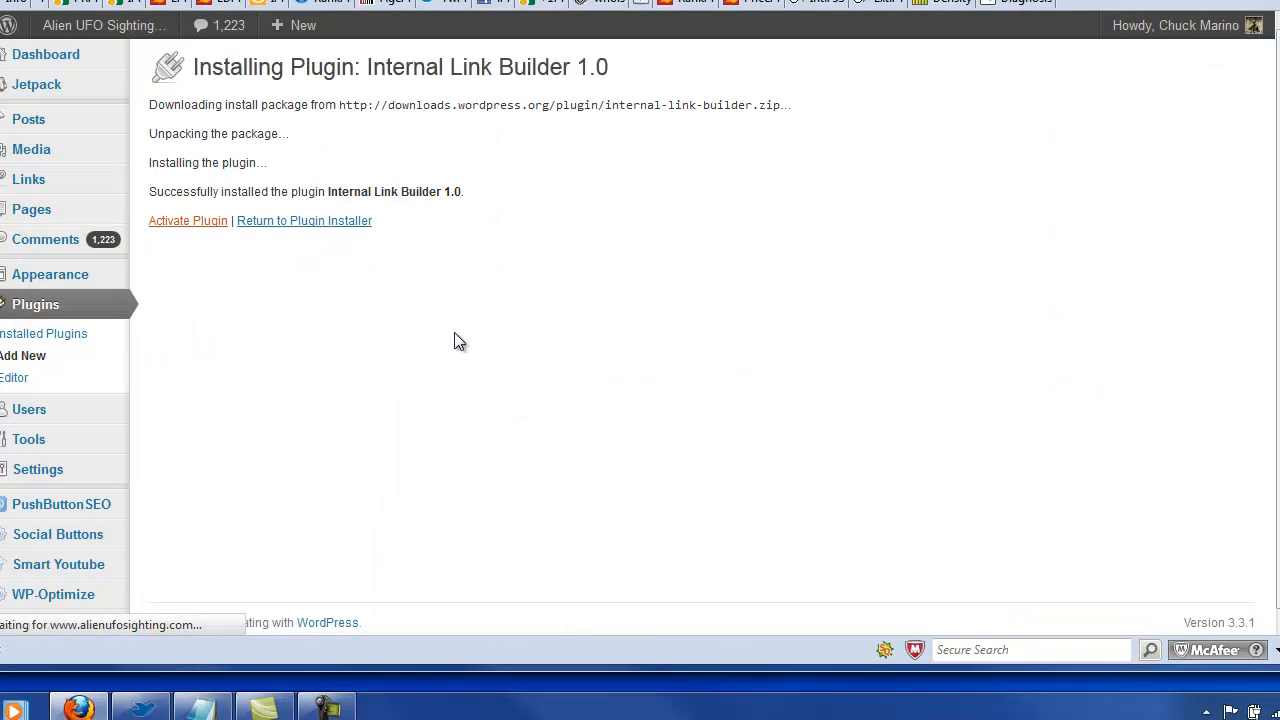
pyautogui.click(188, 220)
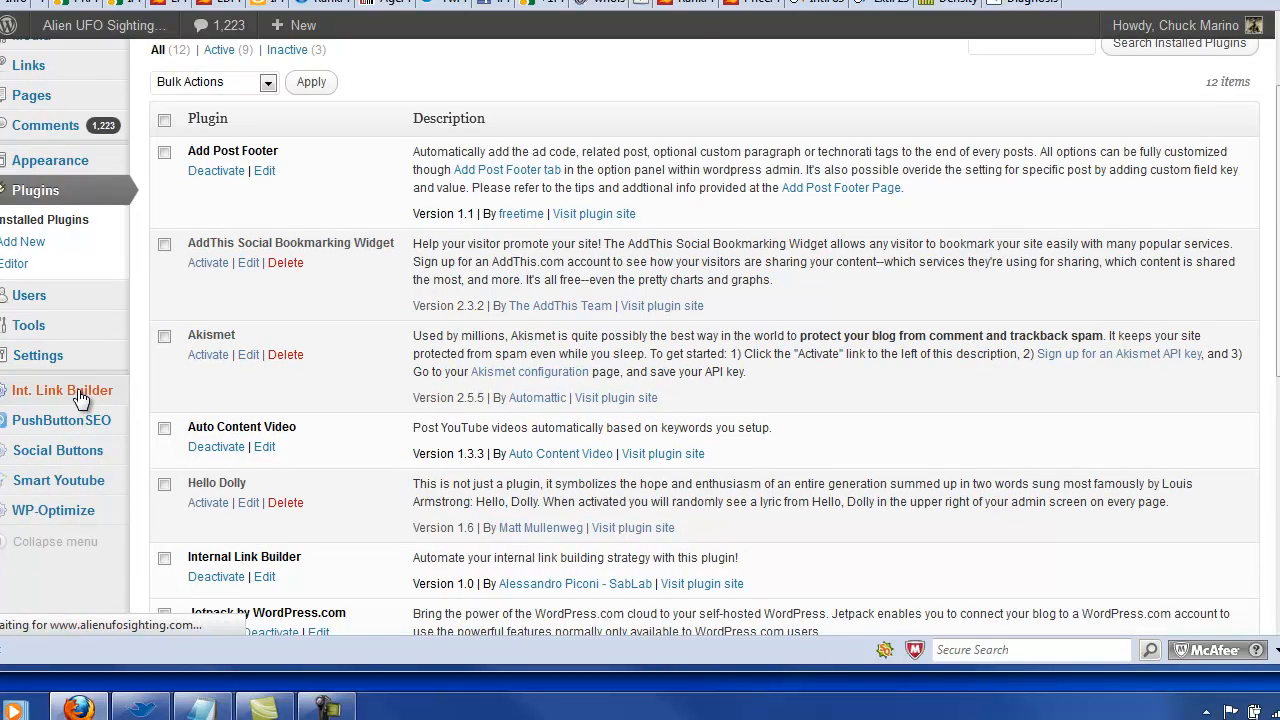
# - Review the empty Internal Link Builder key/URL settings page
pyautogui.click(62, 390)
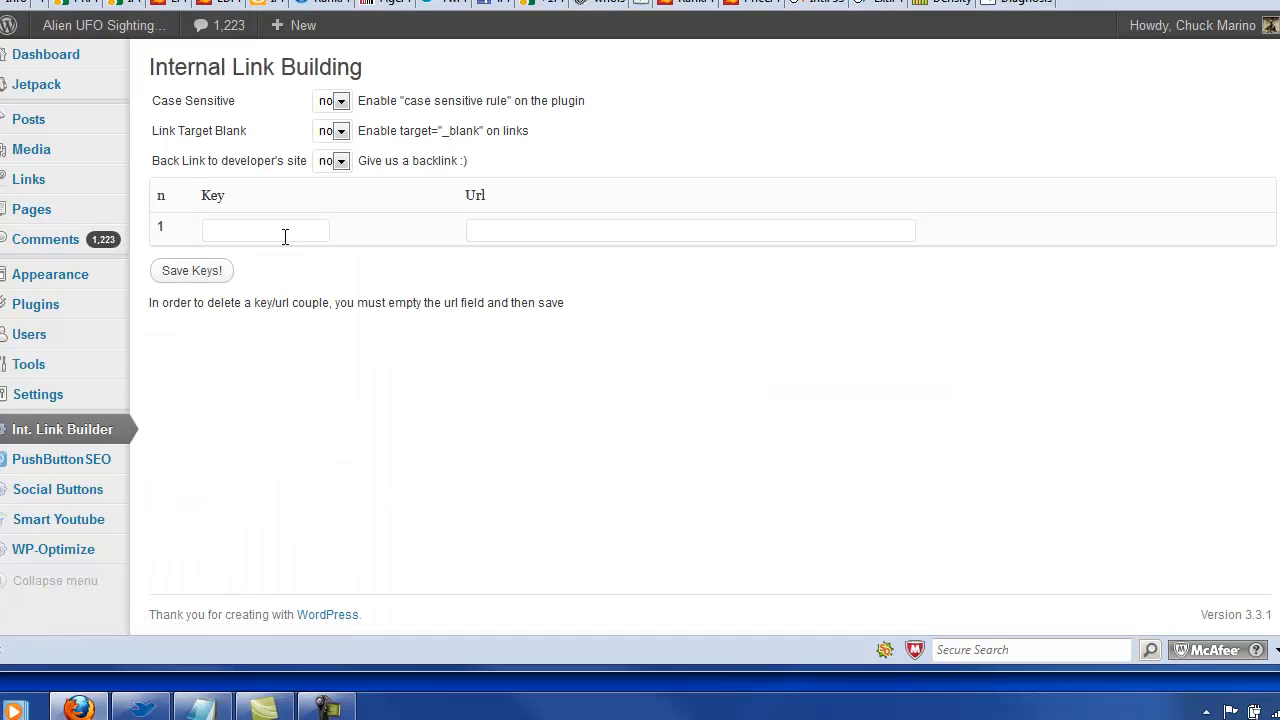
pyautogui.click(690, 230)
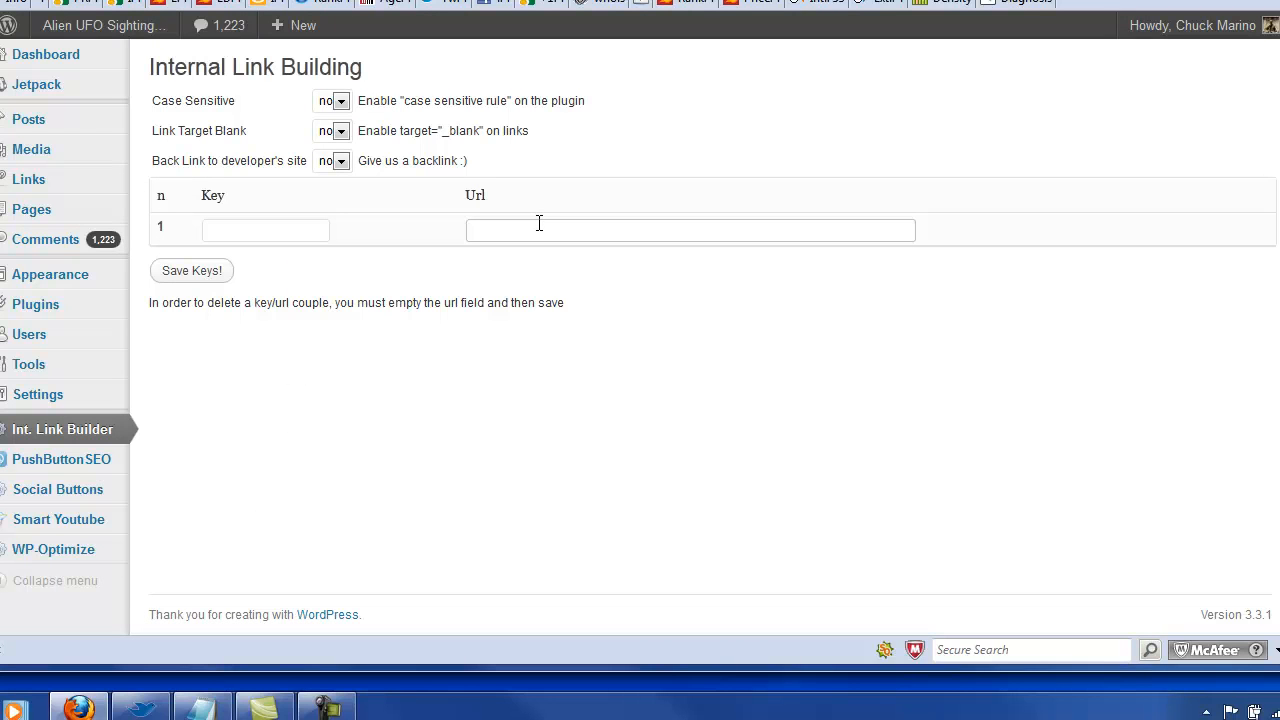
pyautogui.moveTo(208, 132)
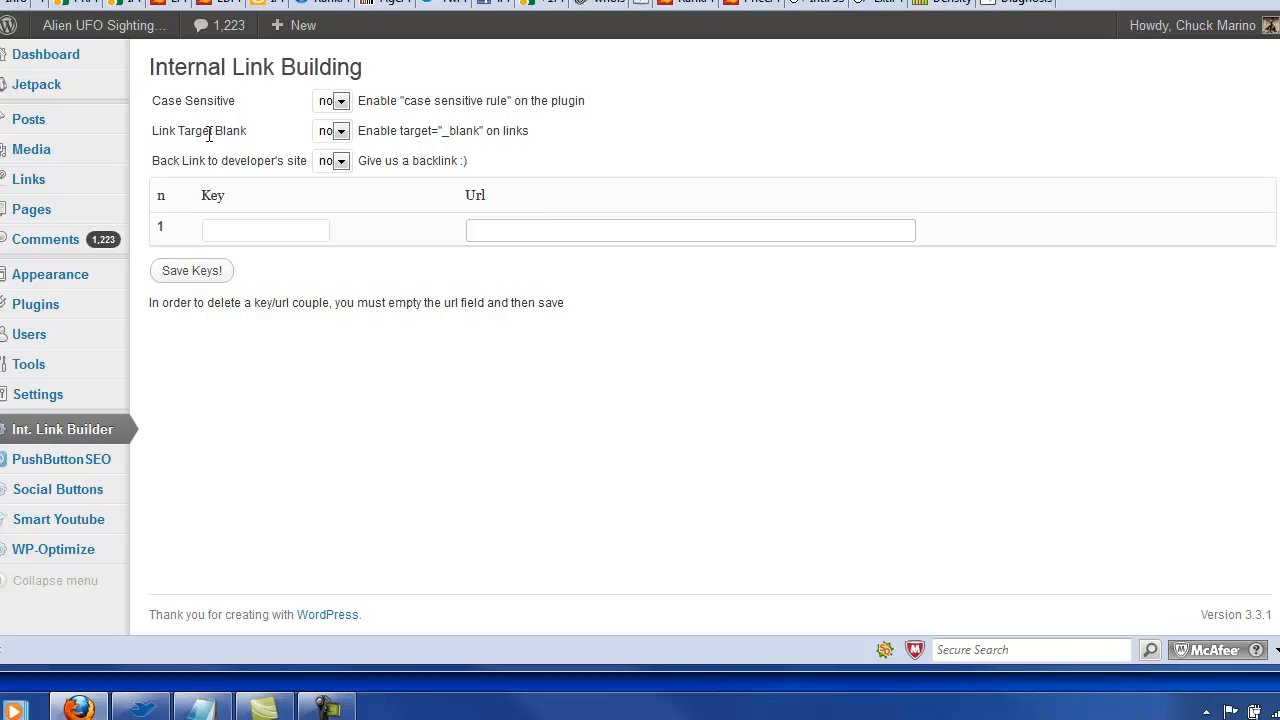
pyautogui.moveTo(258, 140)
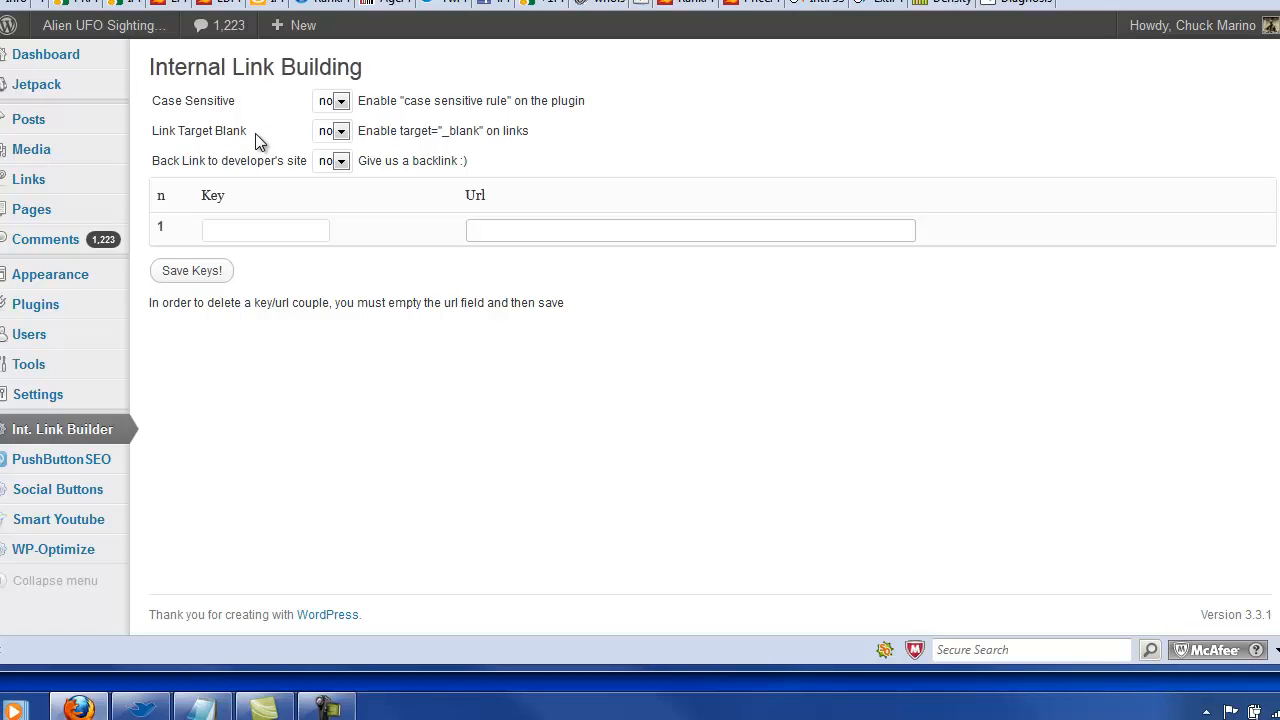
pyautogui.moveTo(232, 168)
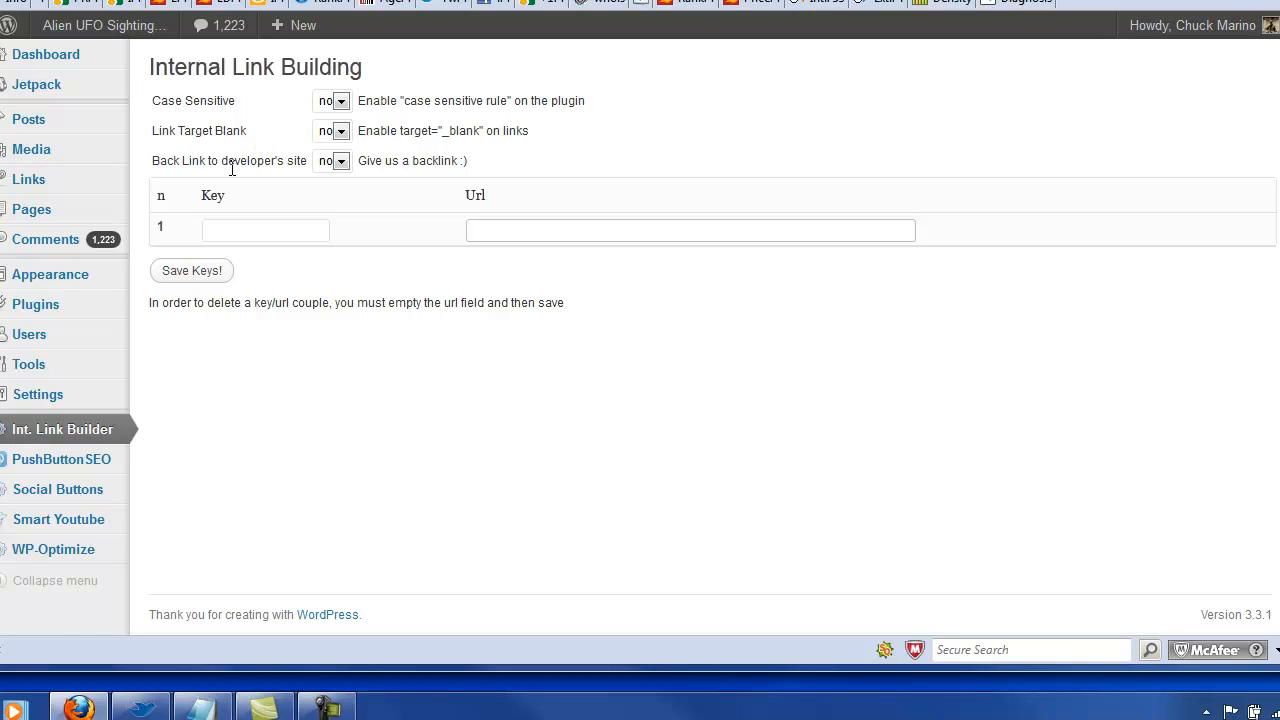
pyautogui.moveTo(648, 346)
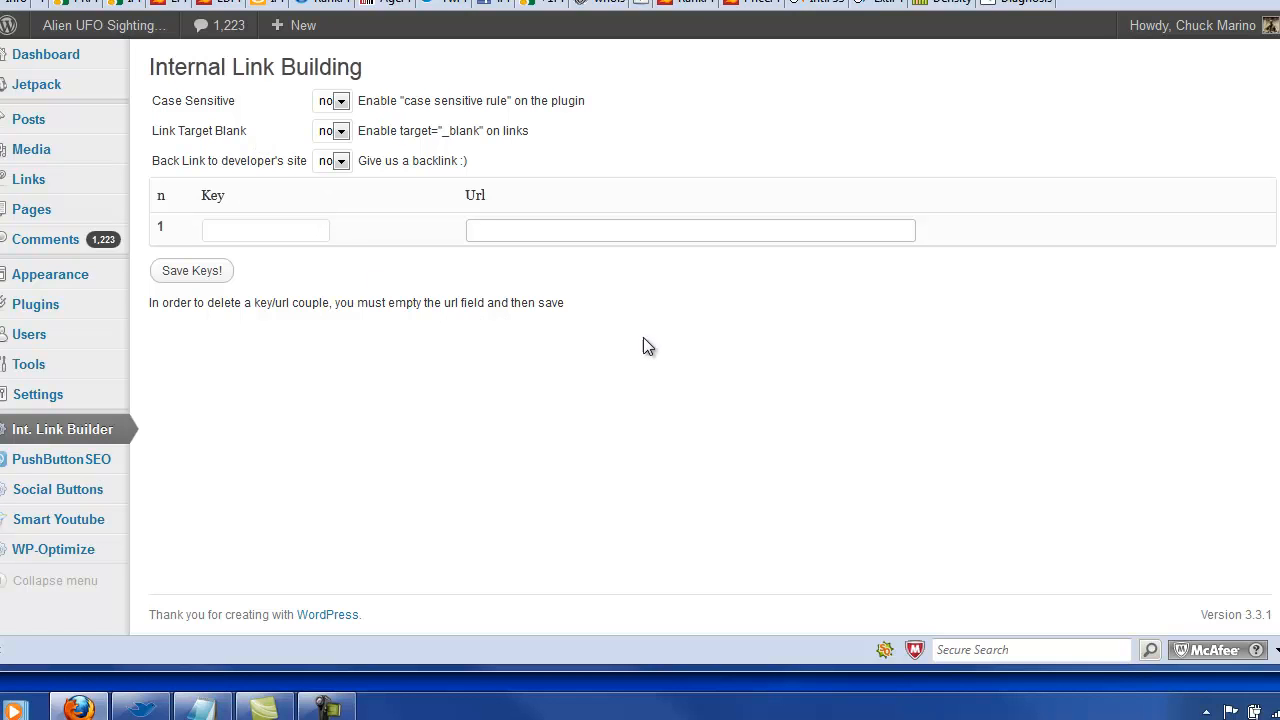
pyautogui.click(690, 230)
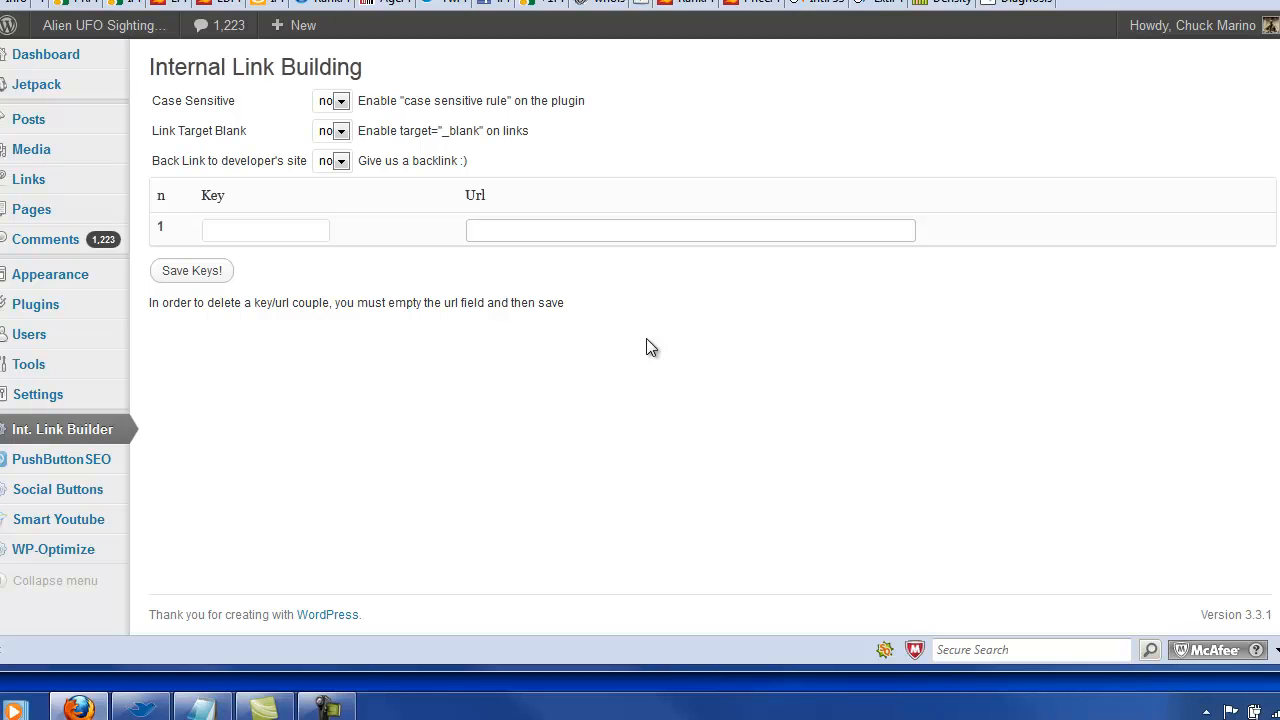
pyautogui.click(690, 230)
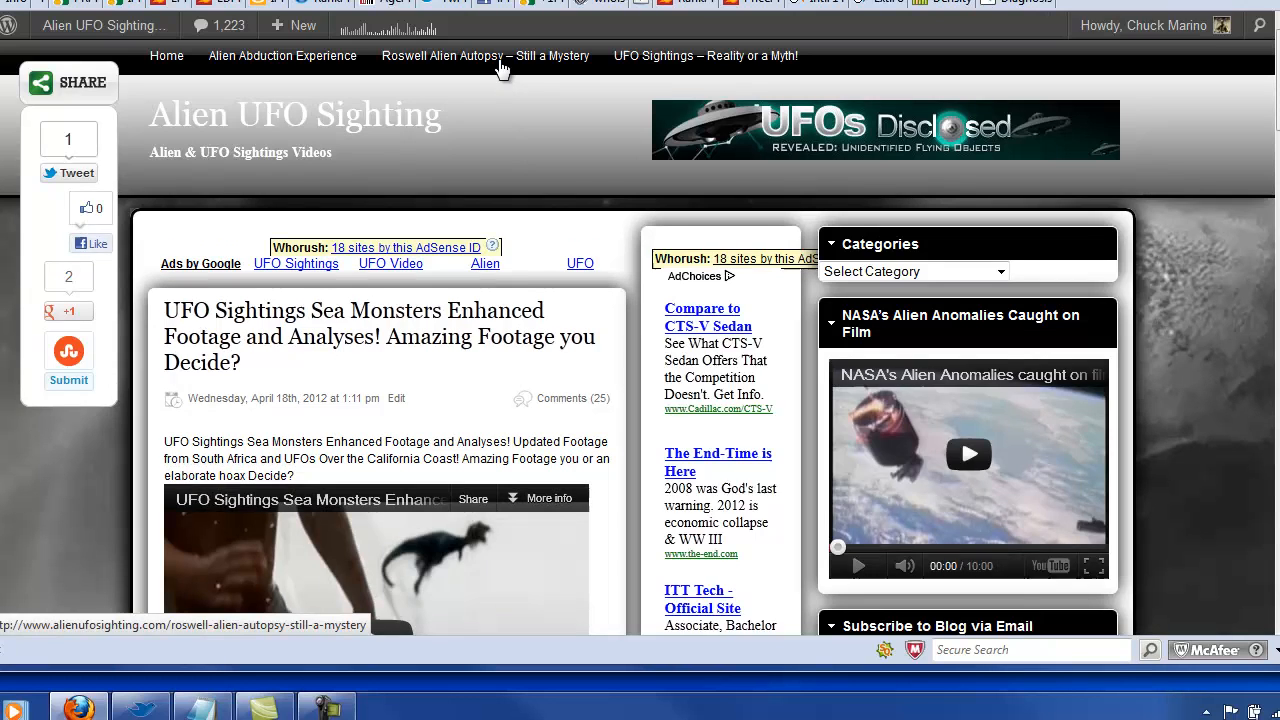
# - Visit the site and open the Roswell Alien Autopsy – Still a Mystery post
pyautogui.click(484, 56)
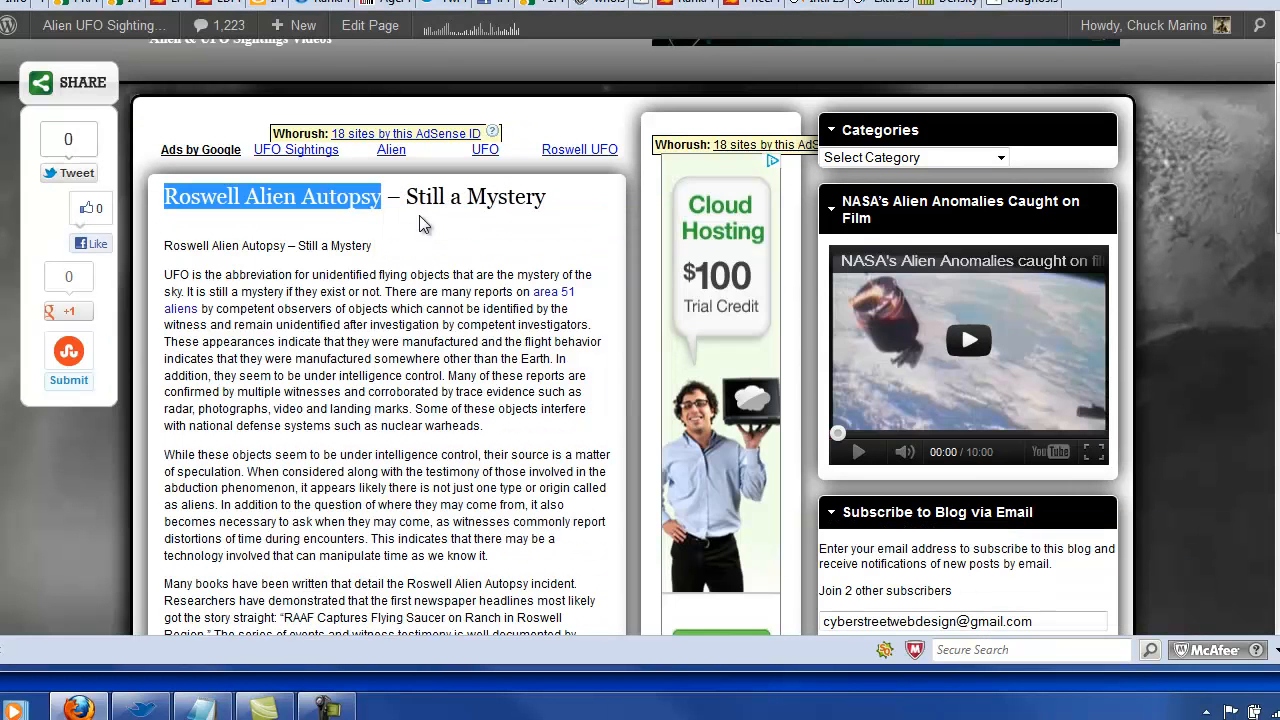
pyautogui.click(302, 24)
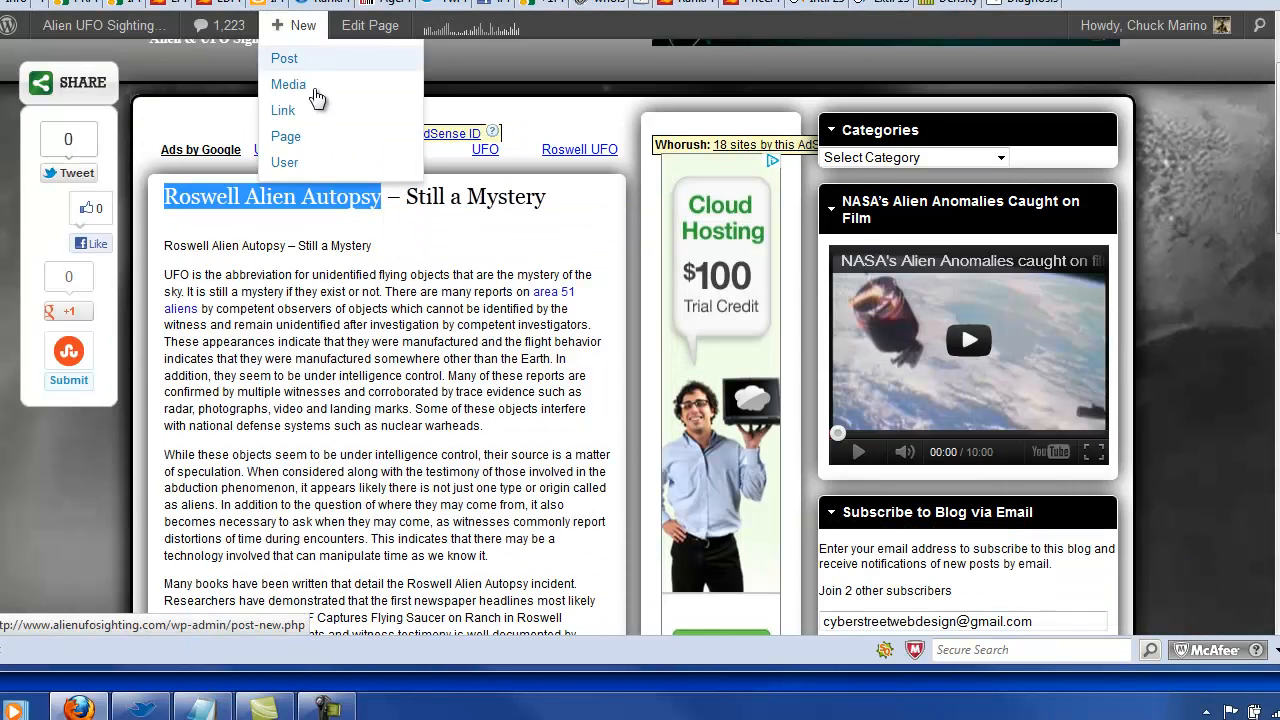
# - Start a new post with the opening line 'Roswell Alien Autopsy'
pyautogui.click(284, 58)
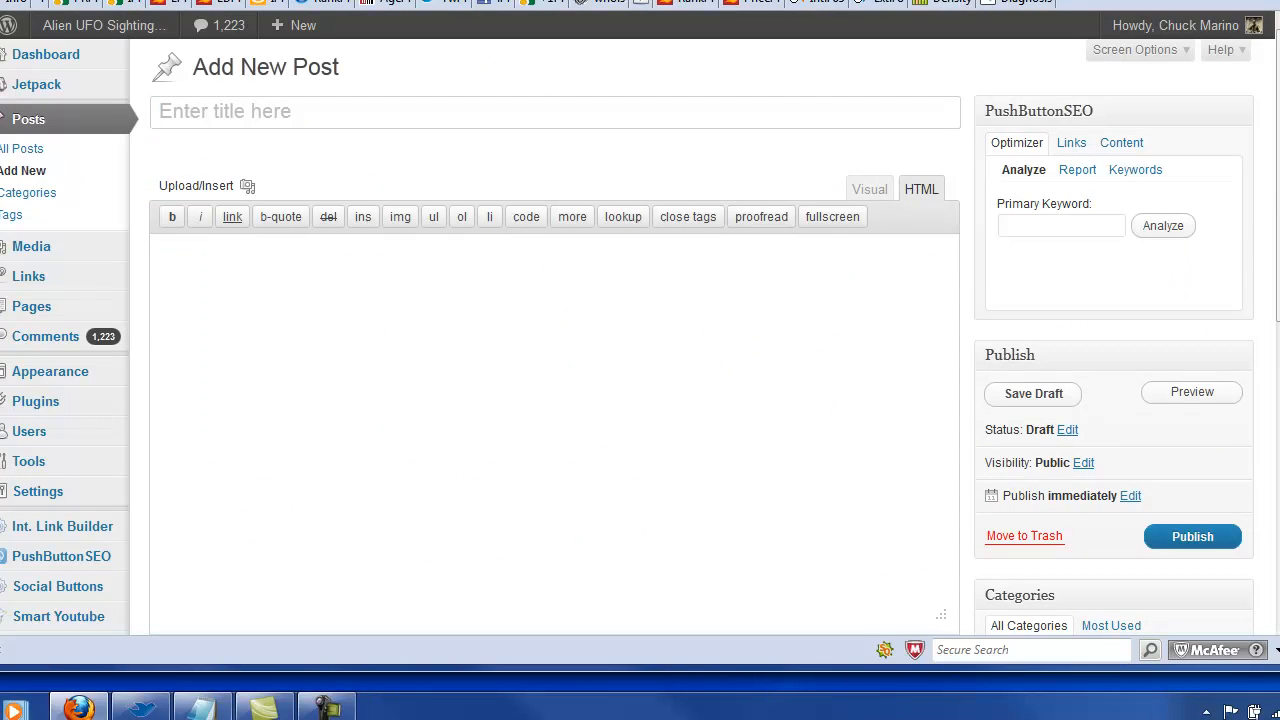
pyautogui.write('Roswell Alien Autopsy')
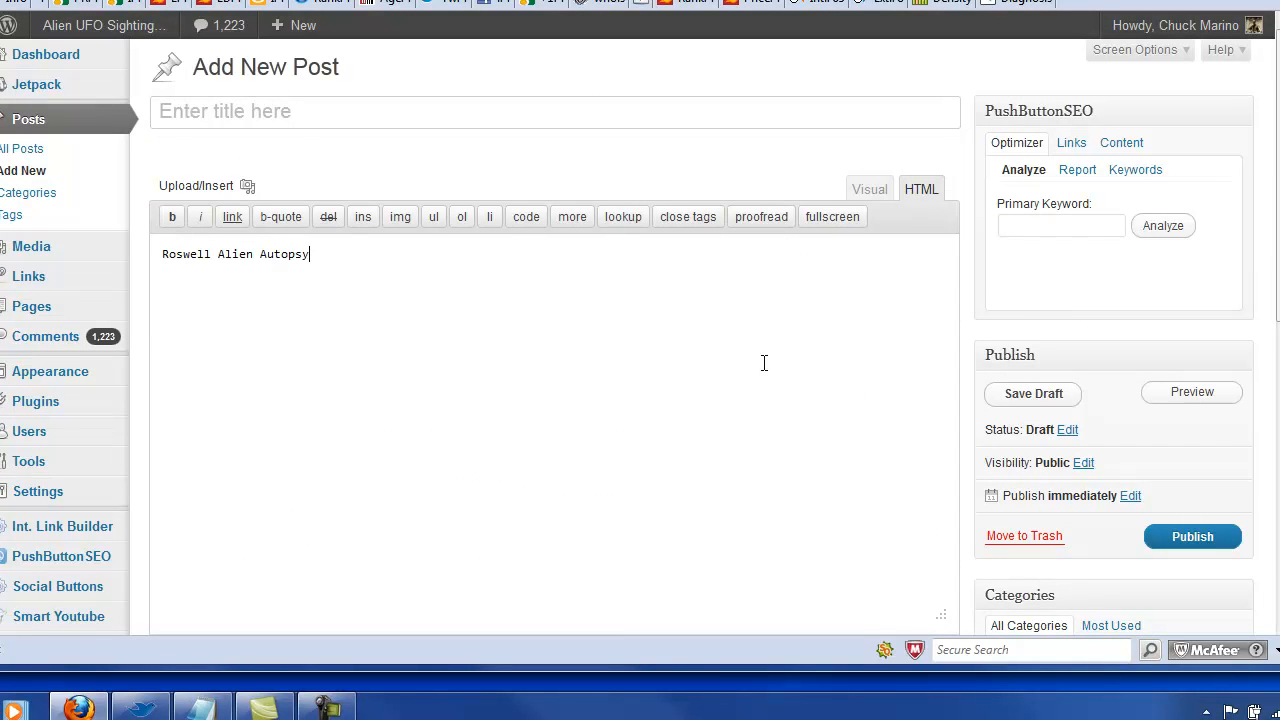
pyautogui.moveTo(836, 324)
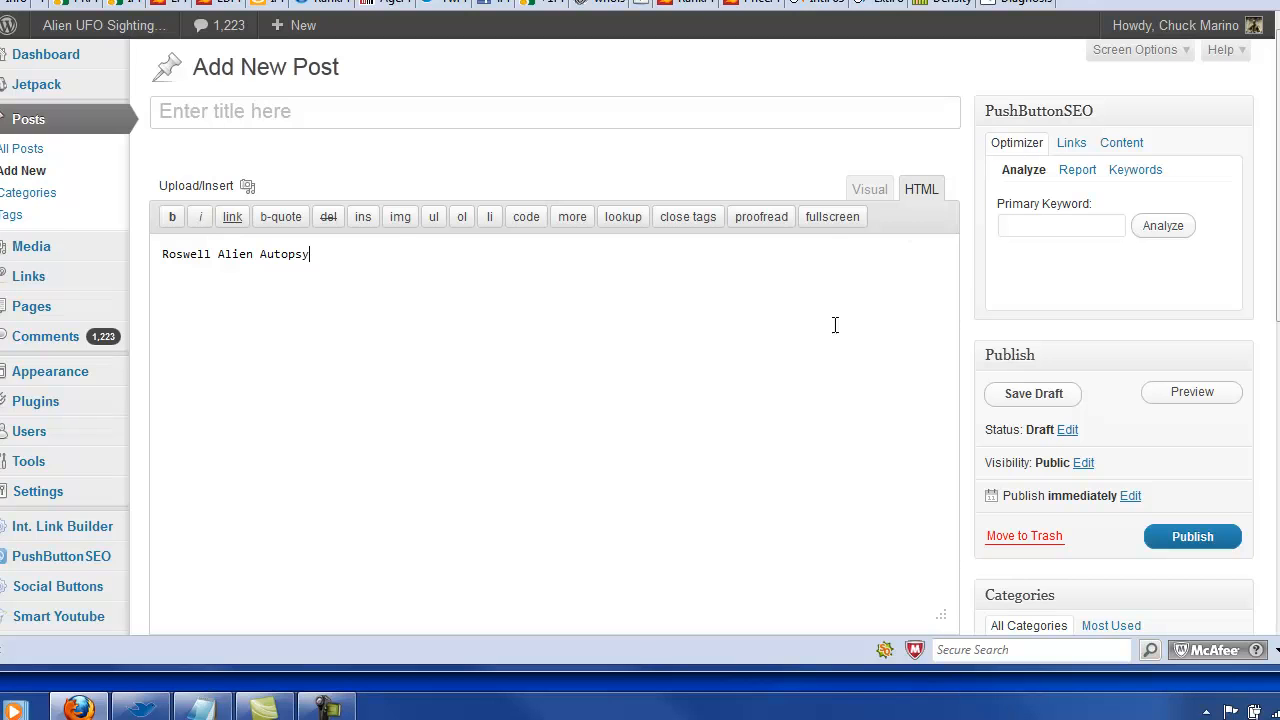
pyautogui.moveTo(818, 344)
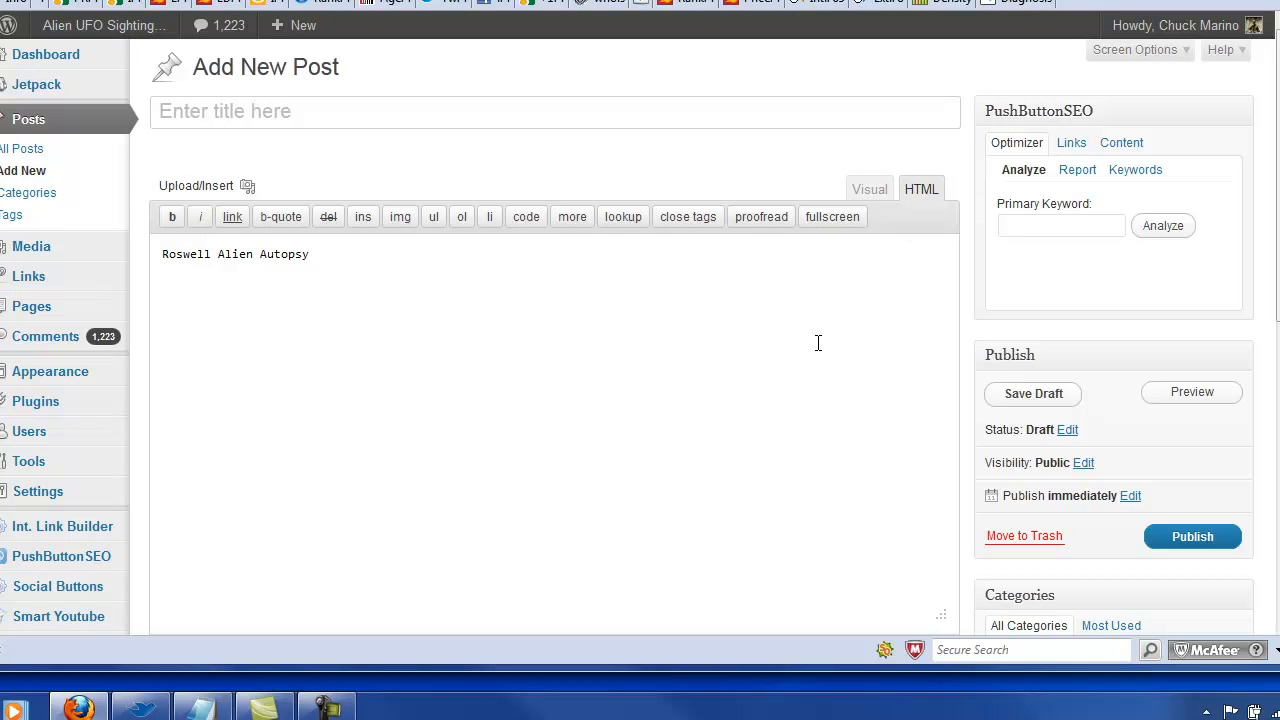
pyautogui.moveTo(856, 320)
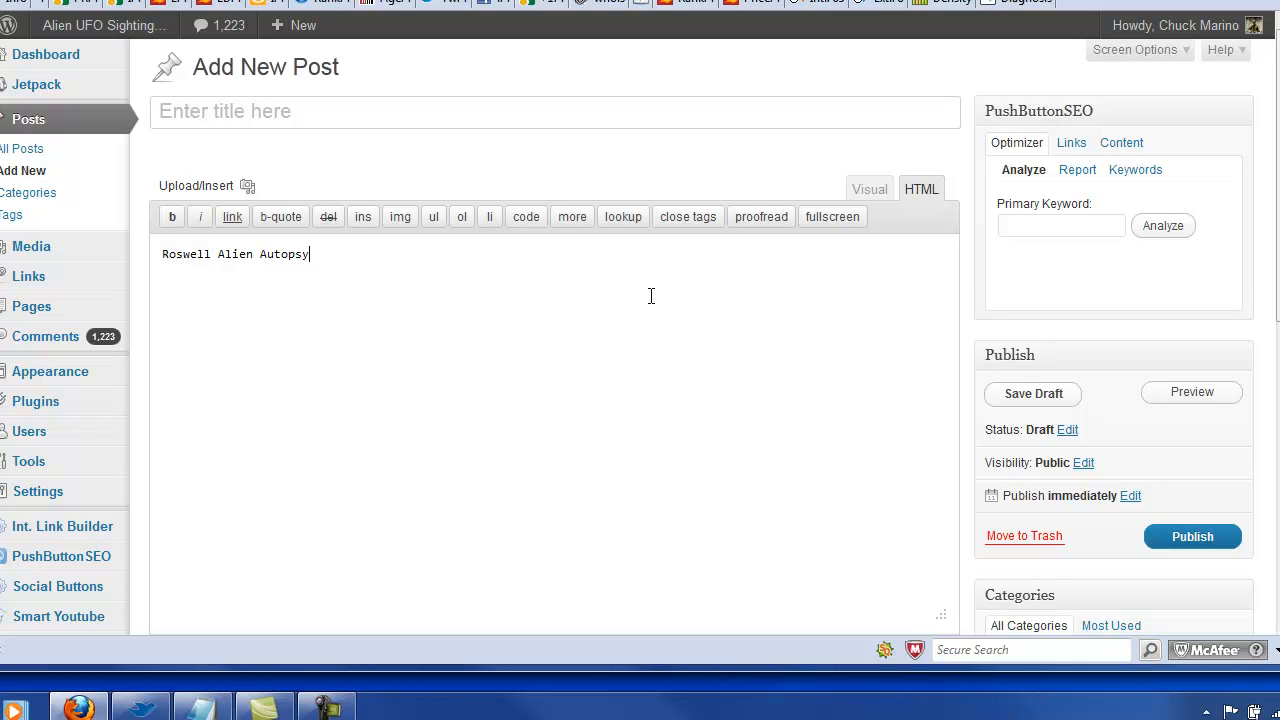
# - Search PushButtonSEO videos for 'Roswell Alien Autopsy' and insert the first one at small size
pyautogui.click(1120, 142)
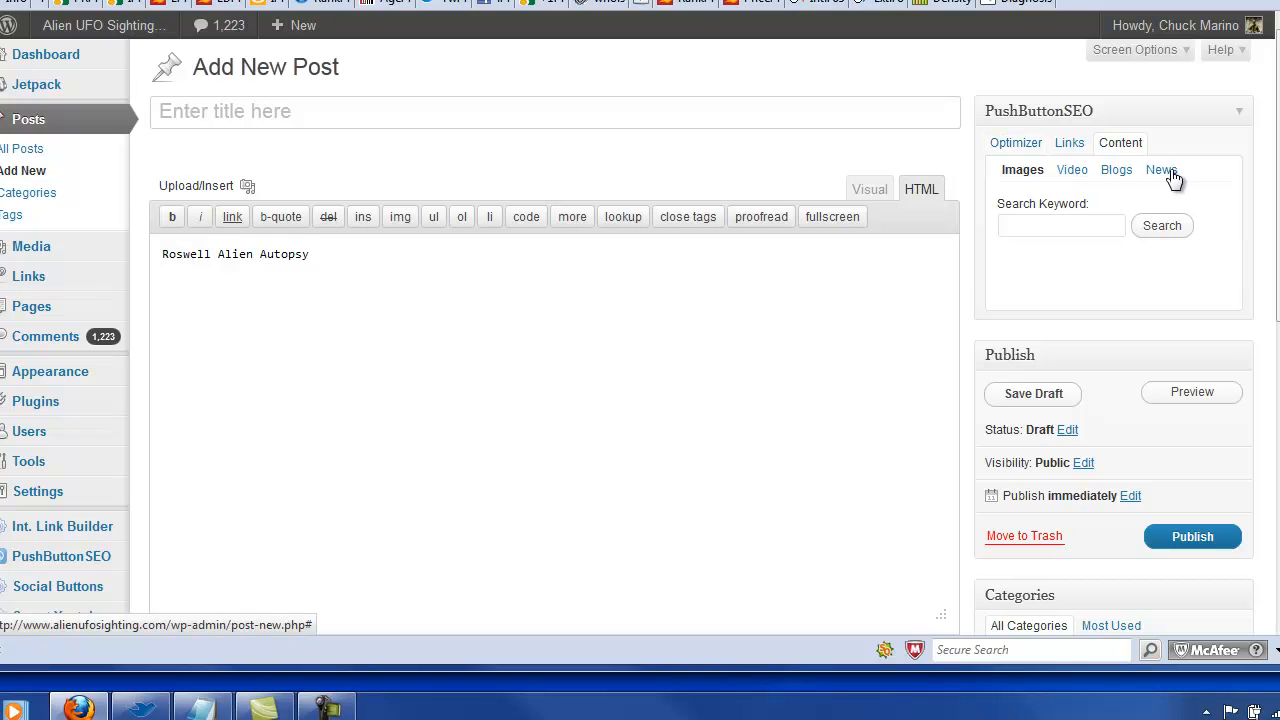
pyautogui.moveTo(1116, 176)
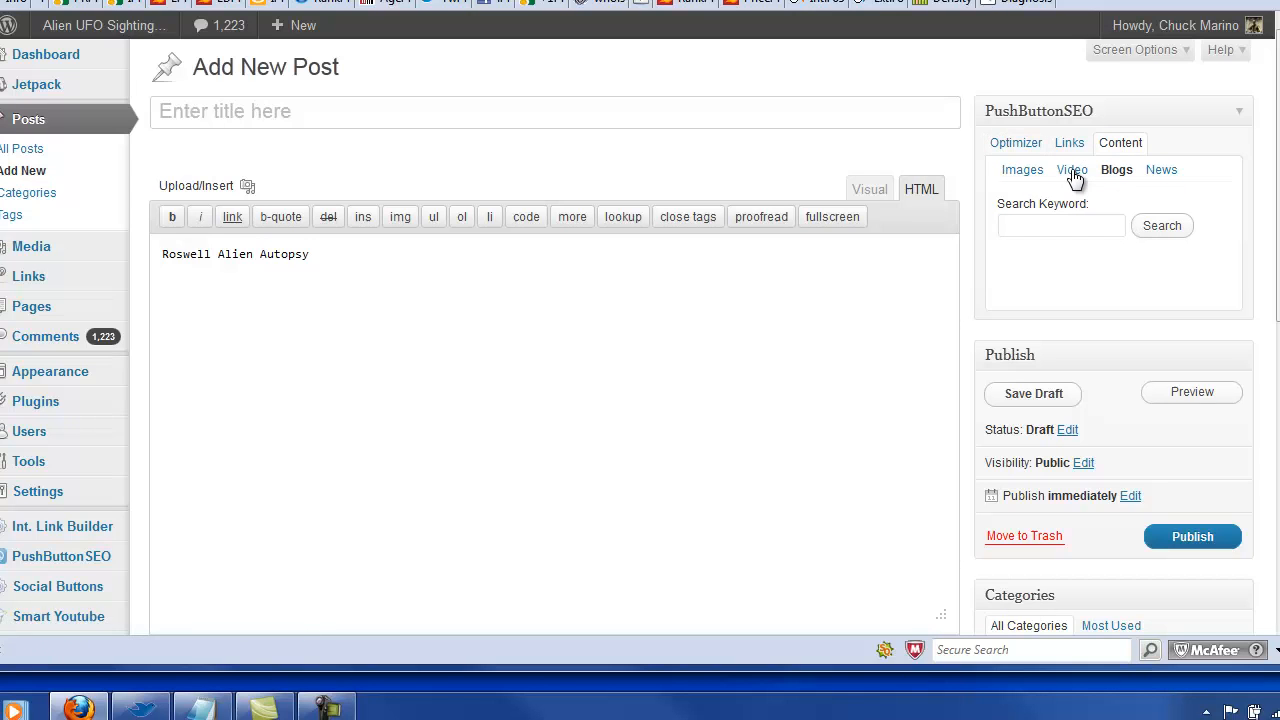
pyautogui.write('Roswell Alien Autopsy')
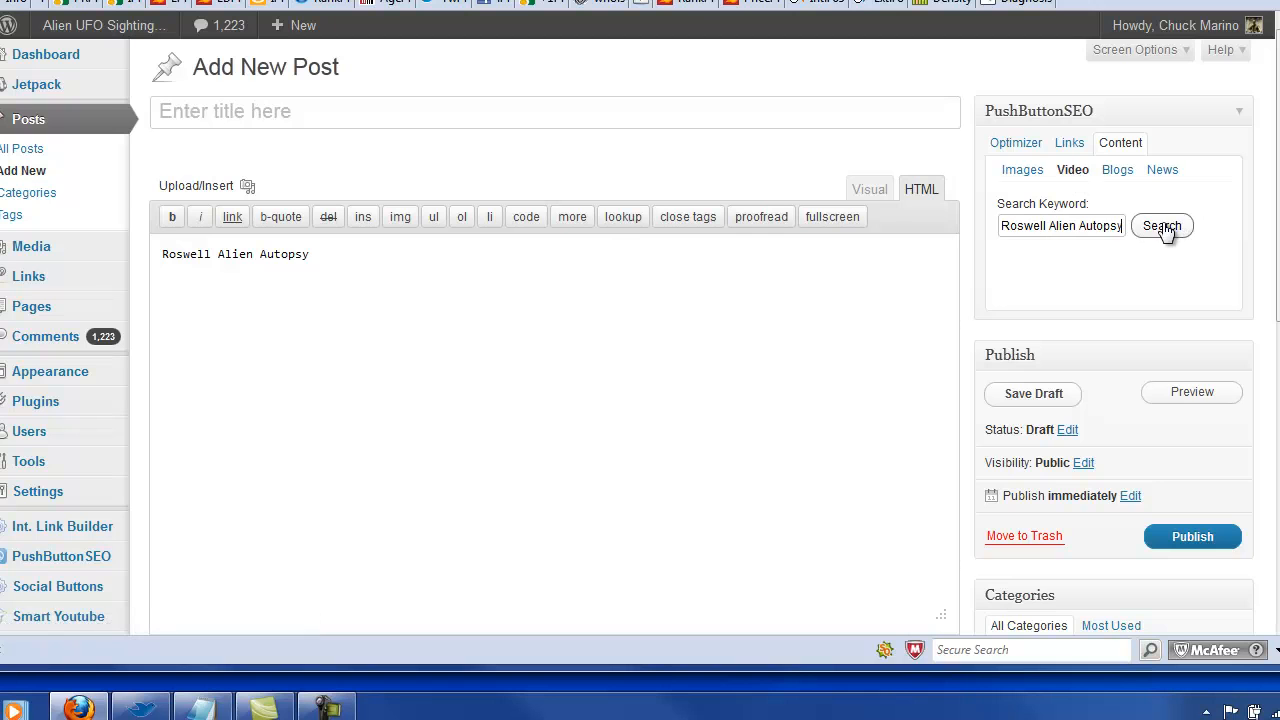
pyautogui.click(1160, 224)
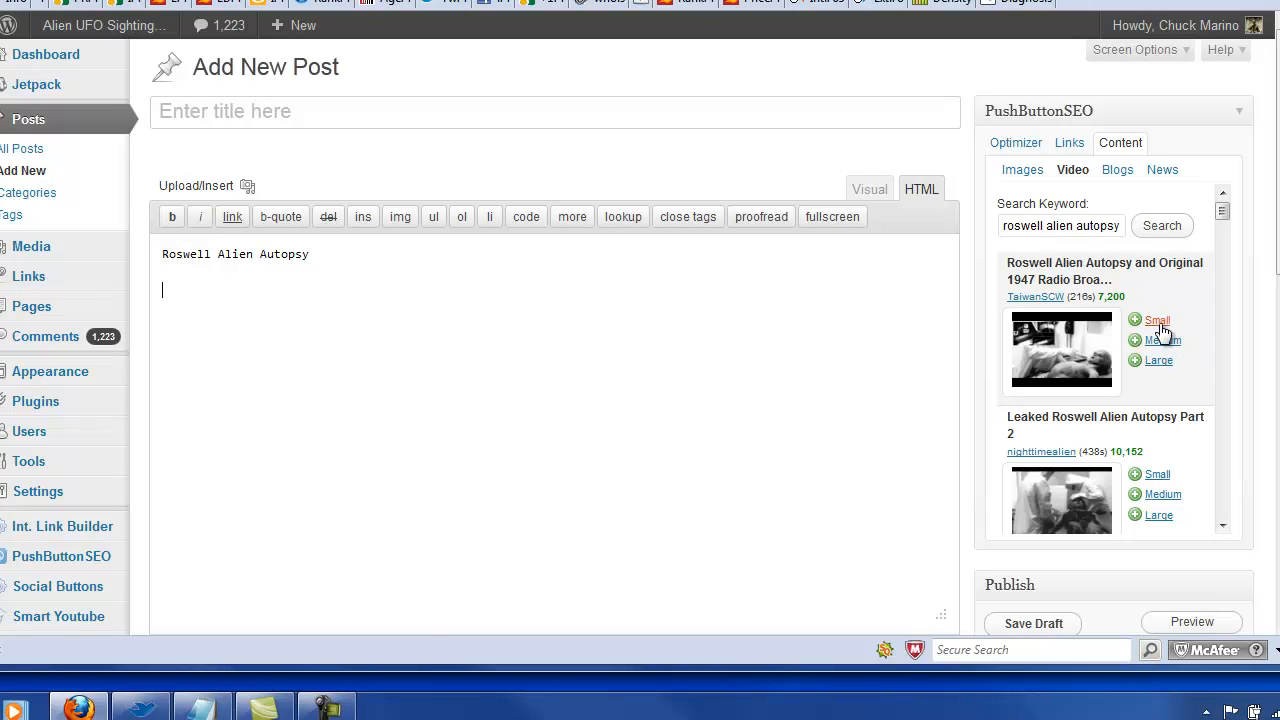
pyautogui.moveTo(1156, 320)
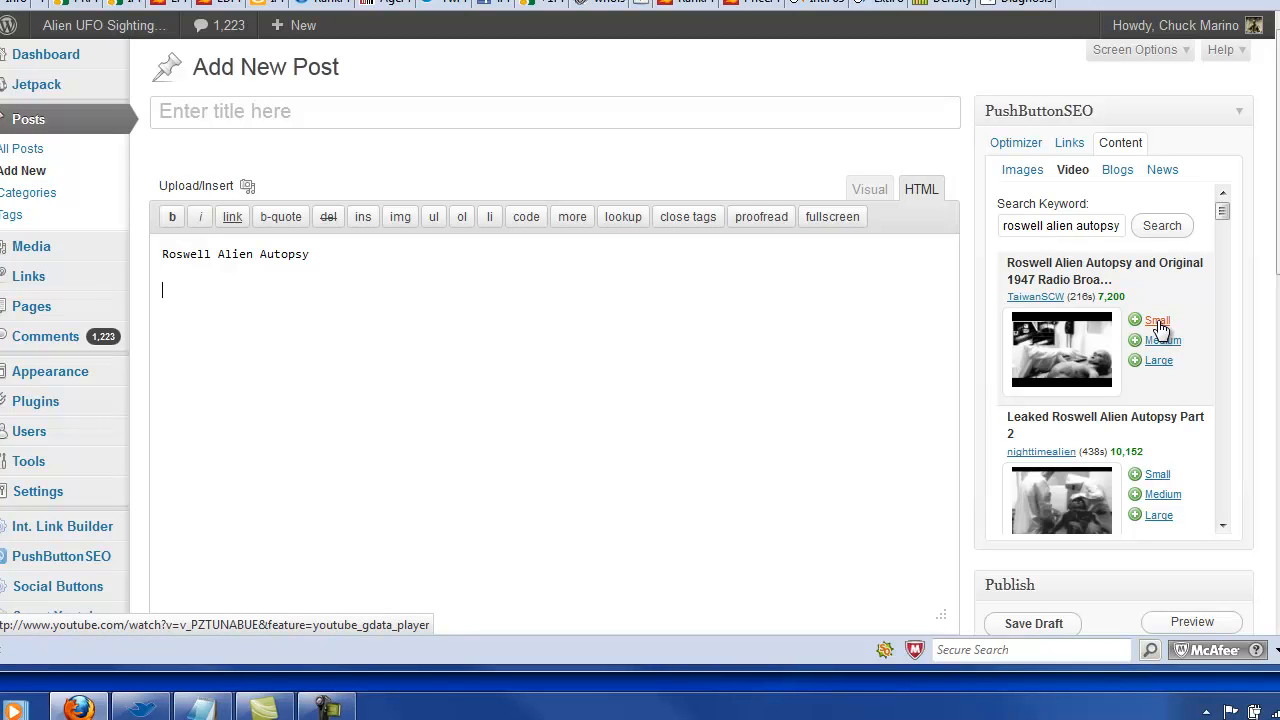
pyautogui.click(1156, 320)
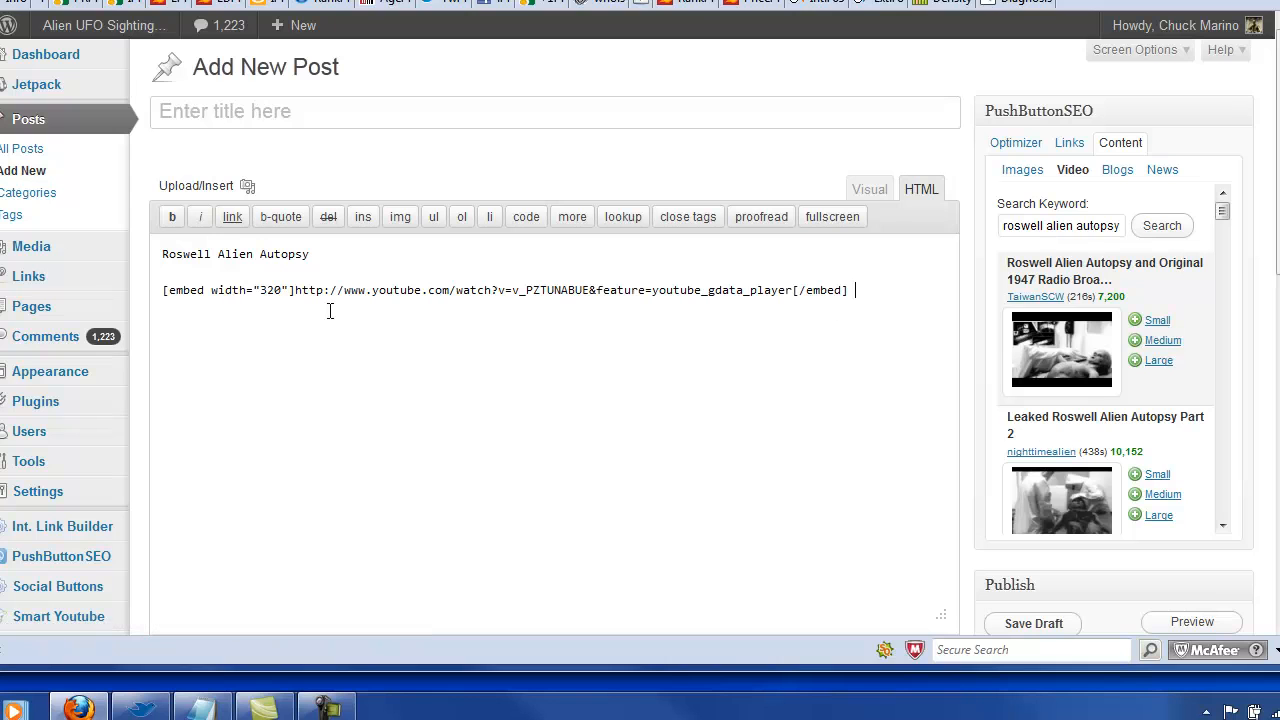
pyautogui.moveTo(700, 356)
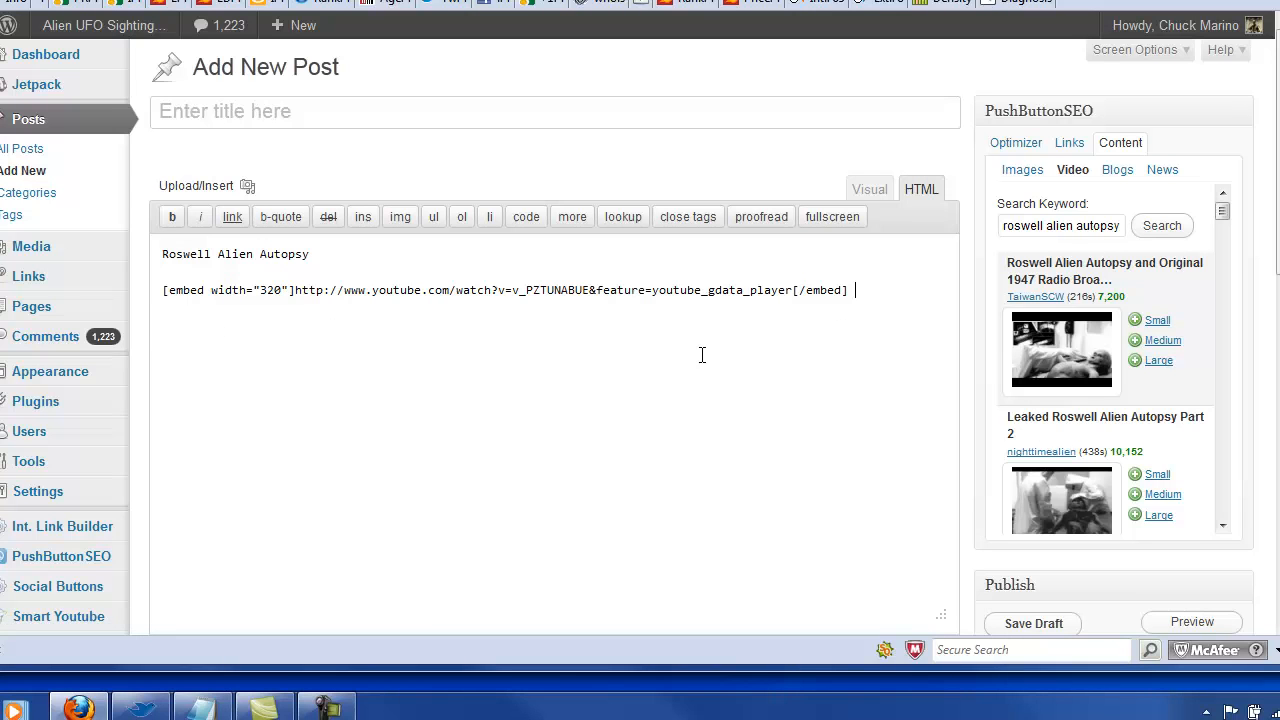
pyautogui.moveTo(864, 420)
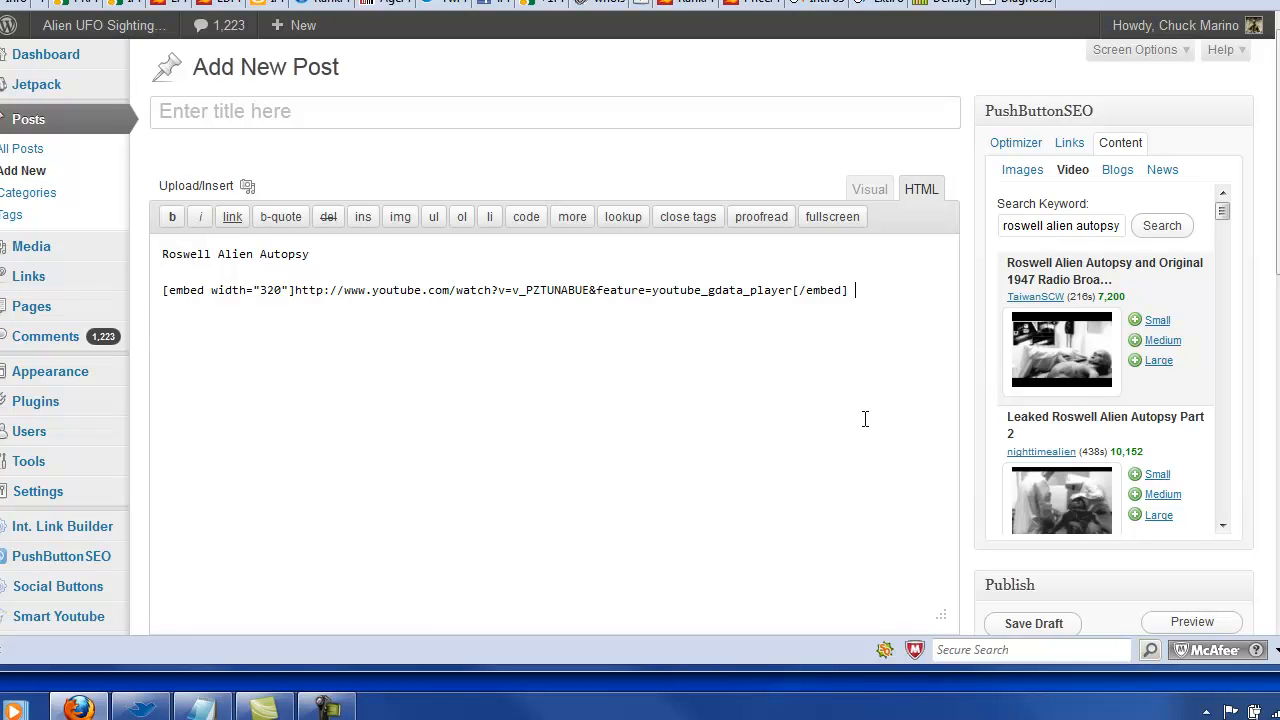
# - Search PushButtonSEO news for 'roswell alien' and insert the Borderzine article below the video
pyautogui.click(1162, 168)
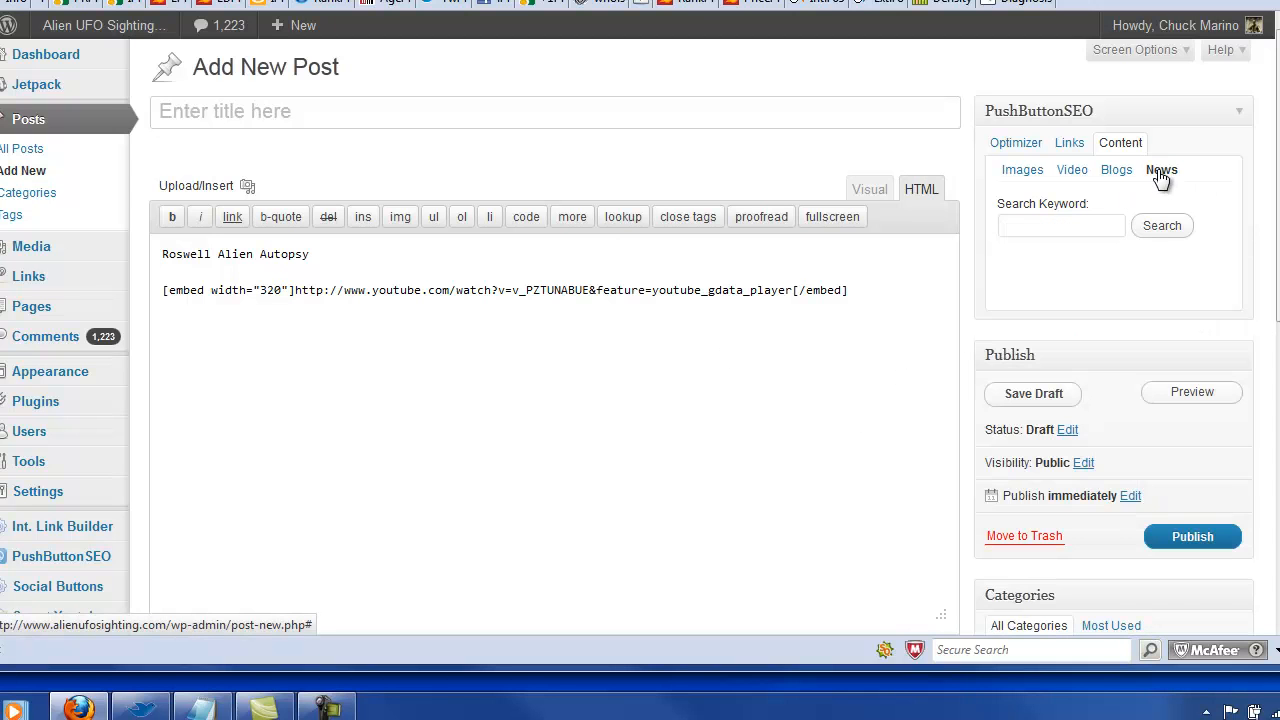
pyautogui.rightClick(1060, 224)
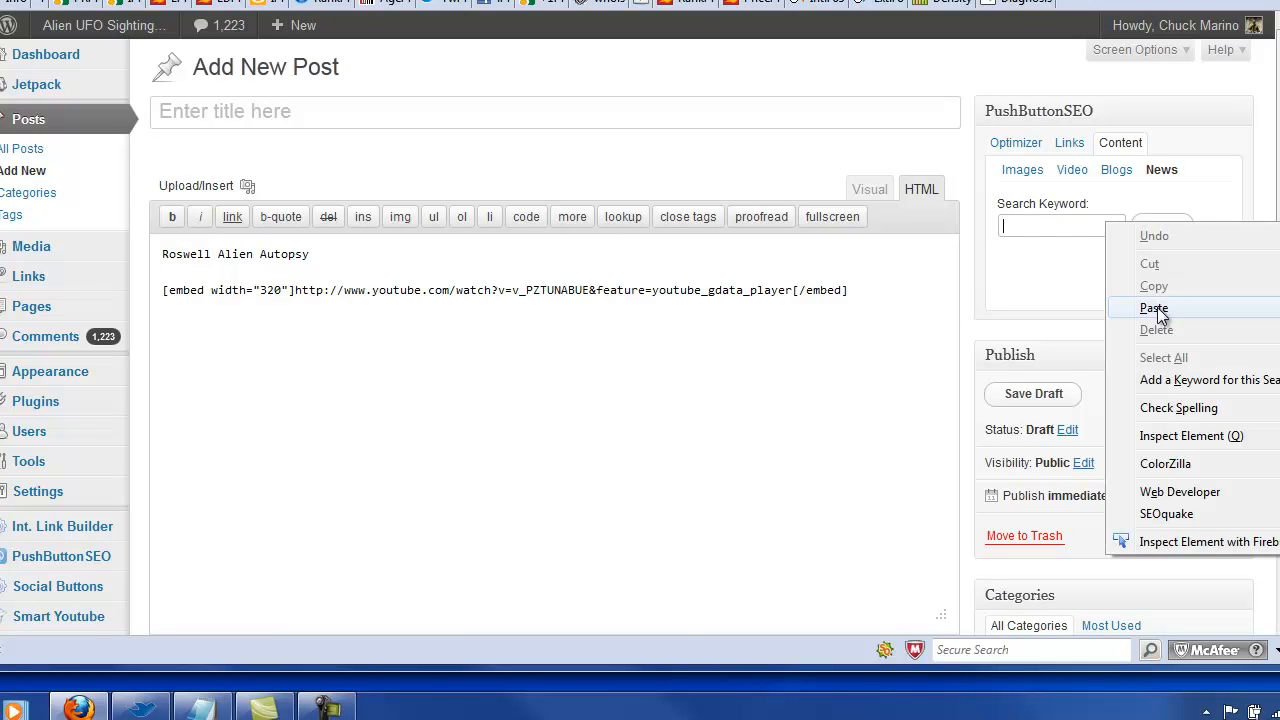
pyautogui.click(1154, 308)
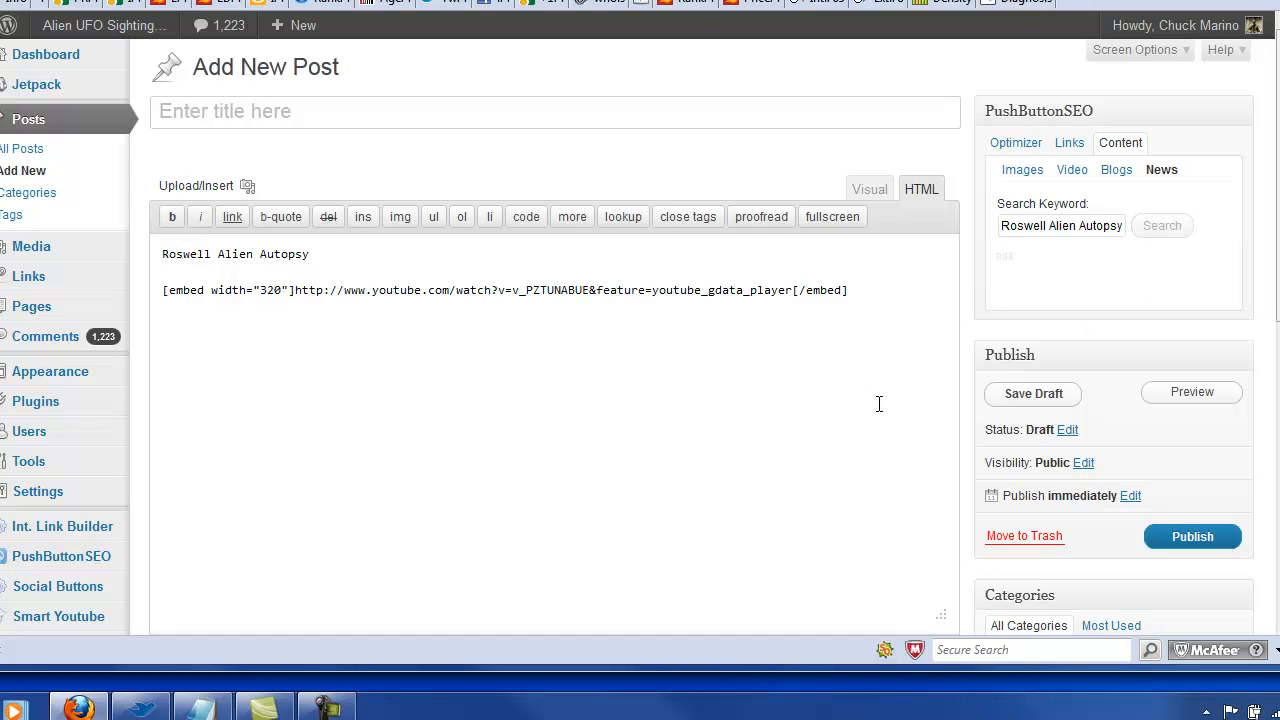
pyautogui.click(1162, 224)
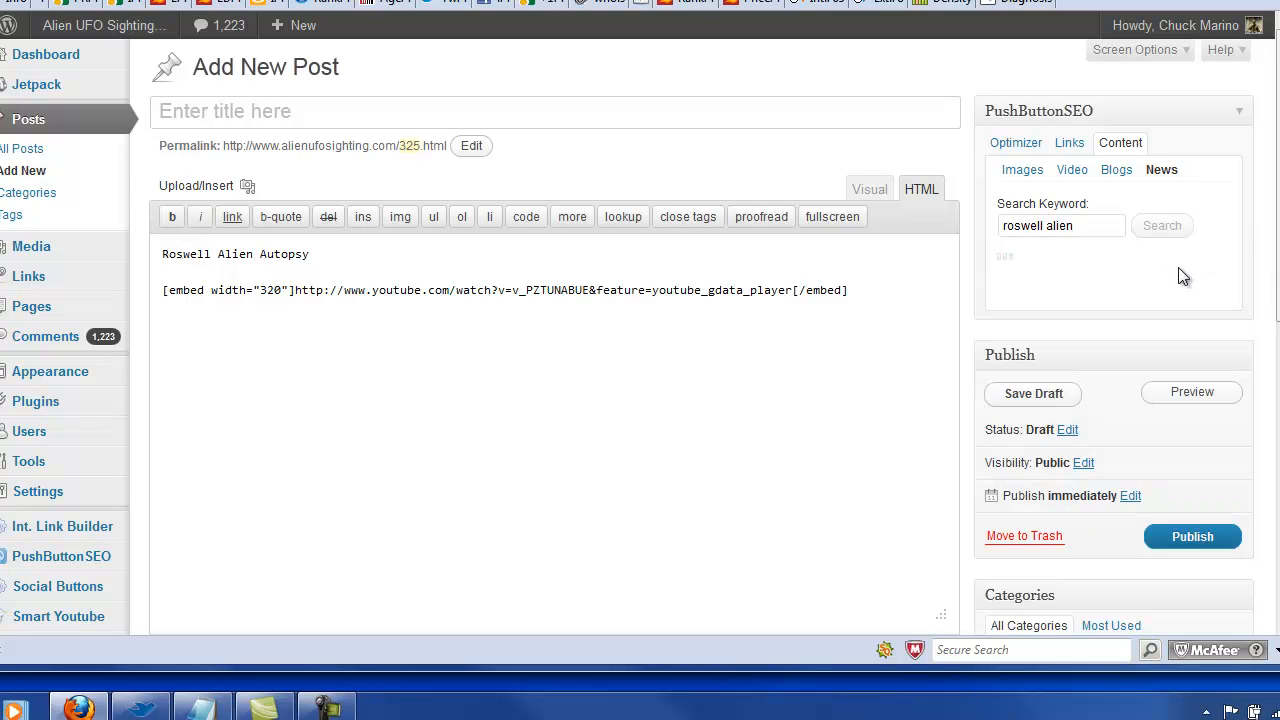
pyautogui.click(1160, 224)
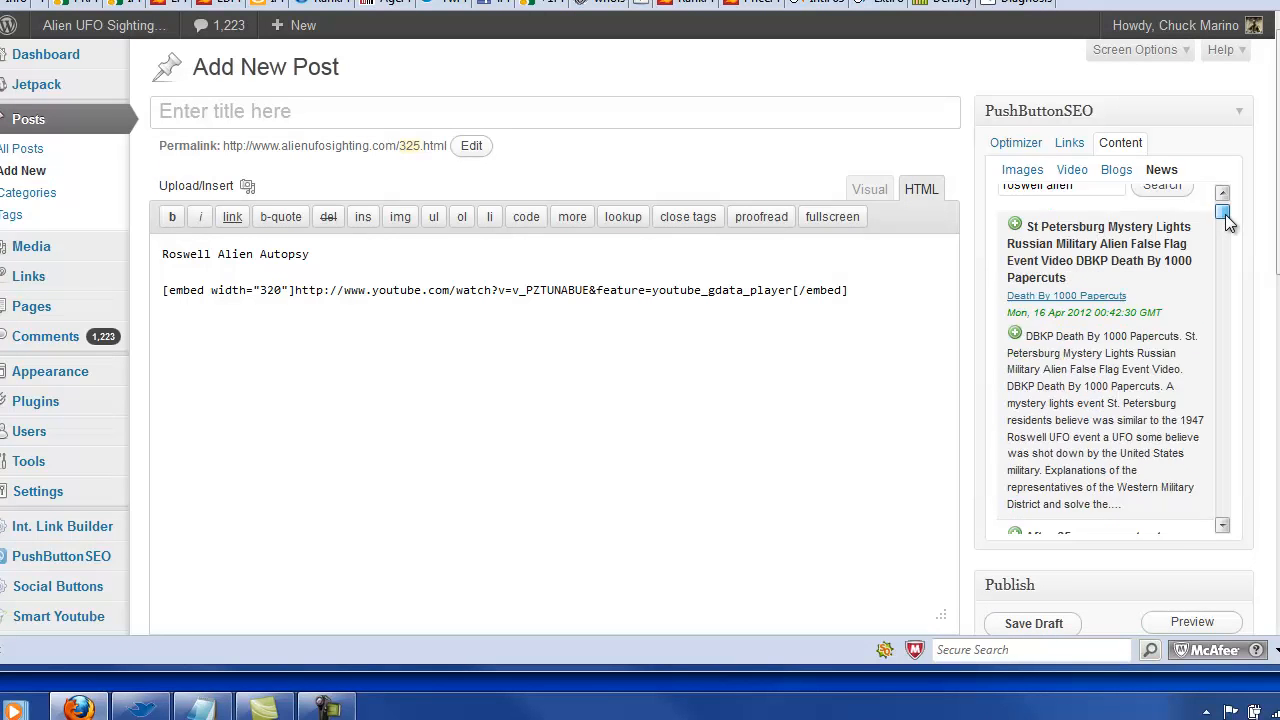
pyautogui.scroll(-3)
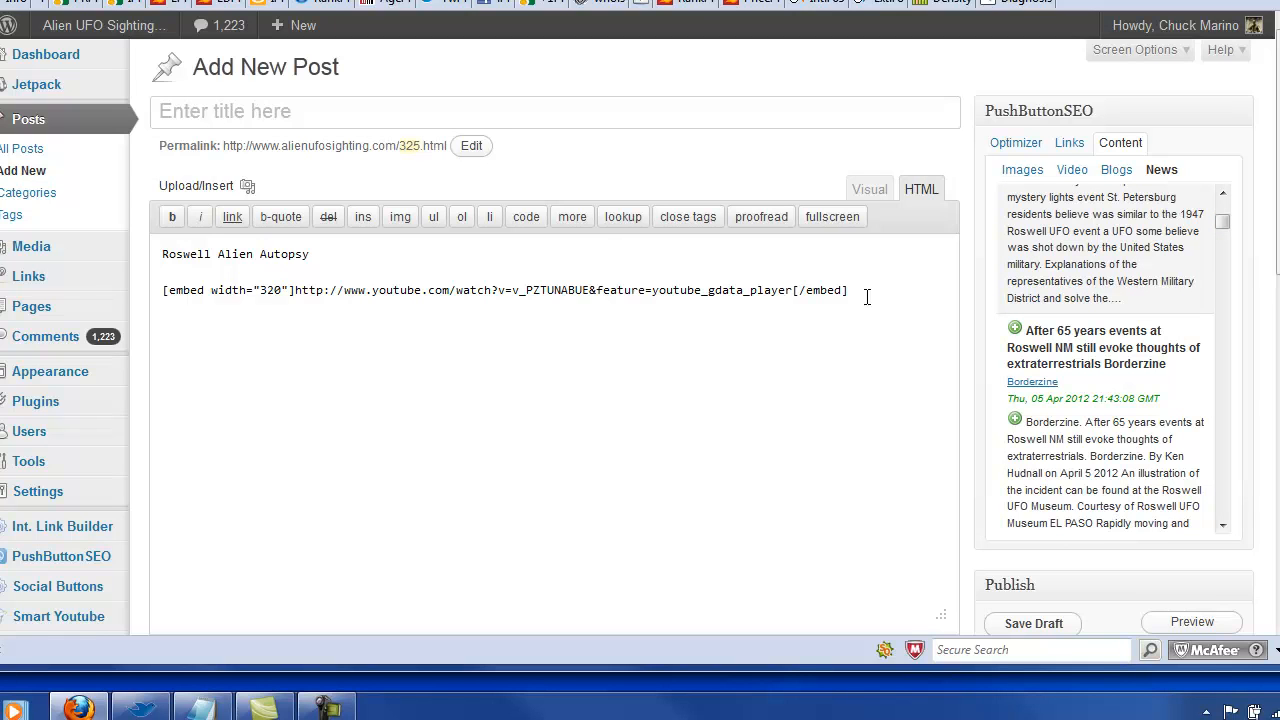
pyautogui.moveTo(1070, 388)
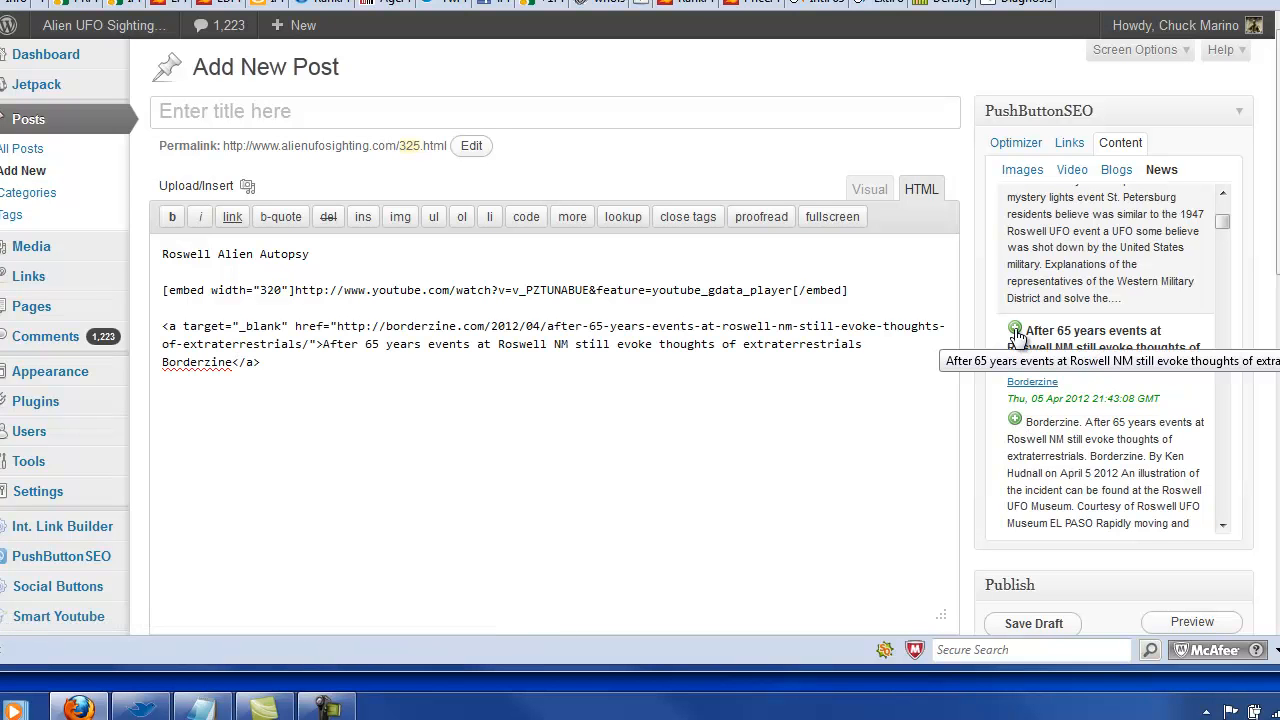
pyautogui.click(868, 188)
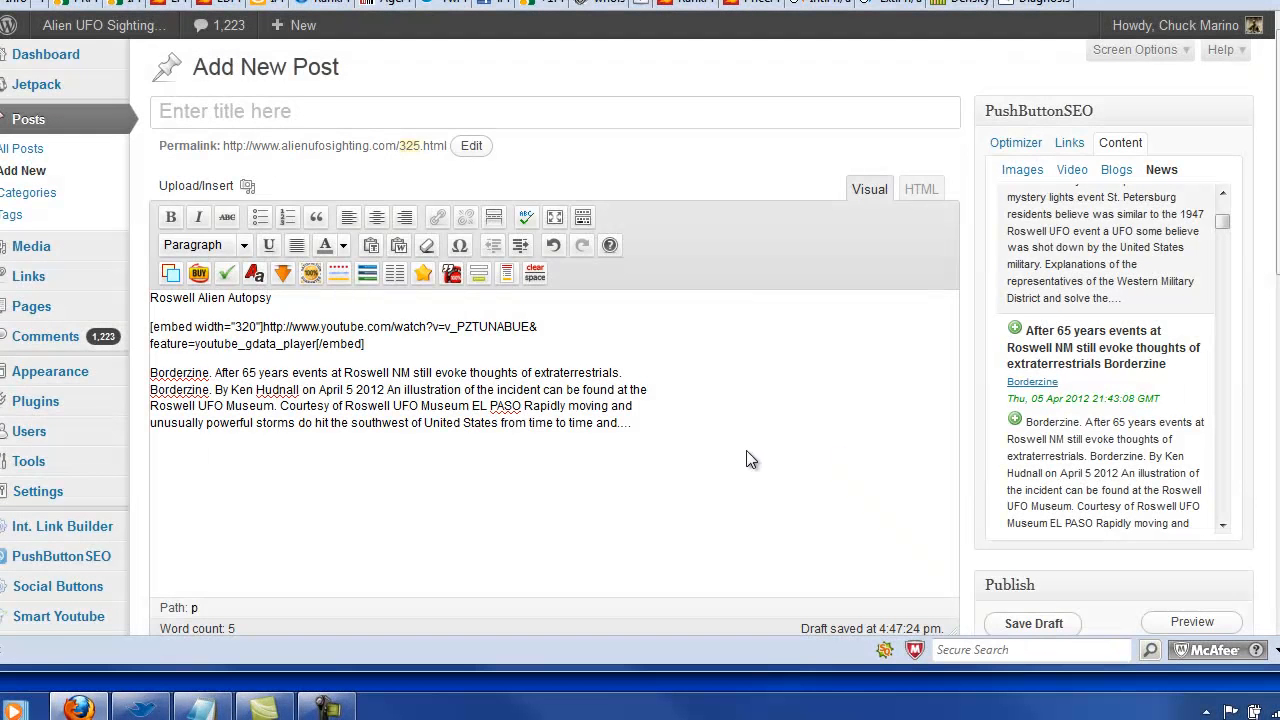
# - Replace NM with Alien Autopsy, title the post 'Roswell Alien Autopsy' and publish it
pyautogui.doubleClick(352, 372)
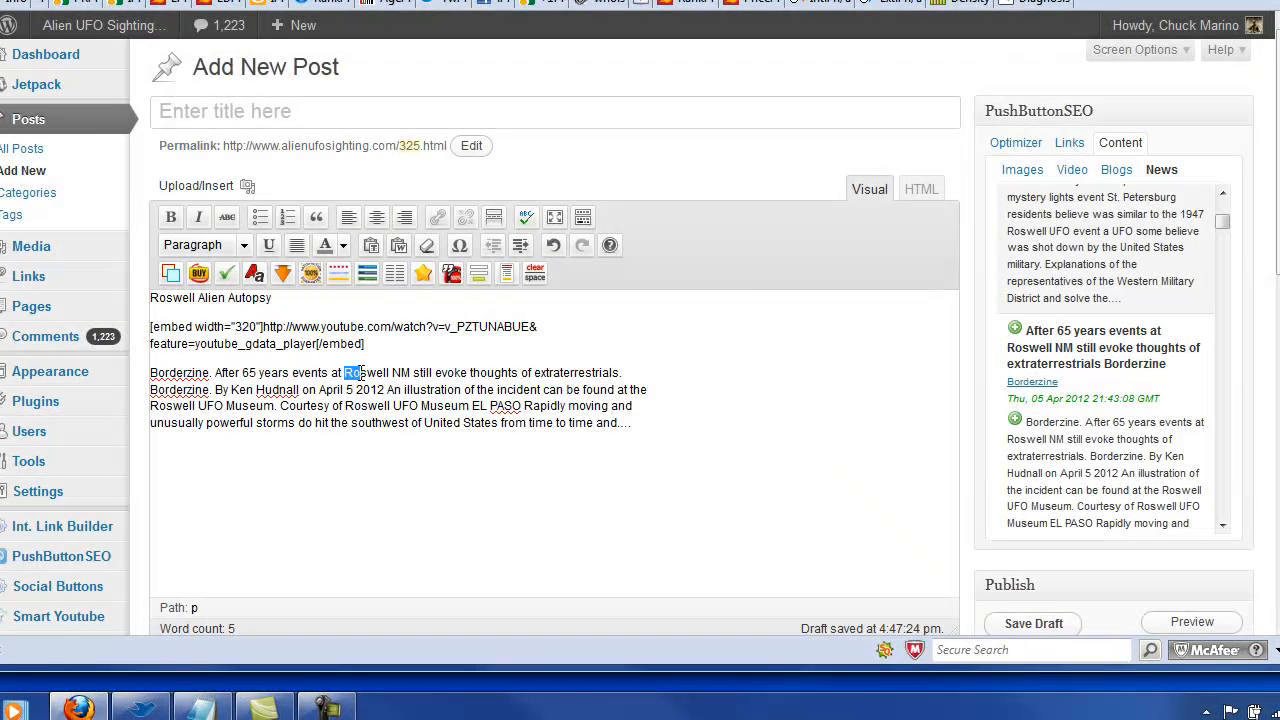
pyautogui.moveTo(344, 372); pyautogui.dragTo(410, 372)
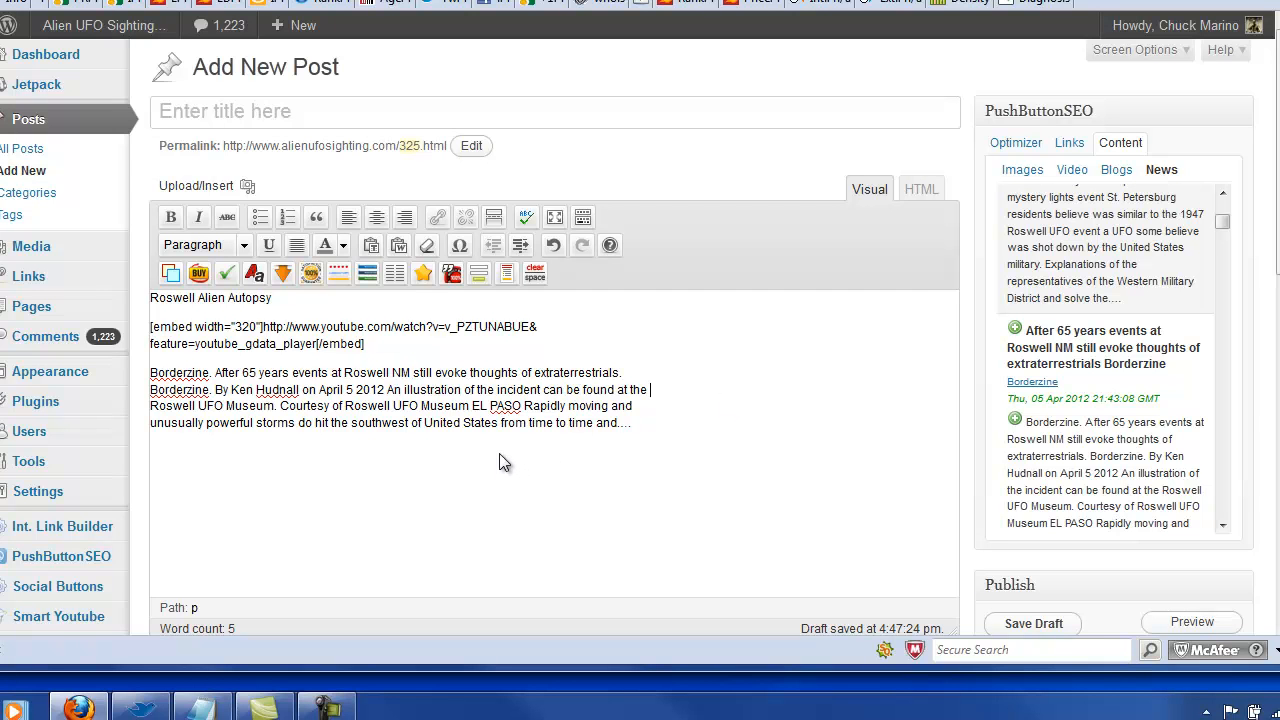
pyautogui.doubleClick(252, 298)
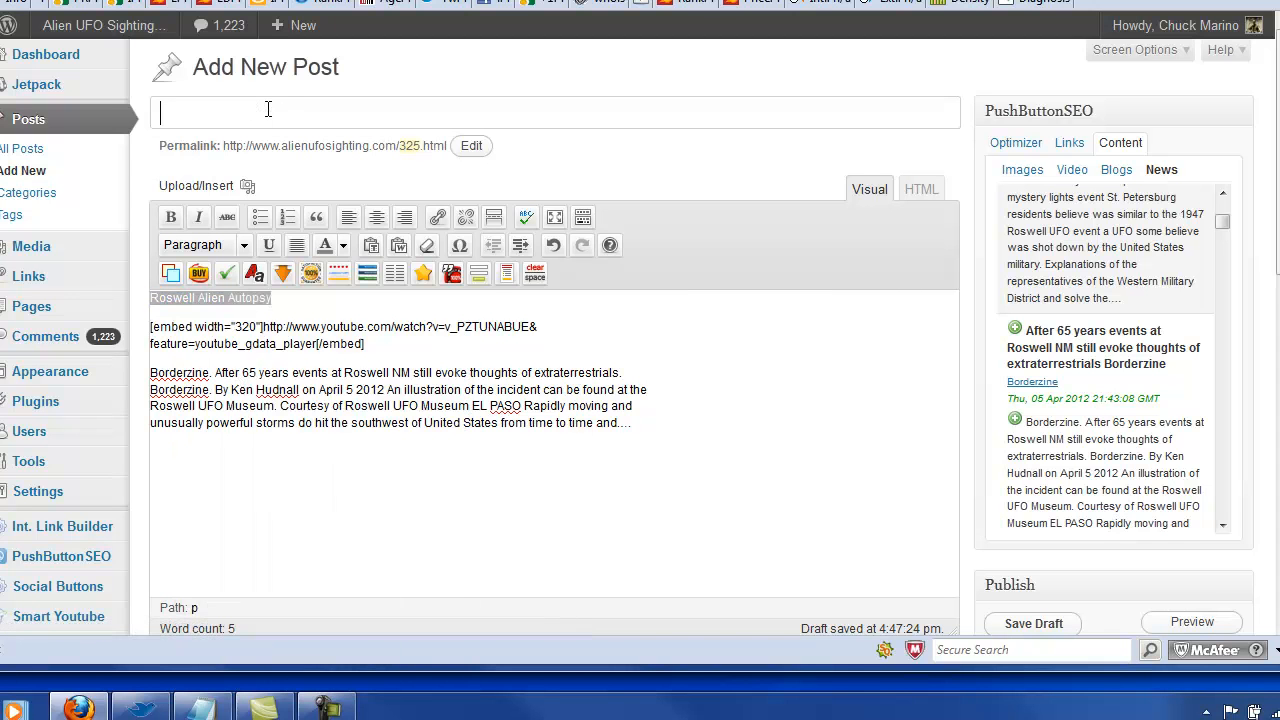
pyautogui.write('Roswell Alien Autopsy')
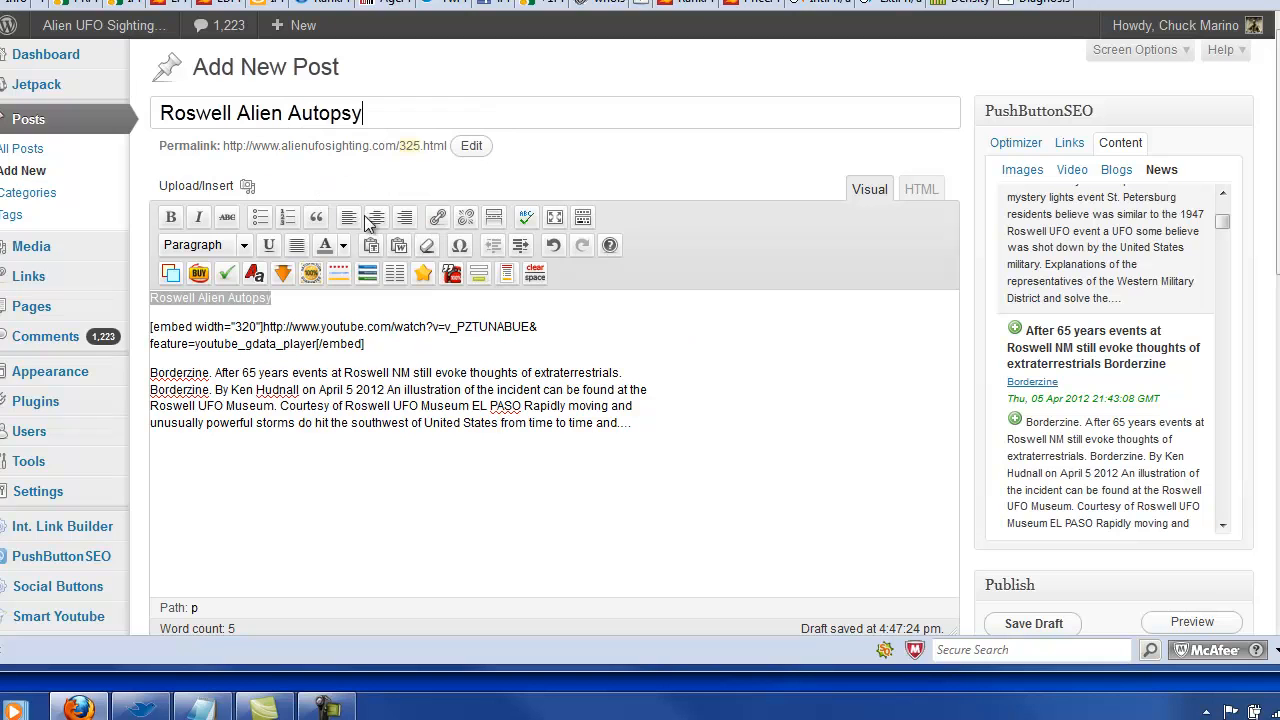
pyautogui.moveTo(272, 376)
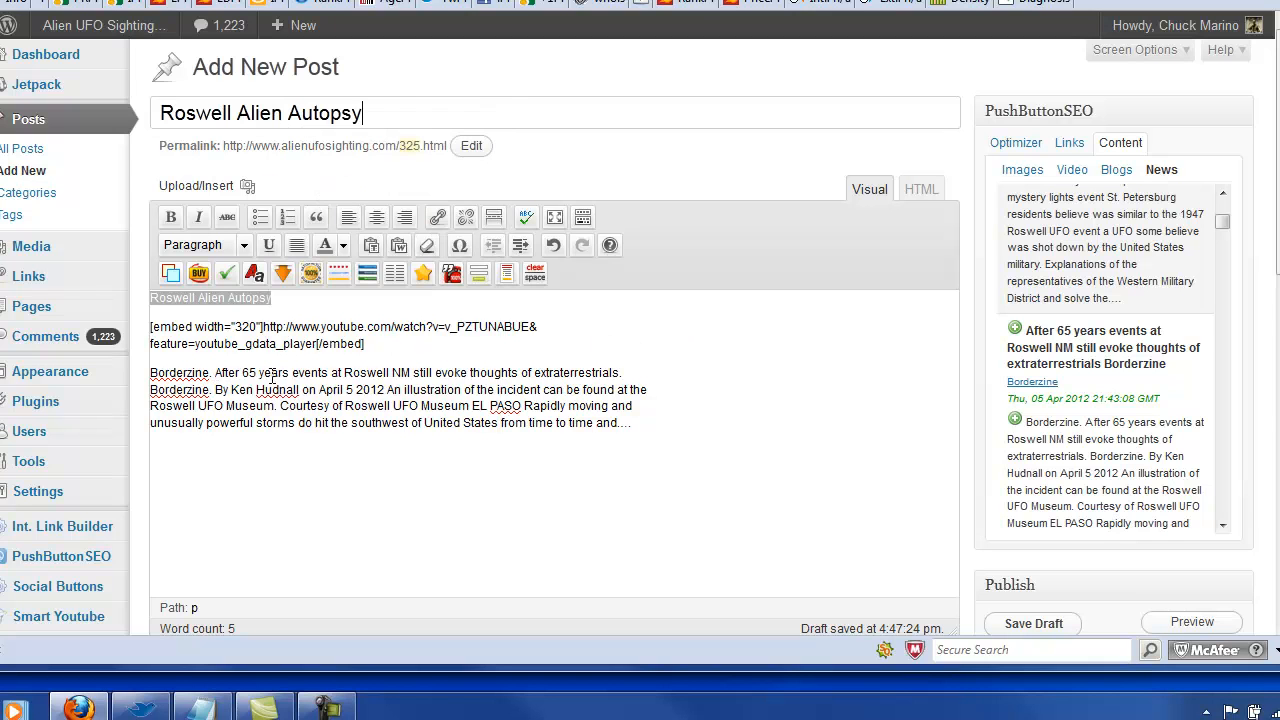
pyautogui.rightClick(368, 372)
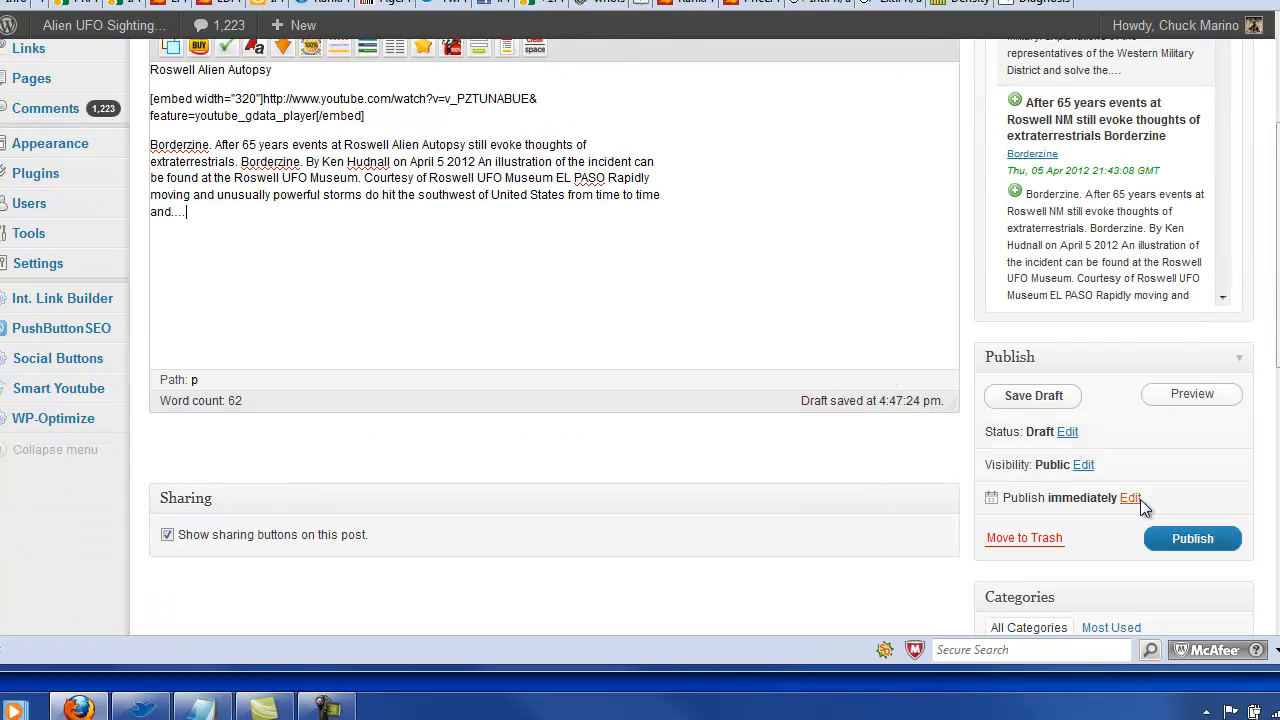
pyautogui.click(1192, 538)
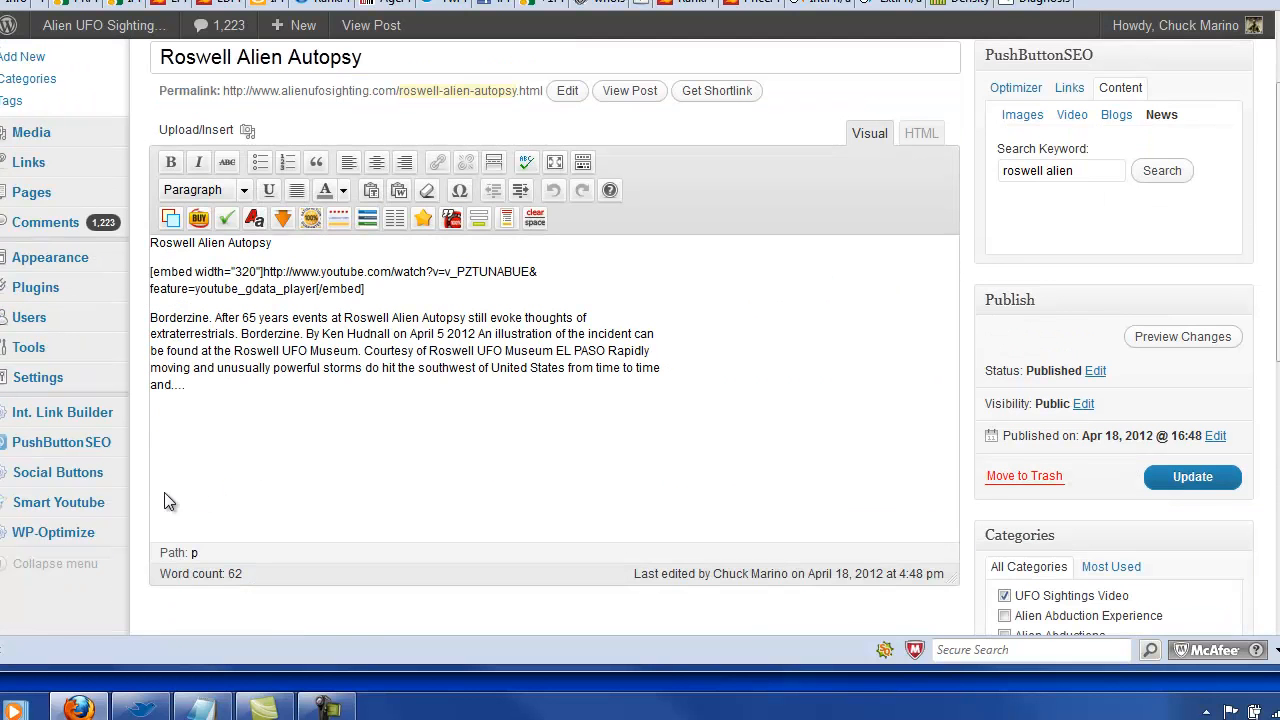
pyautogui.moveTo(62, 412)
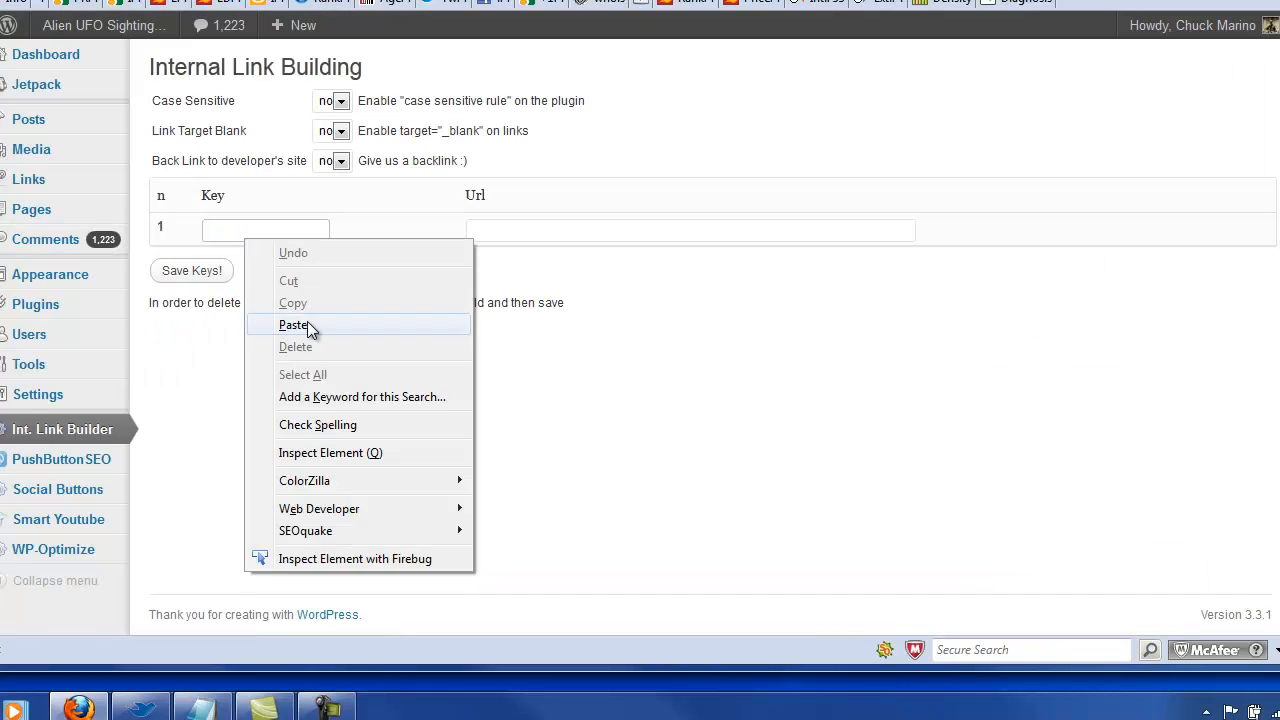
# - Pair keyword 'Roswell Alien Autopsy' with the Still a Mystery URL and save the keys
pyautogui.click(292, 324)
pyautogui.write('http://www.alienufosighting.com/roswell-alien-autopsy-still-a-mystery')
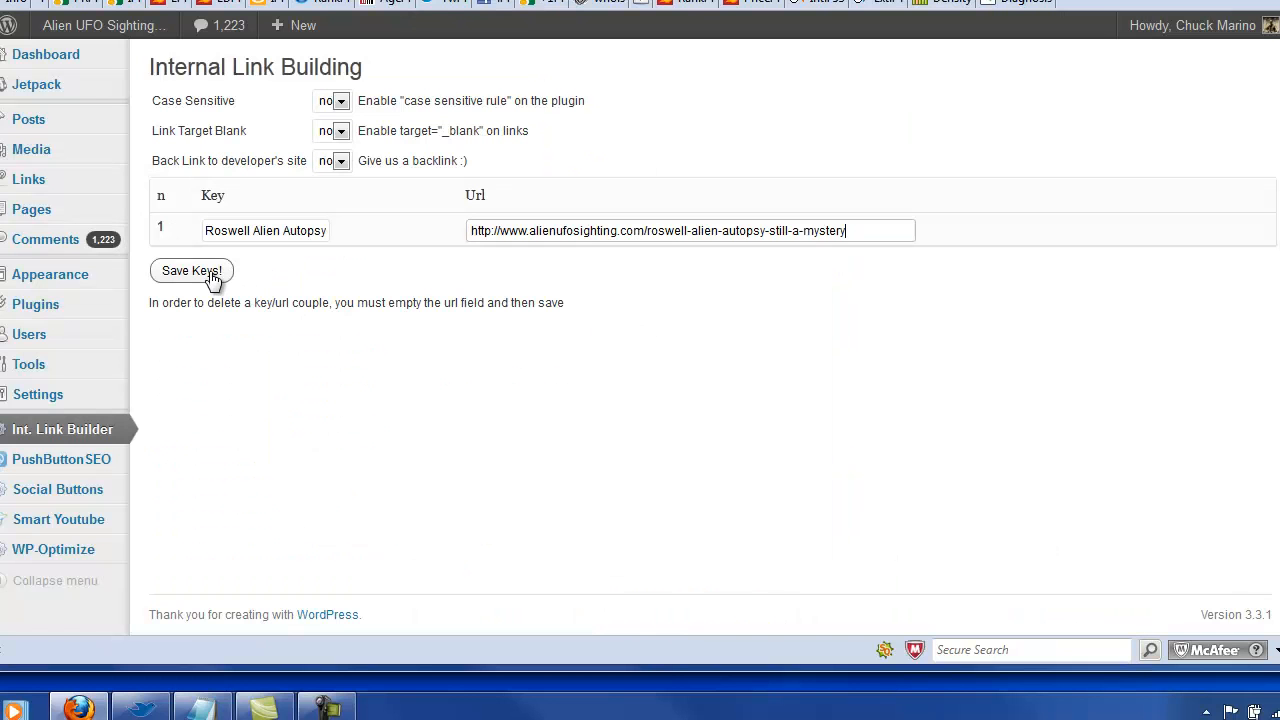
pyautogui.click(192, 270)
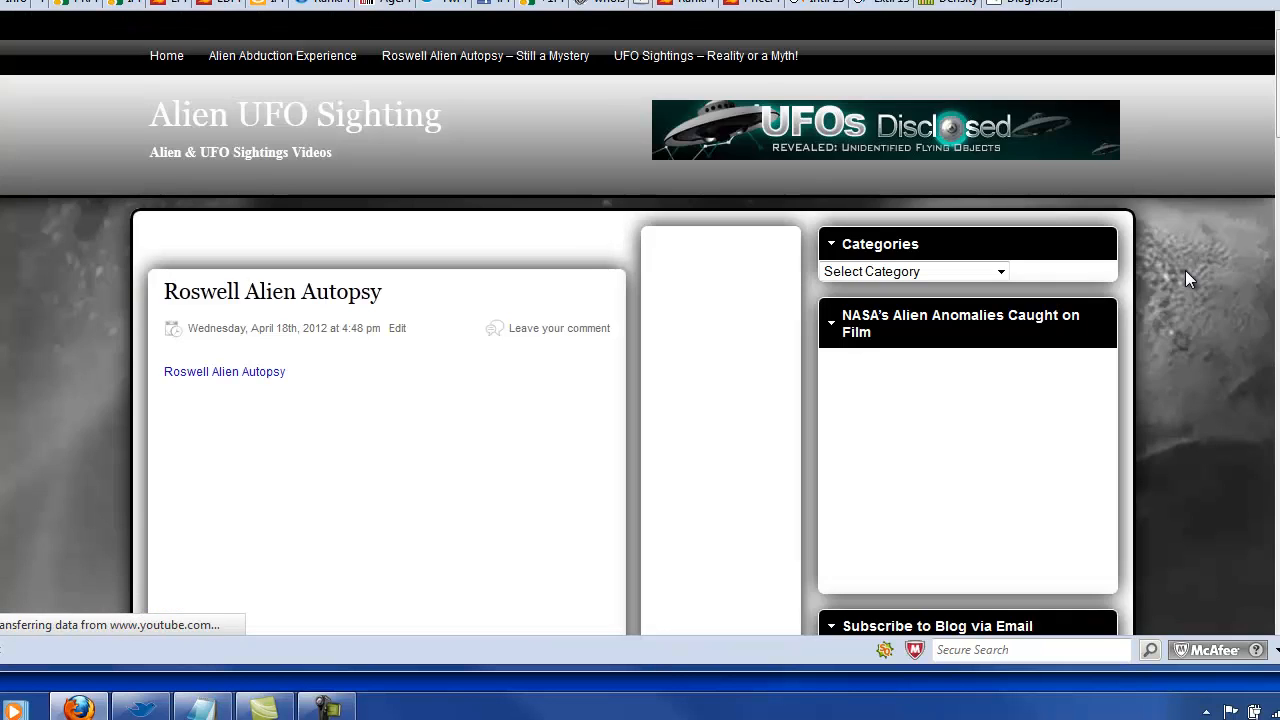
# - Scroll the live post past the video to the auto-linked Roswell Alien Autopsy phrase
pyautogui.scroll(-3)
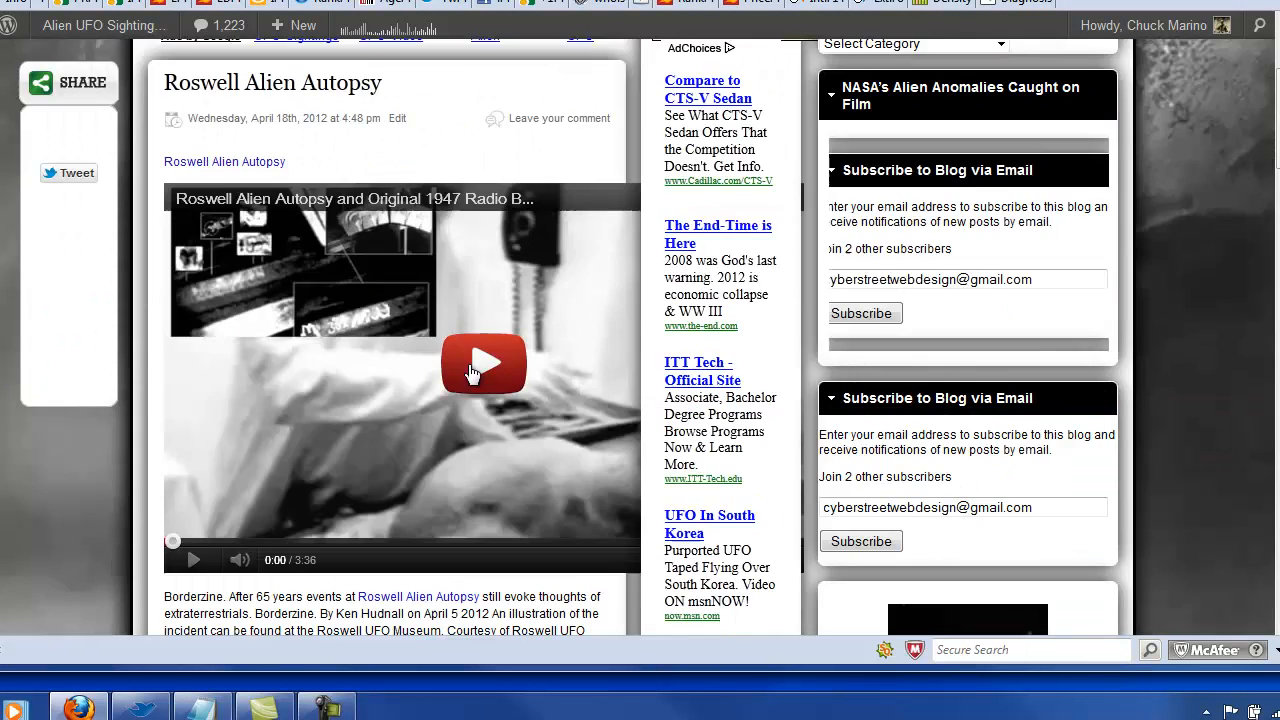
pyautogui.scroll(-3)
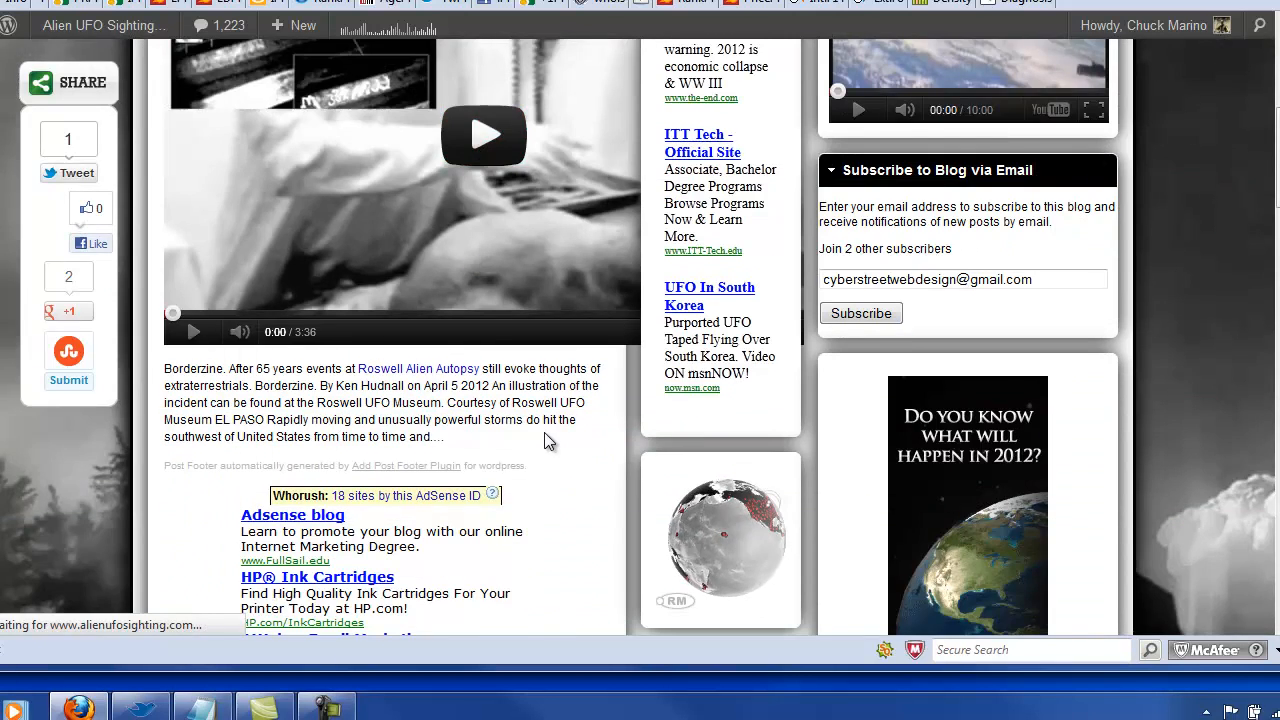
pyautogui.scroll(3)
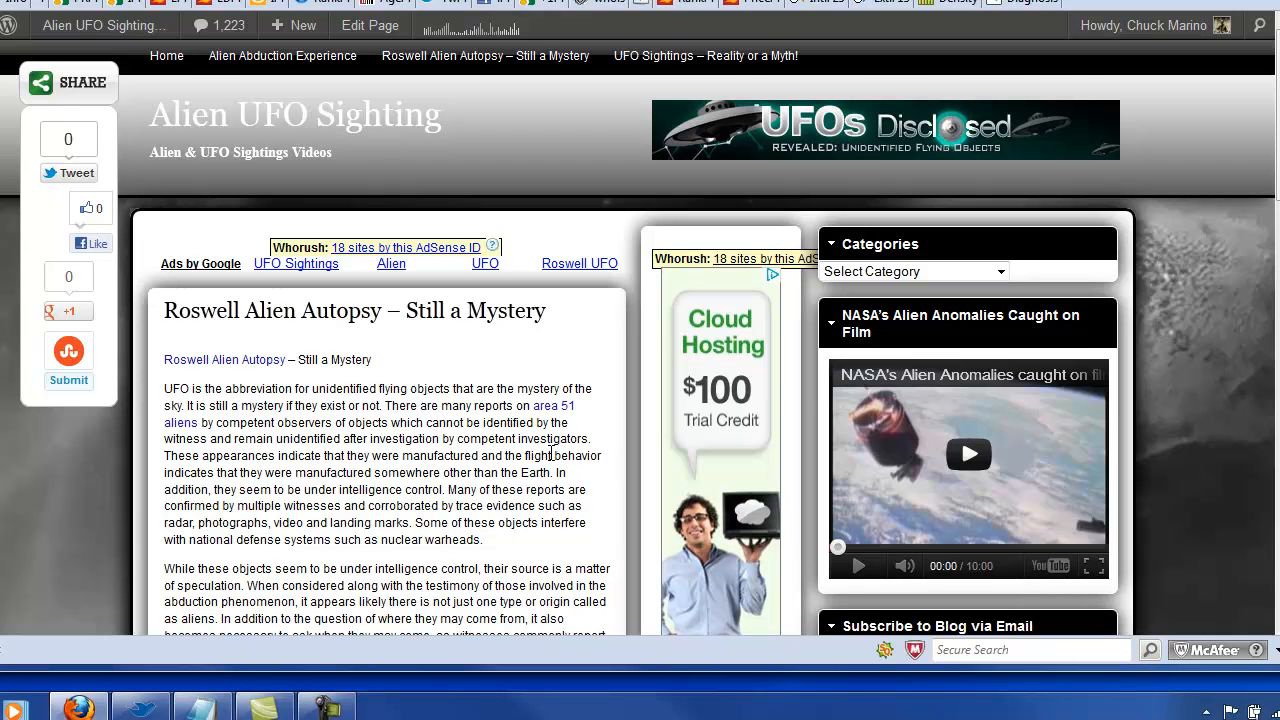
pyautogui.moveTo(140, 328)
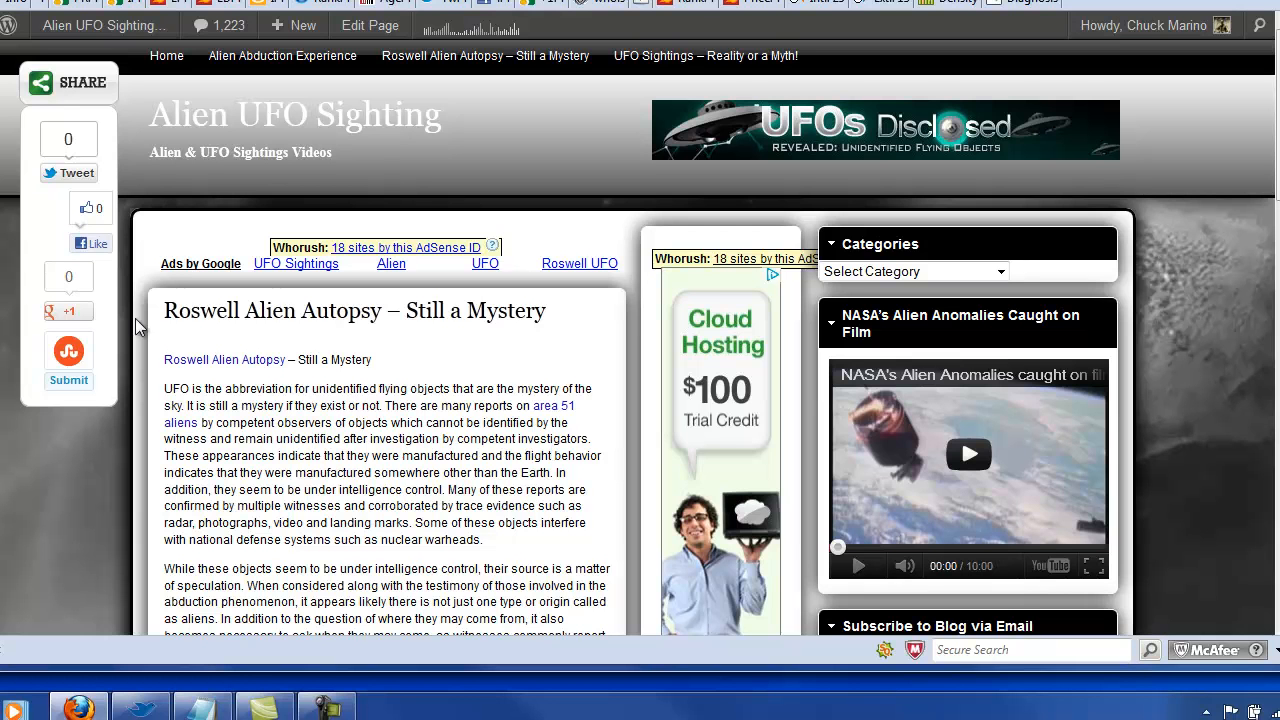